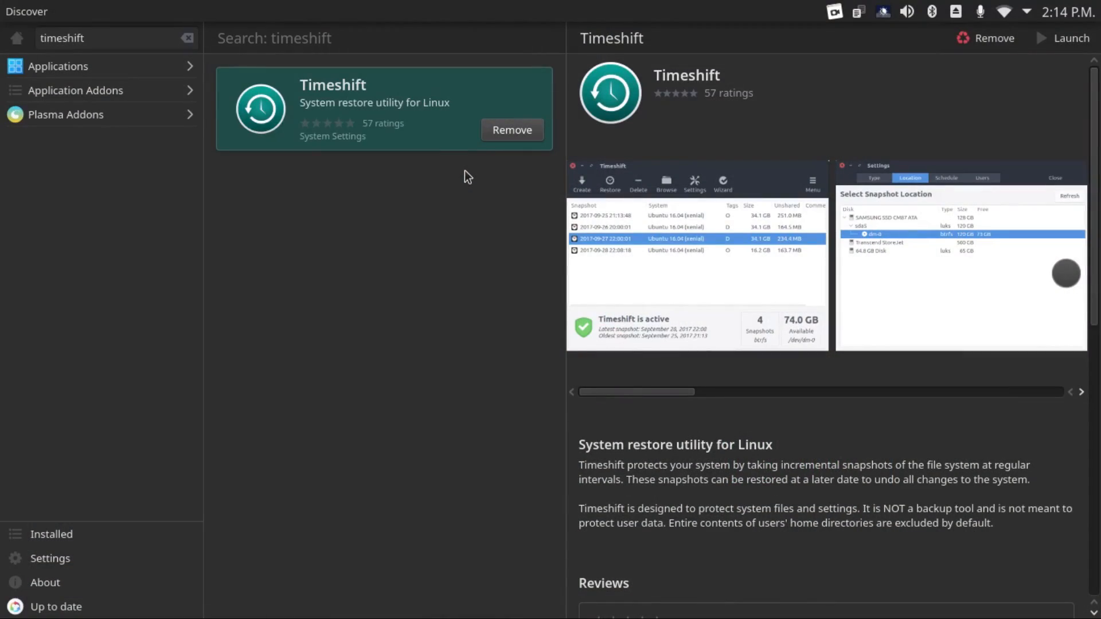
pyautogui.moveTo(695, 79)
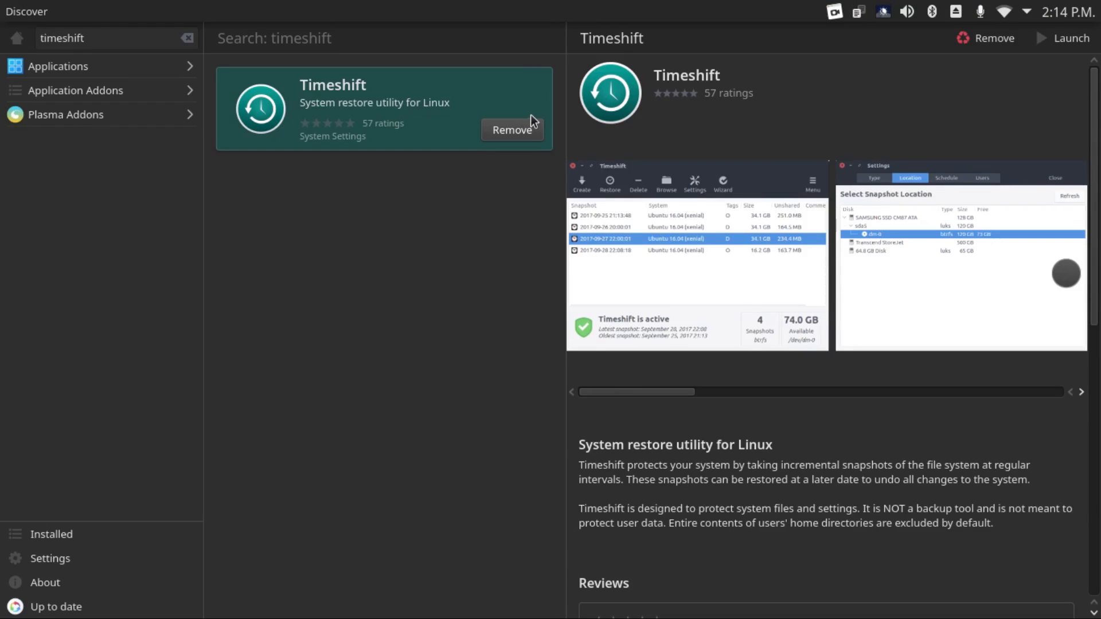
pyautogui.moveTo(232, 126)
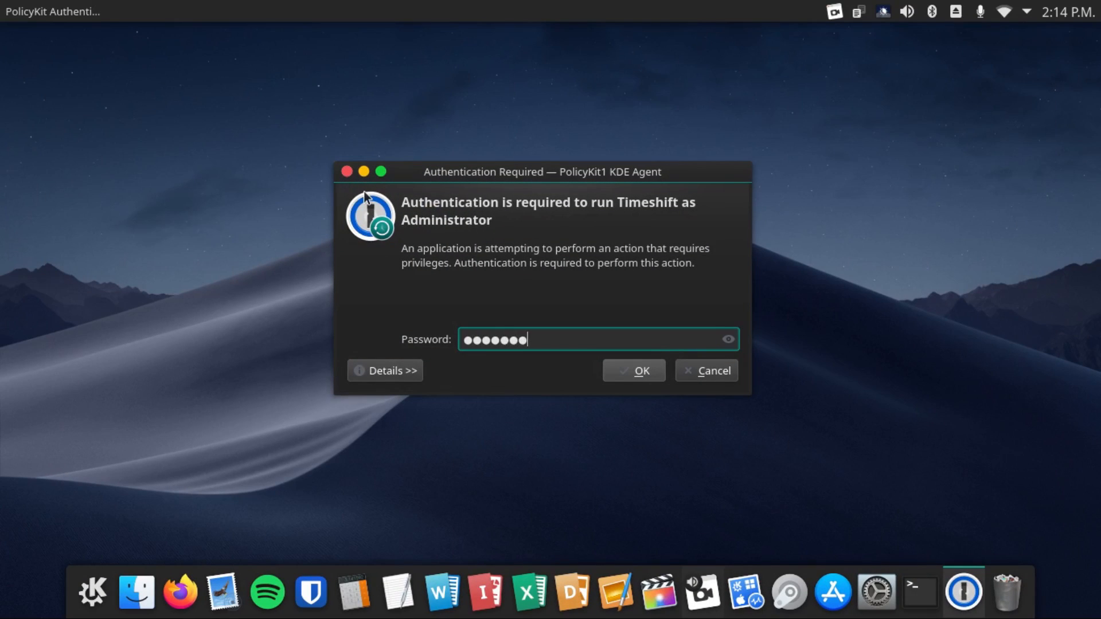
# Step: Authenticate as administrator and open the setup wizard with RSYNC as the snapshot type
pyautogui.write('password')
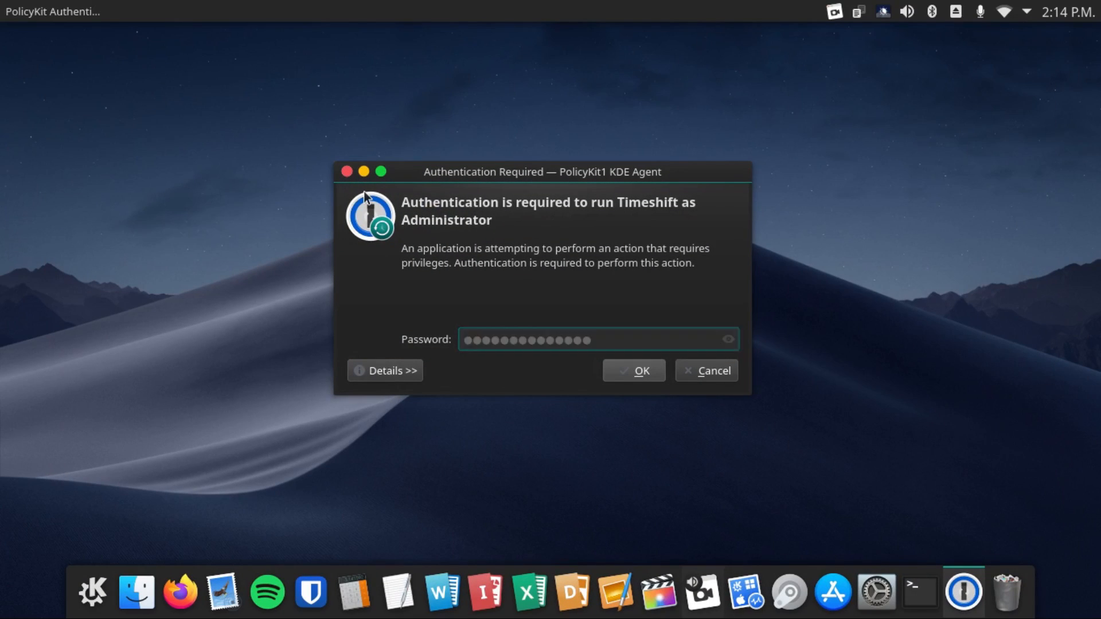
pyautogui.click(632, 370)
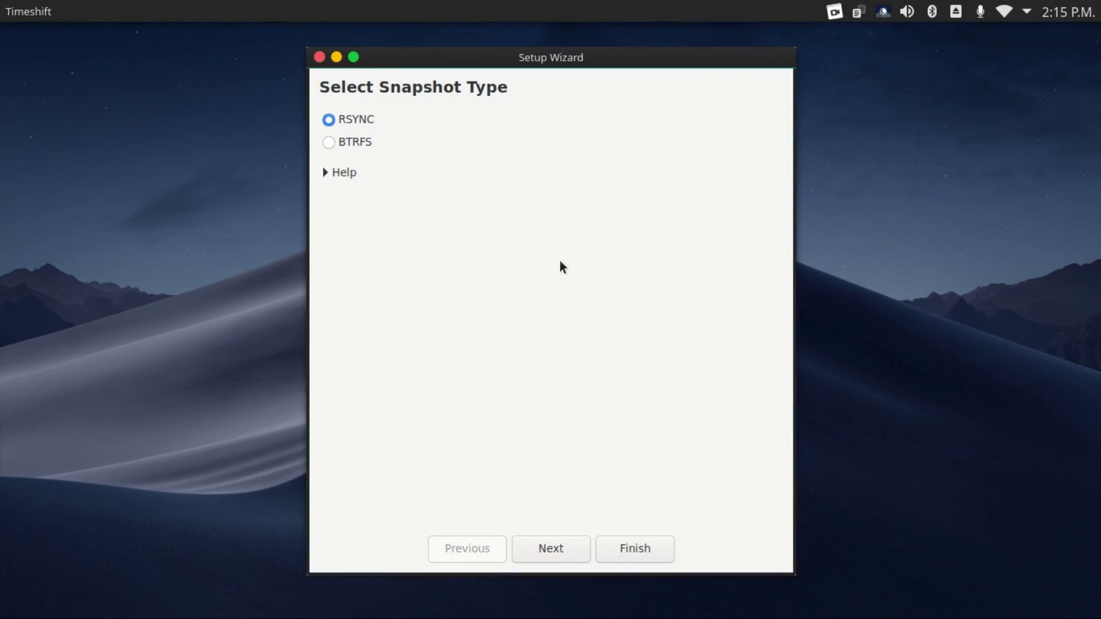
pyautogui.moveTo(383, 110)
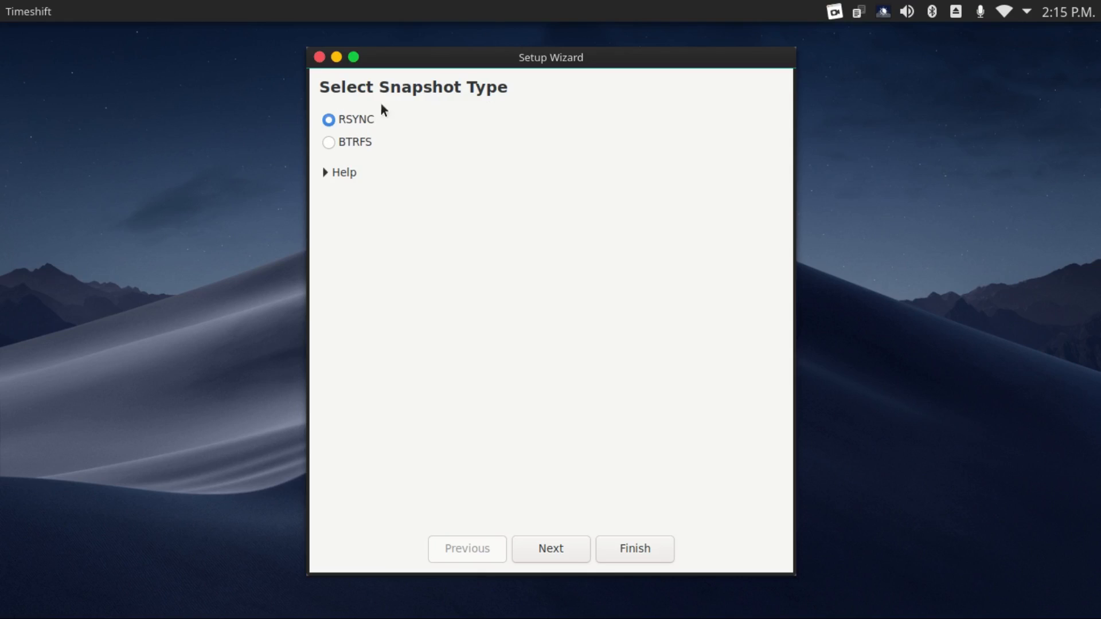
pyautogui.moveTo(343, 128)
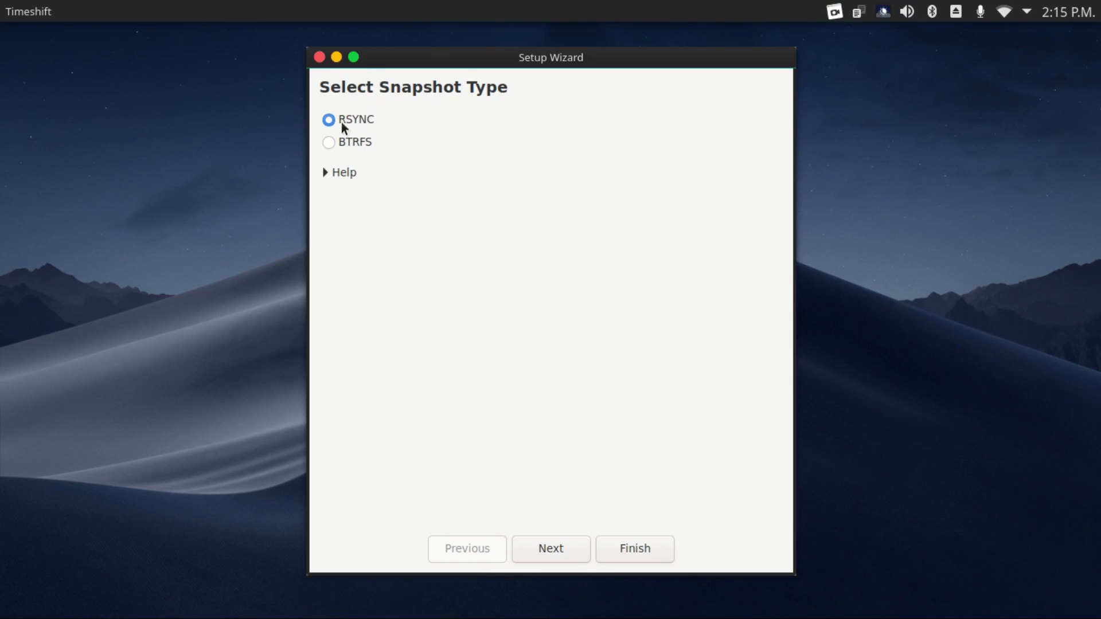
pyautogui.moveTo(550, 548)
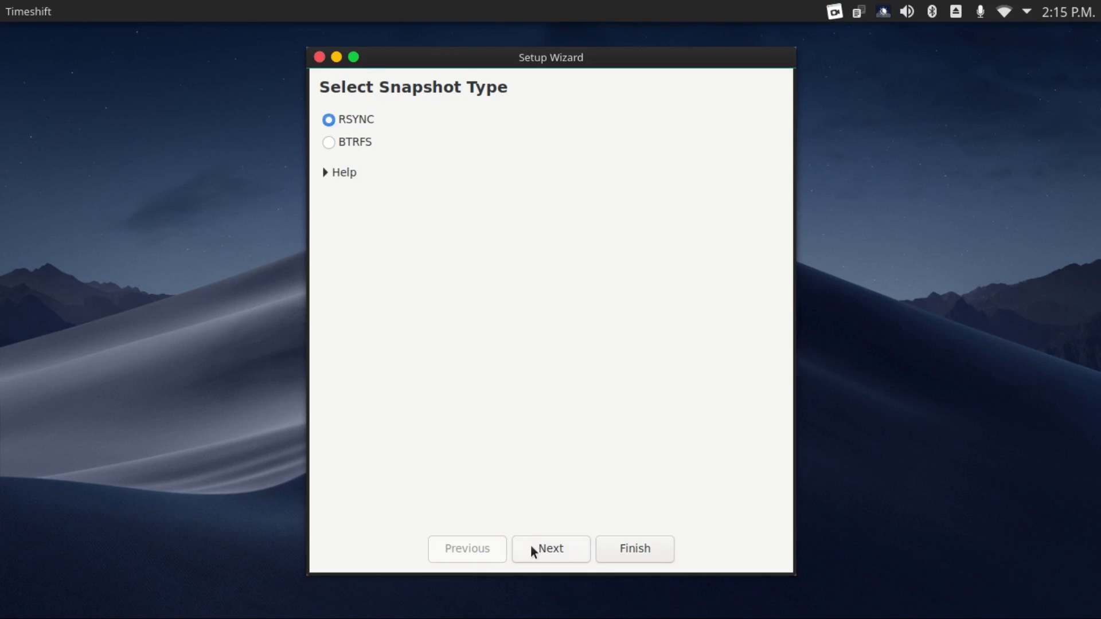
pyautogui.moveTo(365, 123)
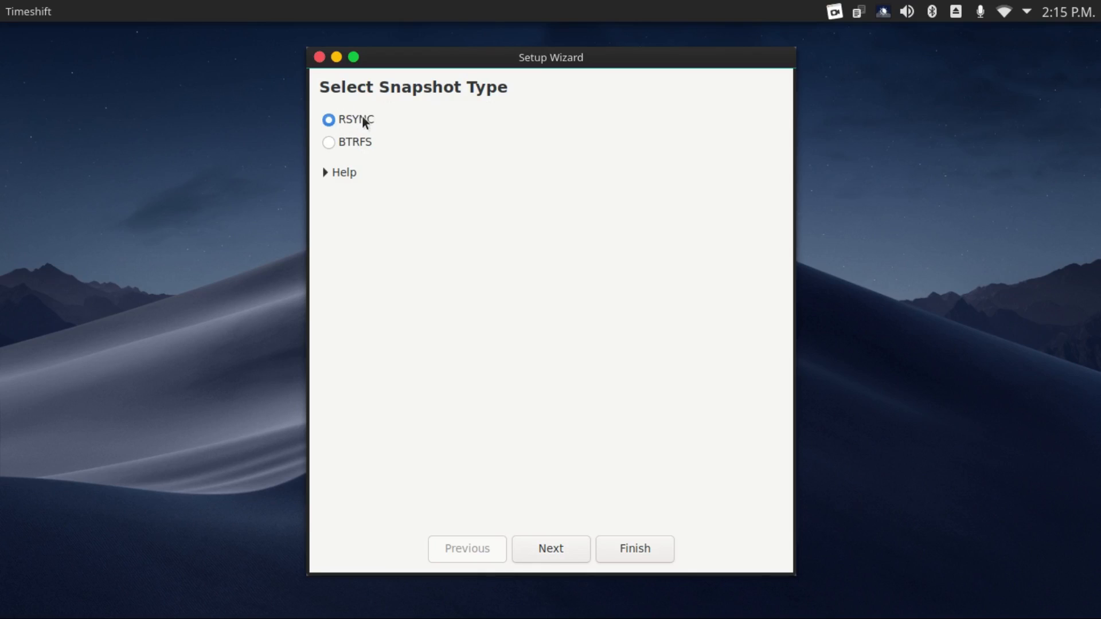
pyautogui.moveTo(352, 146)
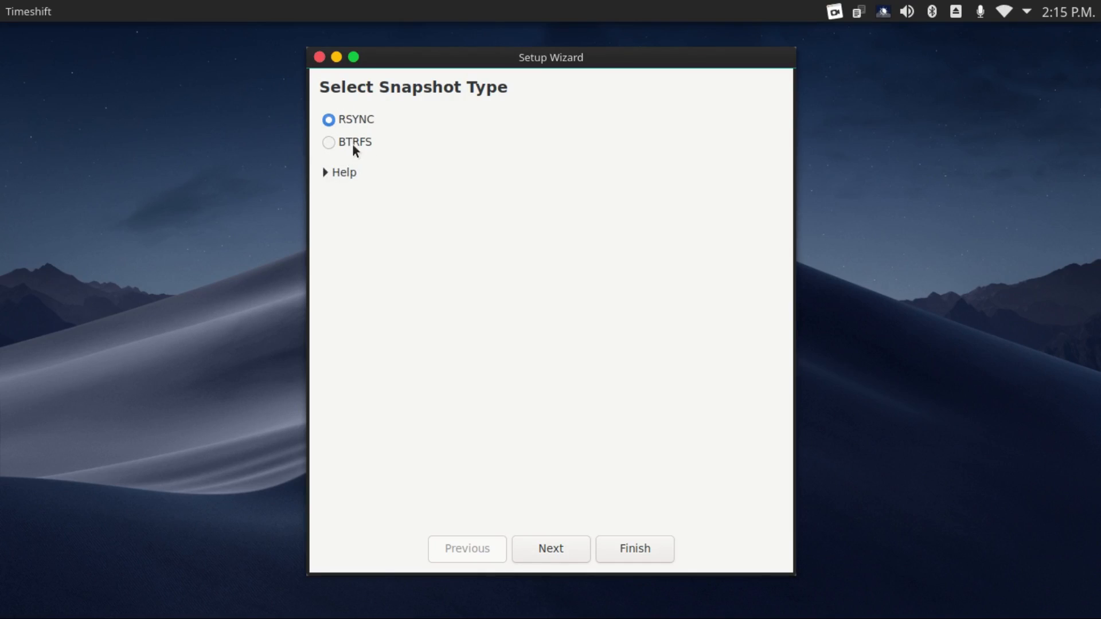
pyautogui.moveTo(555, 541)
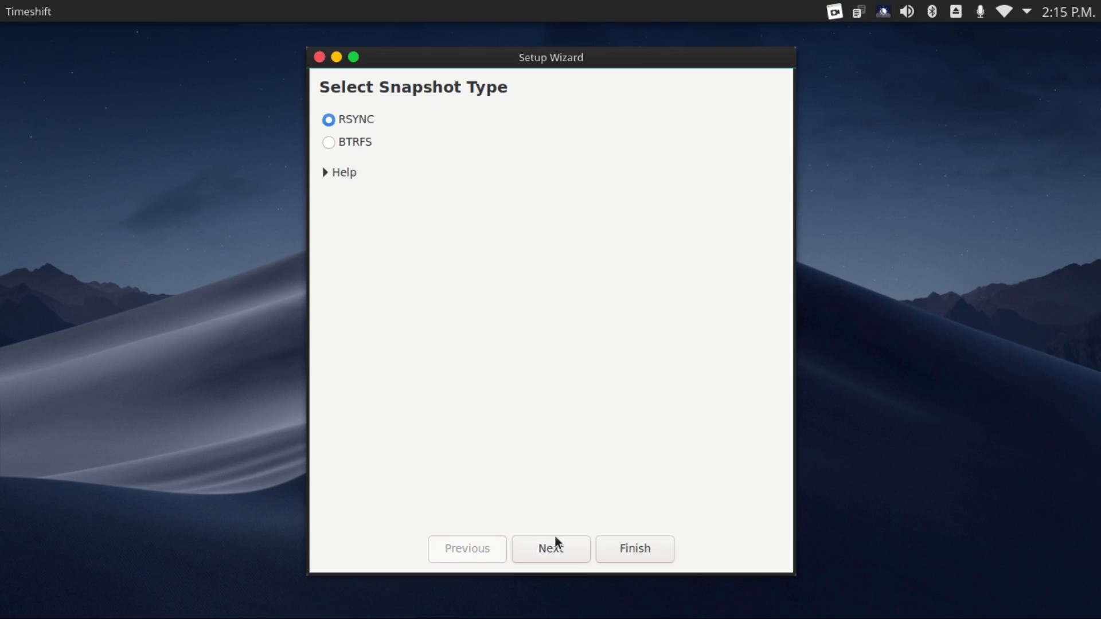
# Step: Advance to Select Snapshot Location and choose the ext4 partition sdc1 on the second WDC disk
pyautogui.click(550, 548)
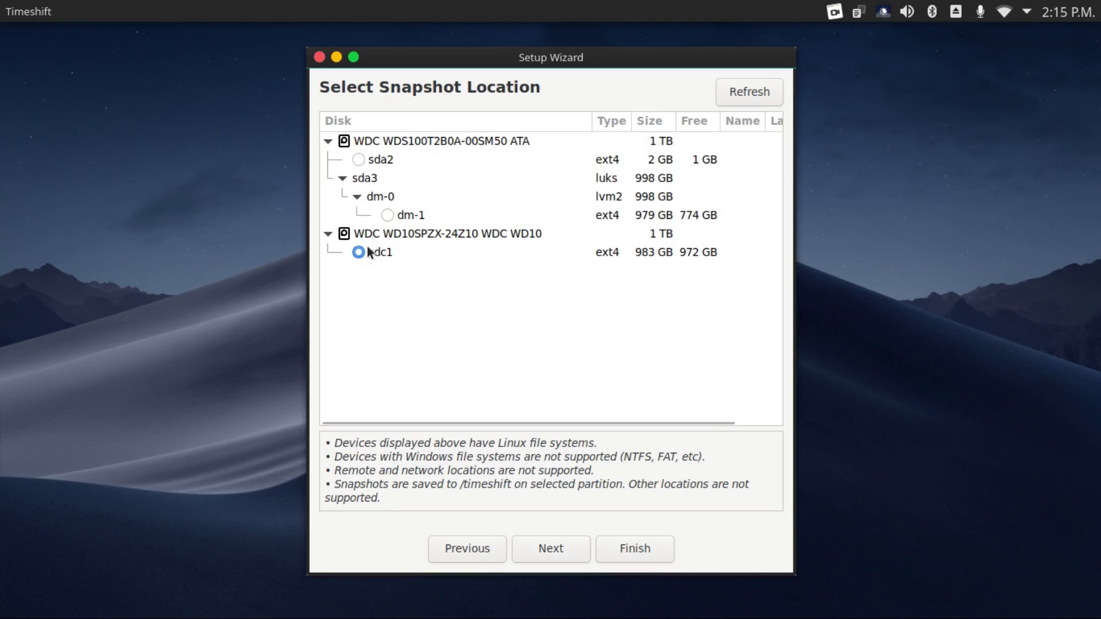
pyautogui.moveTo(382, 268)
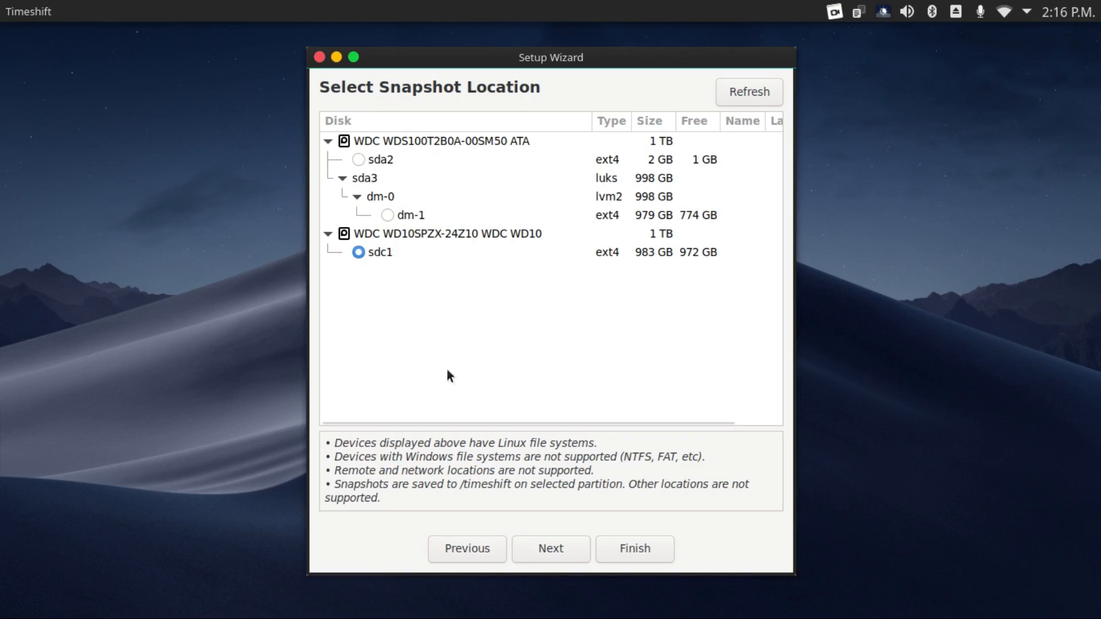
# Step: Advance to snapshot levels, leaving Monthly, Weekly, Daily, Hourly and Boot unchecked
pyautogui.click(551, 548)
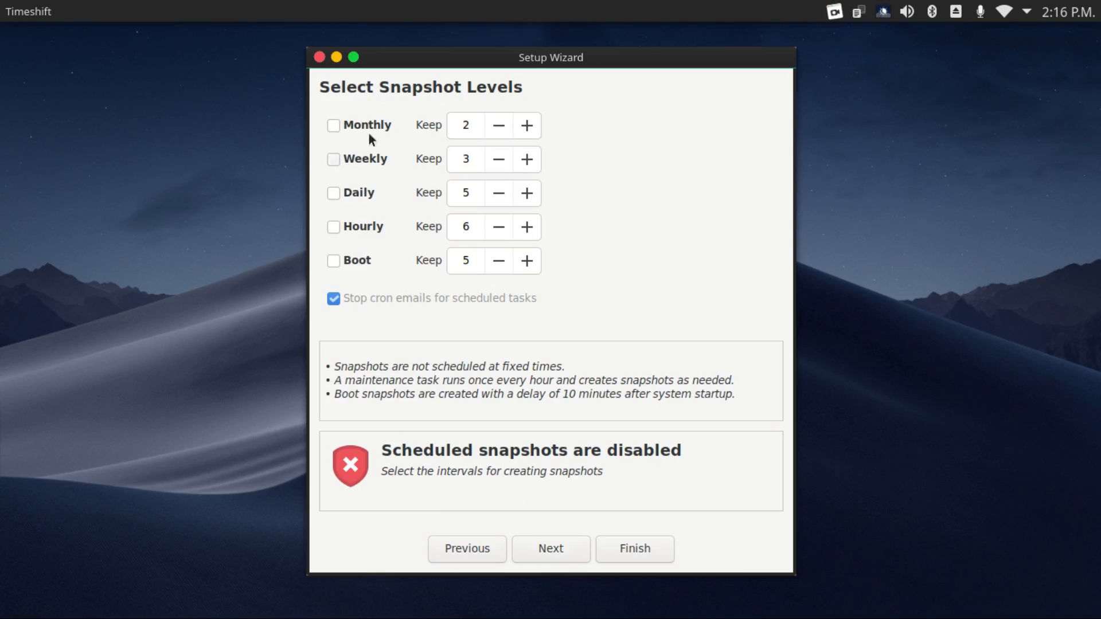
pyautogui.moveTo(355, 238)
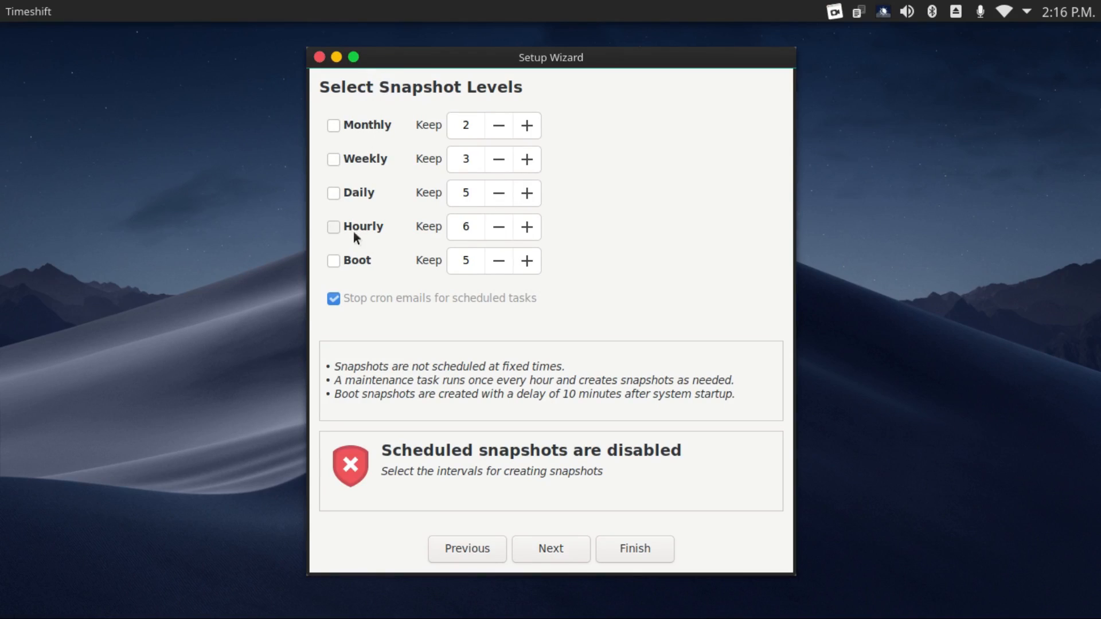
pyautogui.moveTo(350, 197)
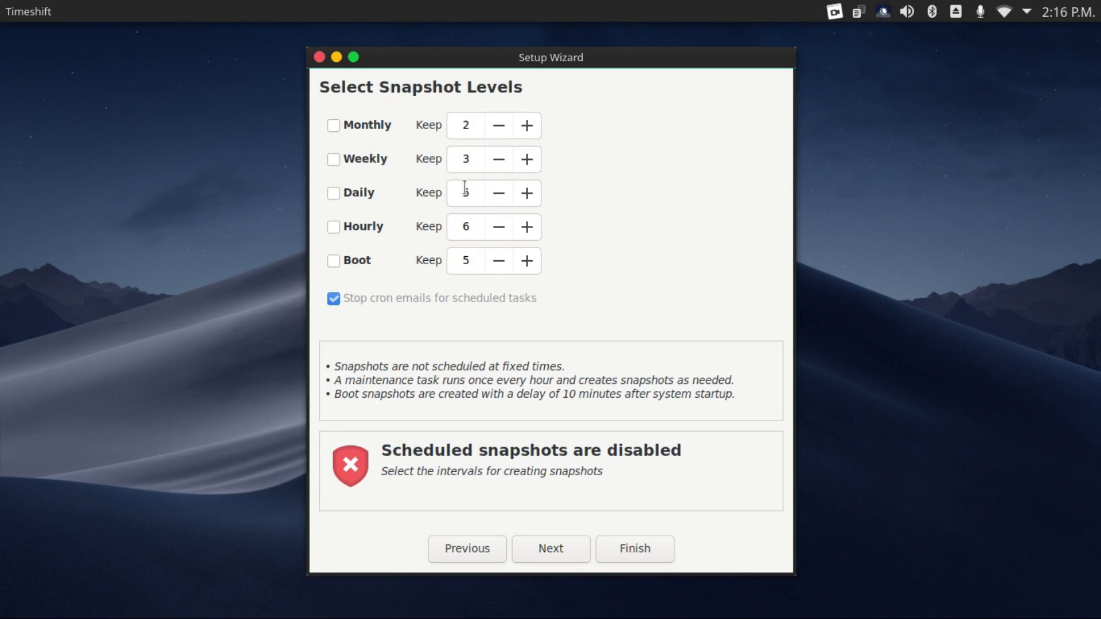
pyautogui.moveTo(448, 225)
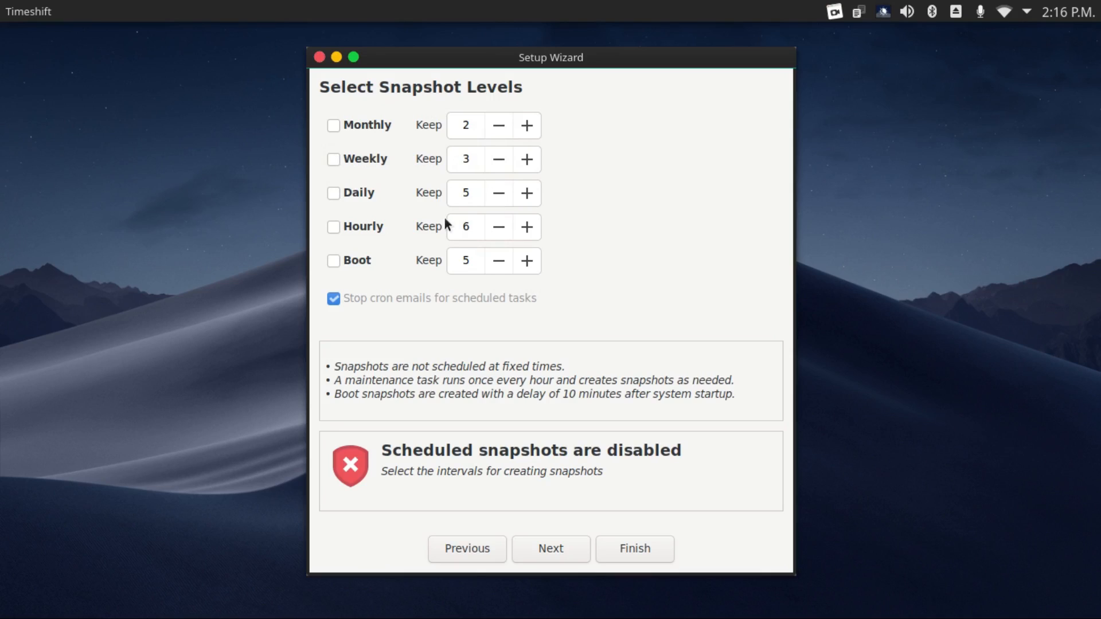
pyautogui.moveTo(490, 368)
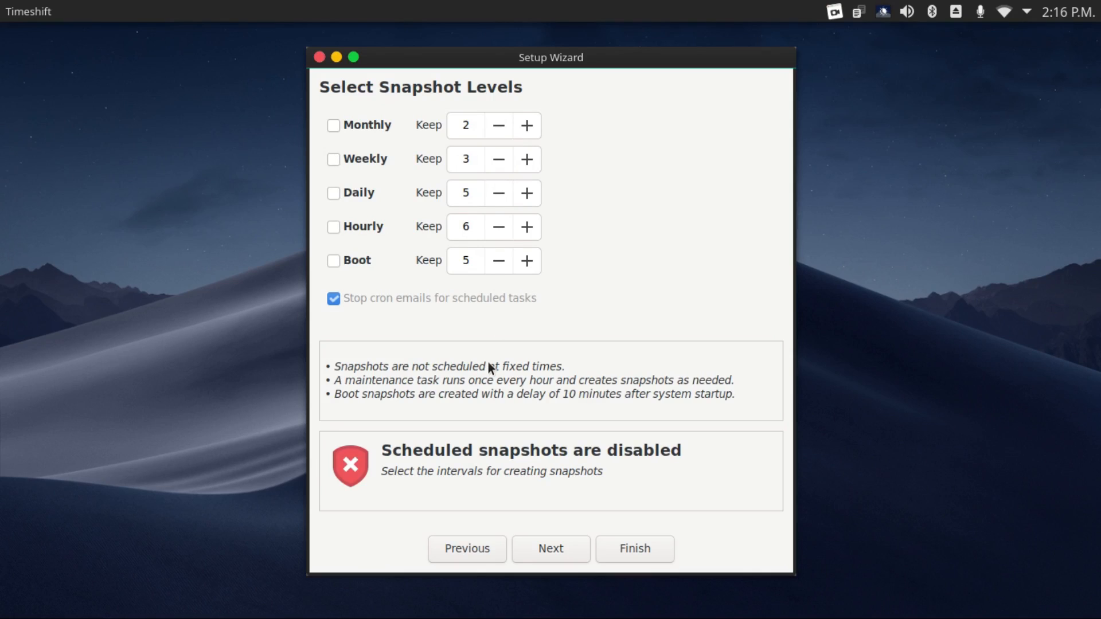
# Step: Keep drew, libvirt-qemu and root home directories excluded and reach Setup Complete
pyautogui.click(551, 548)
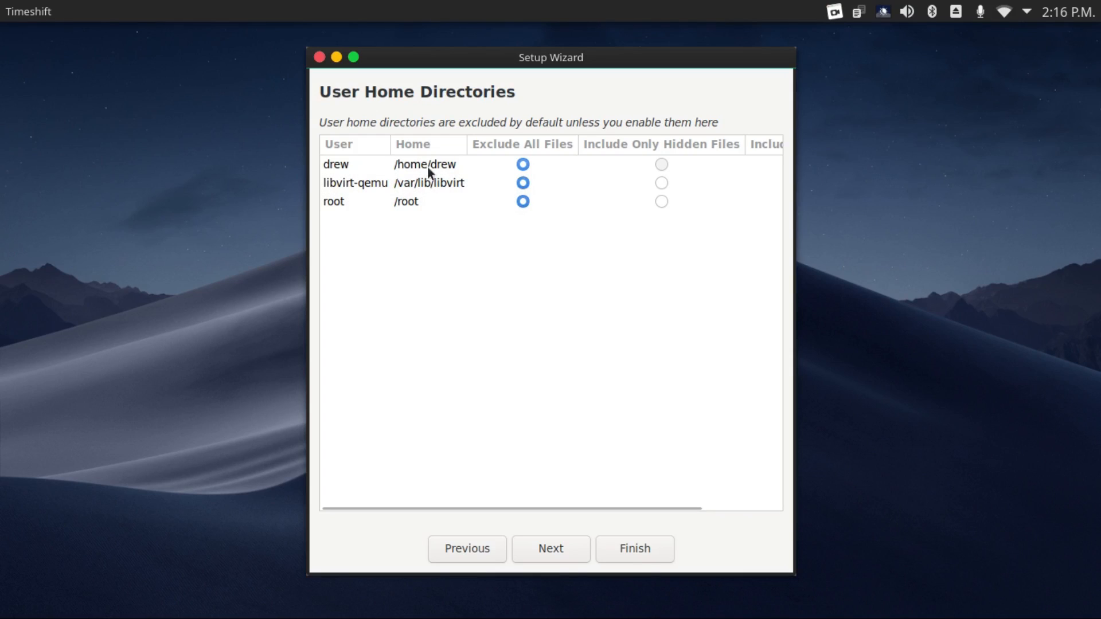
pyautogui.moveTo(450, 322)
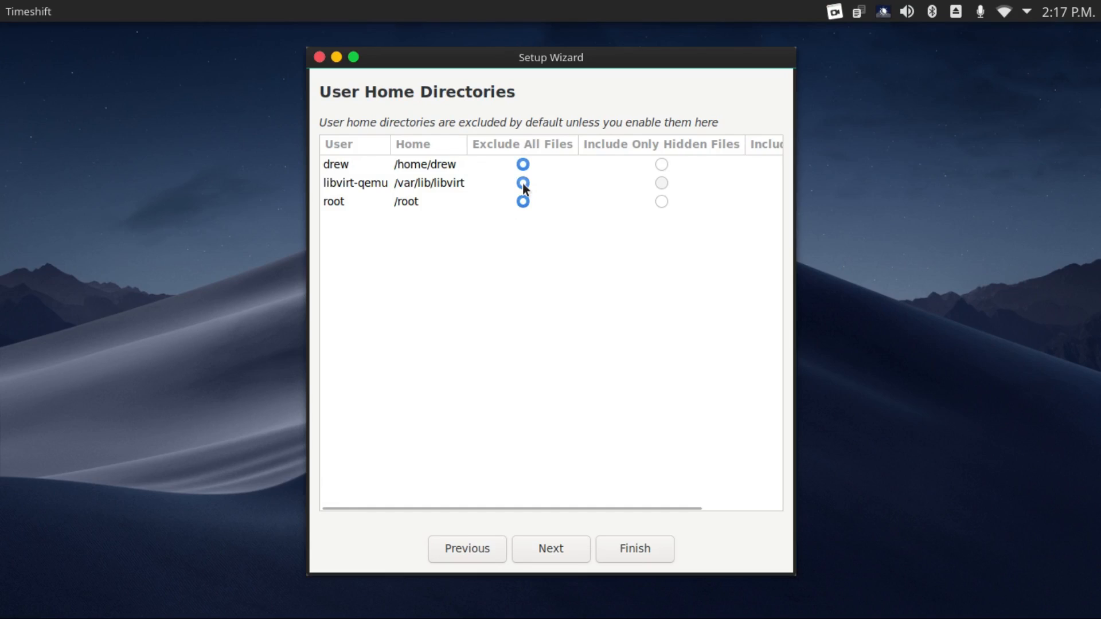
pyautogui.click(523, 183)
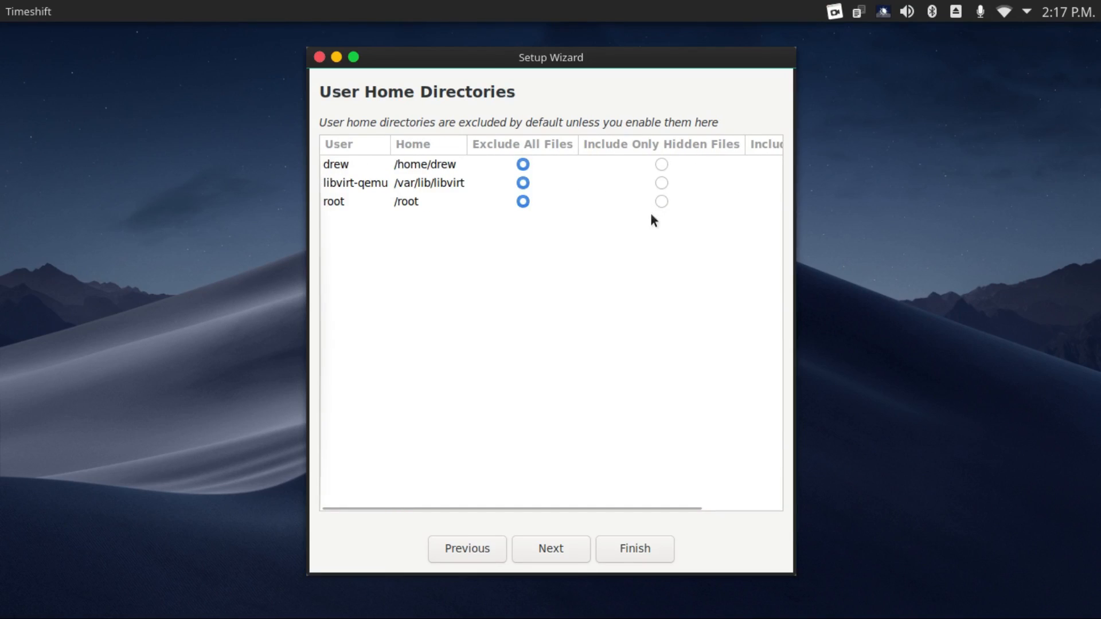
pyautogui.click(551, 548)
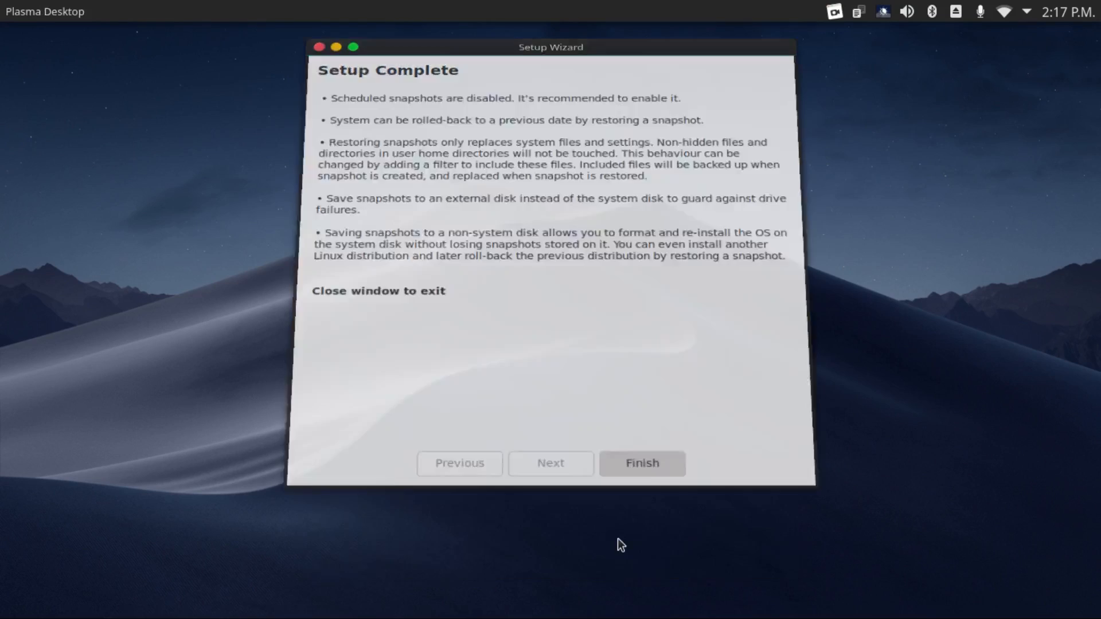
# Step: Close the wizard, create an on-demand snapshot, and select the 2024-02-19 snapshot
pyautogui.click(641, 464)
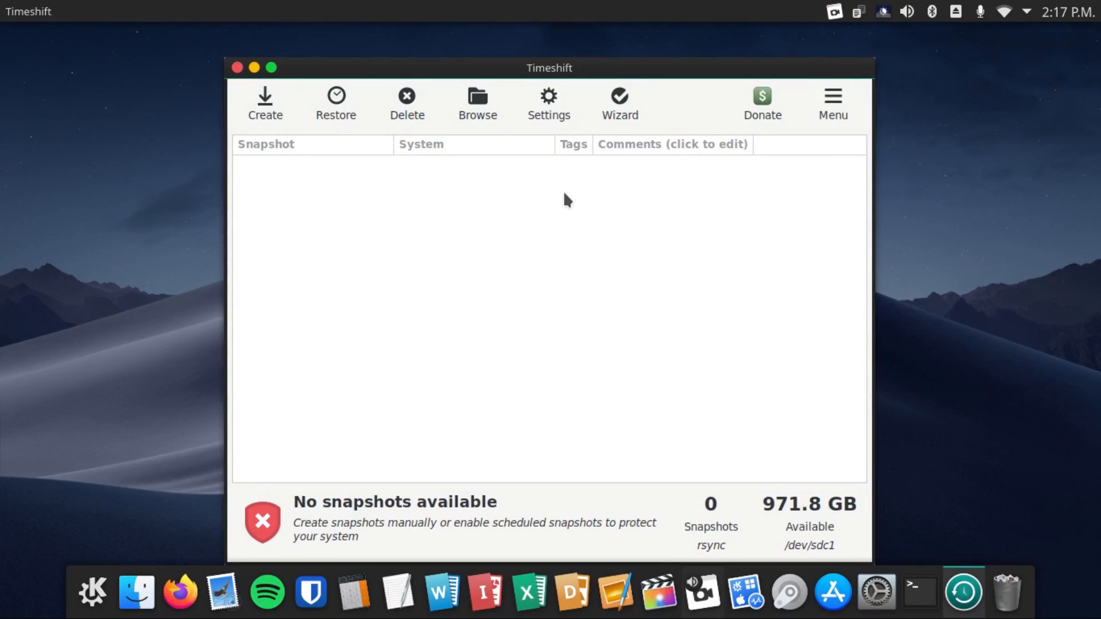
pyautogui.moveTo(556, 72)
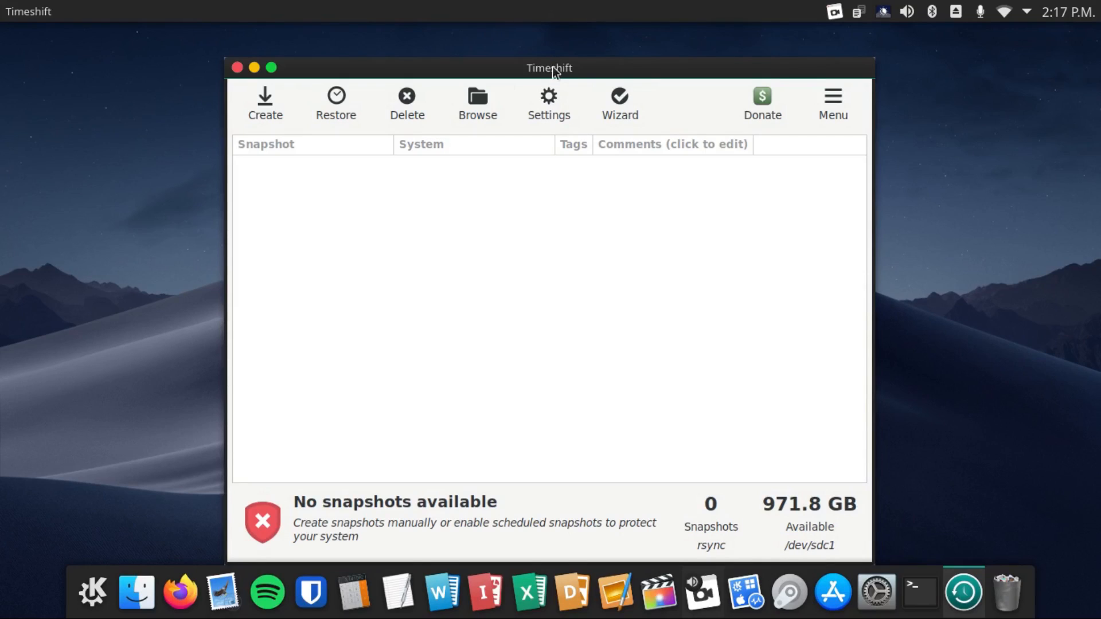
pyautogui.click(265, 103)
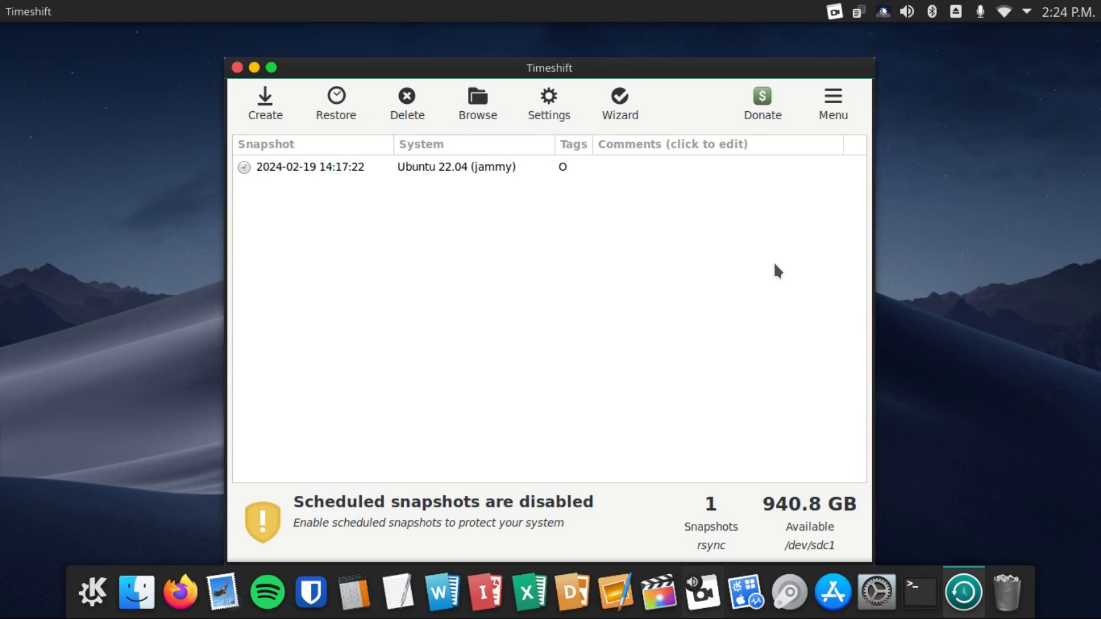
pyautogui.moveTo(439, 181)
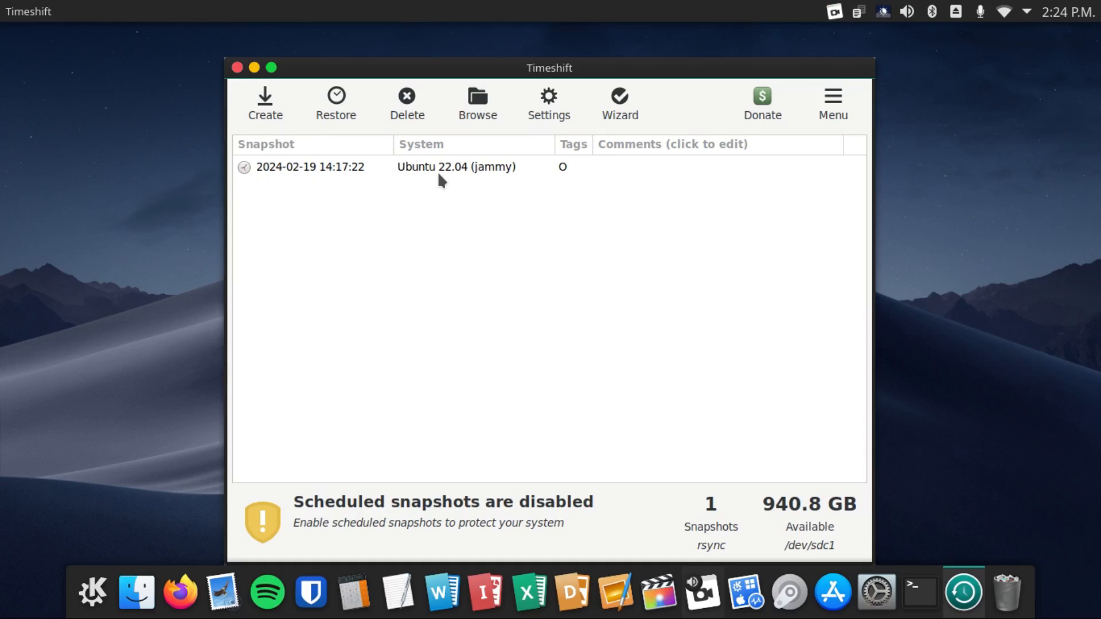
pyautogui.click(237, 68)
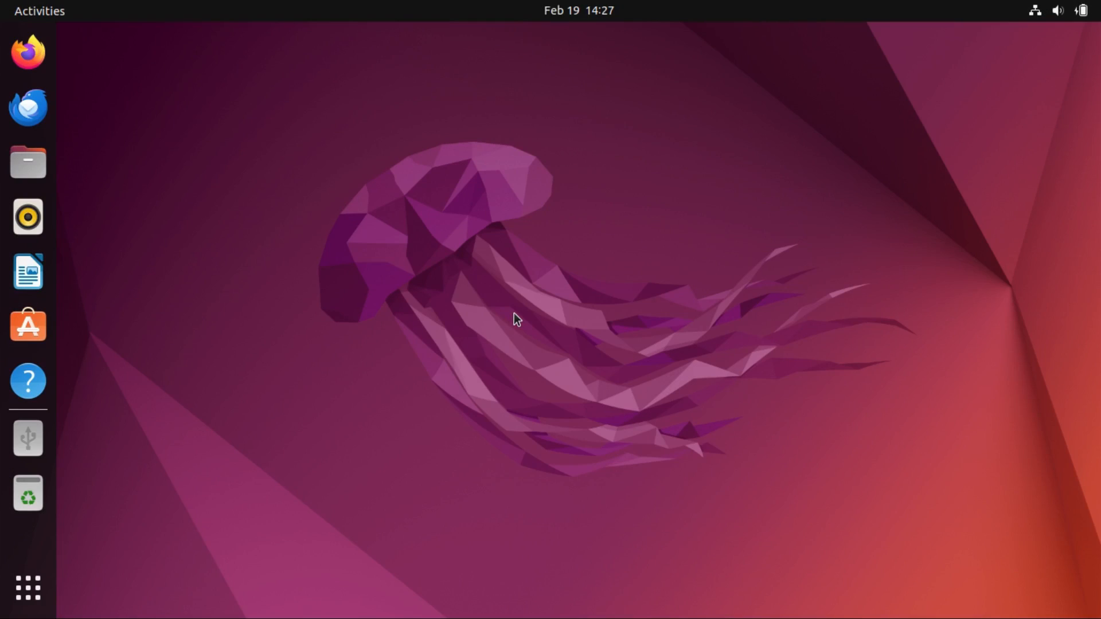
pyautogui.moveTo(28, 438)
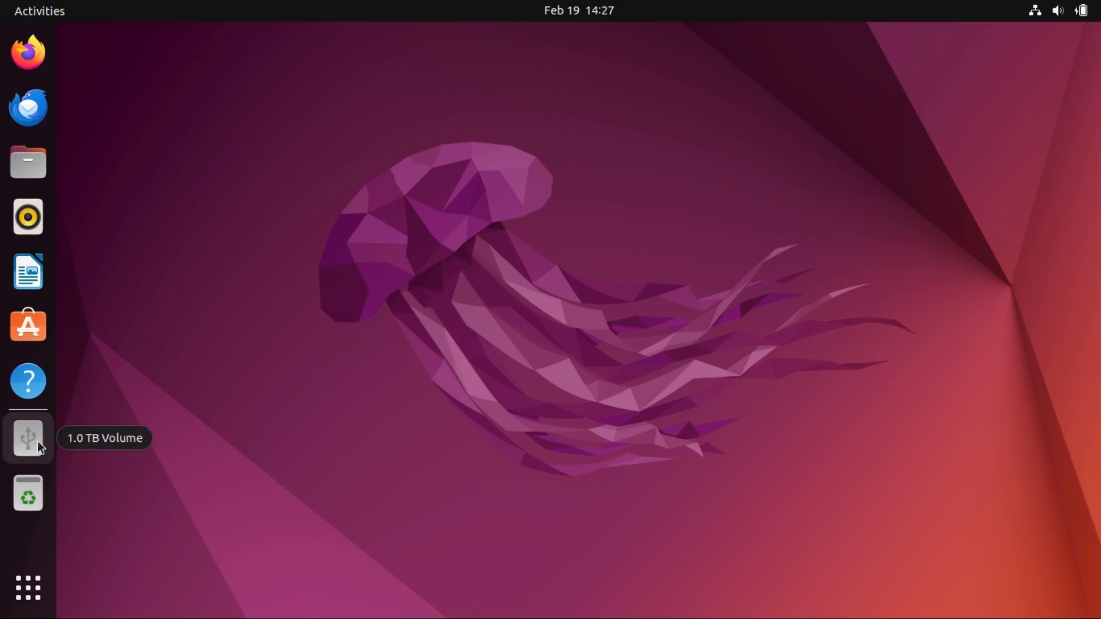
pyautogui.moveTo(75, 541)
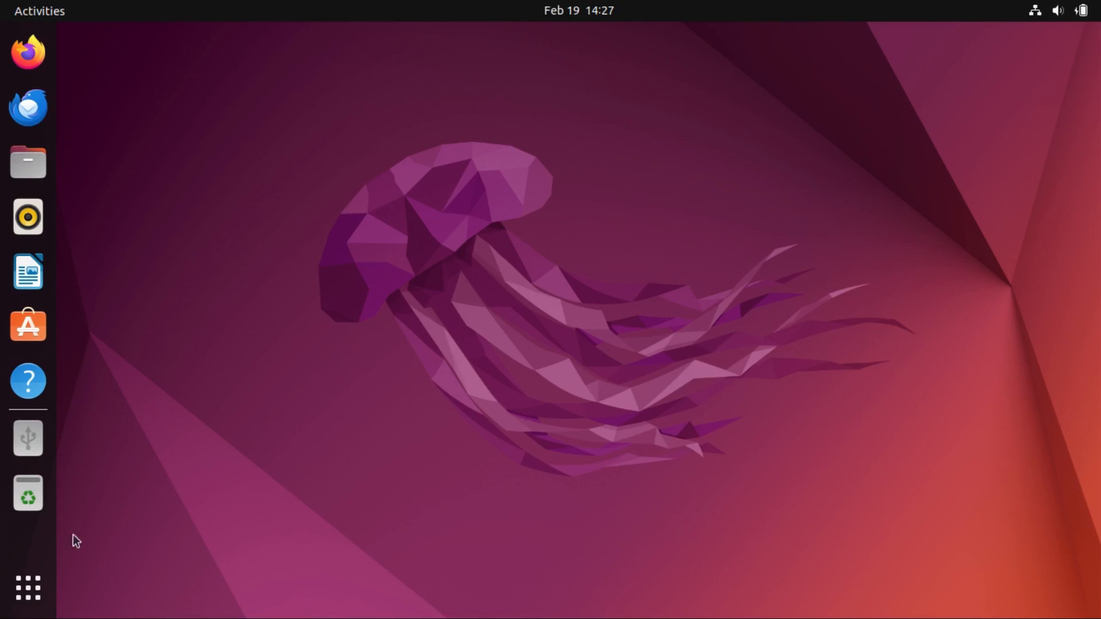
# Step: Launch Timeshift from the app grid and authenticate with the account password
pyautogui.click(28, 587)
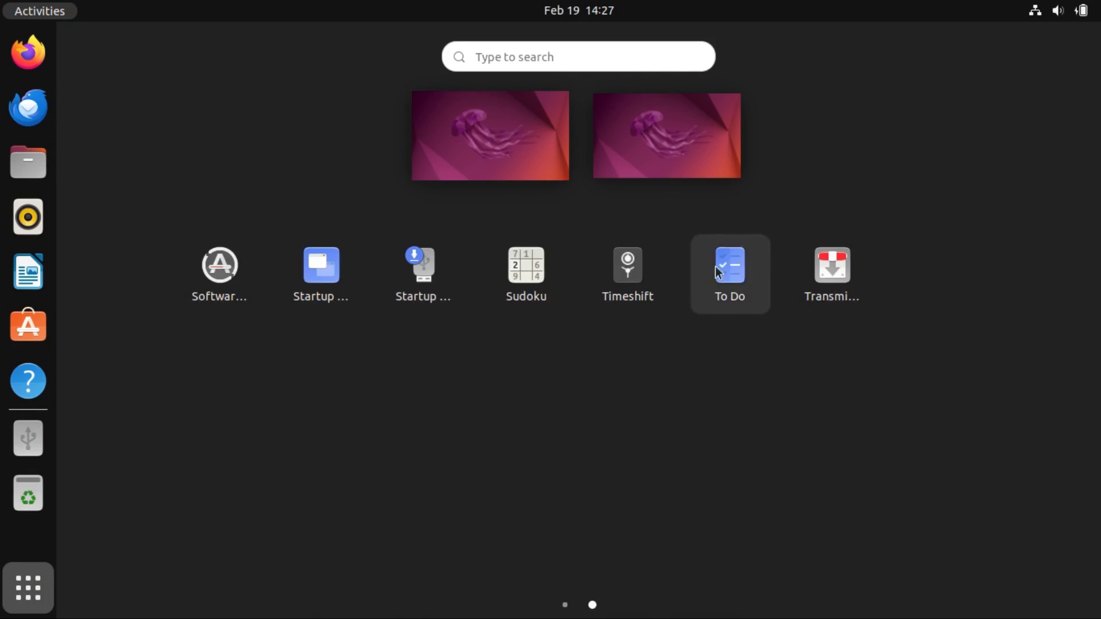
pyautogui.click(626, 265)
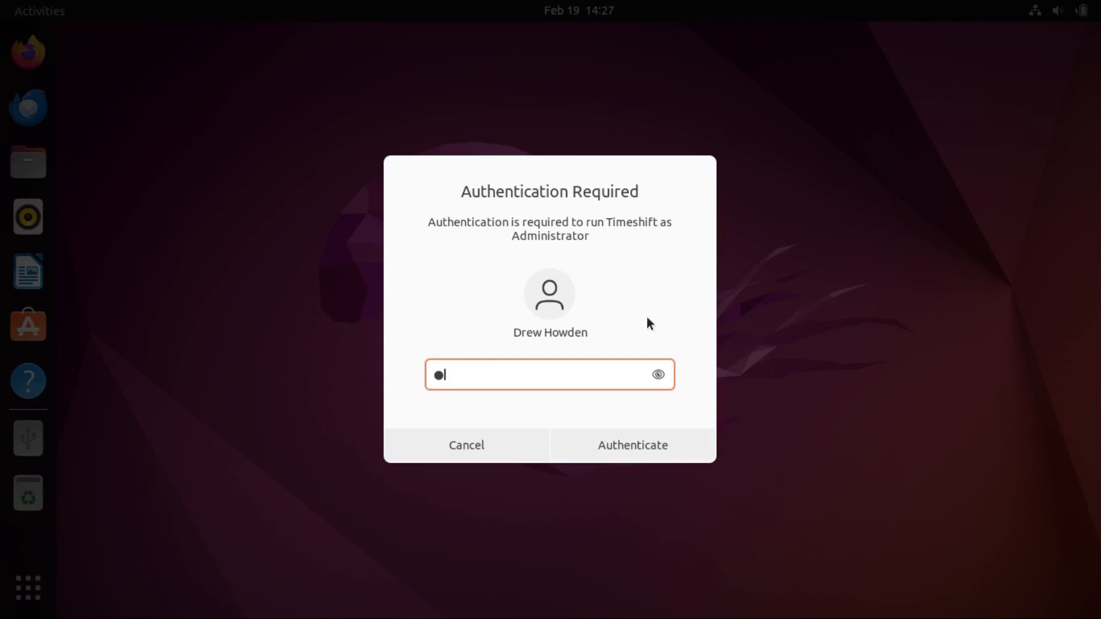
pyautogui.write('password')
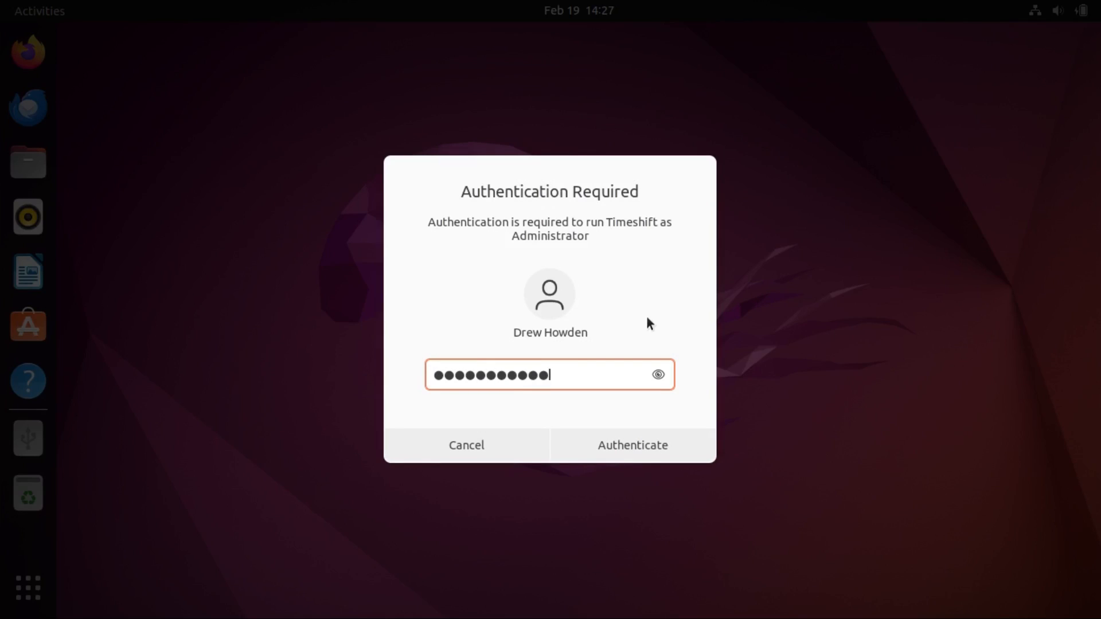
pyautogui.click(630, 444)
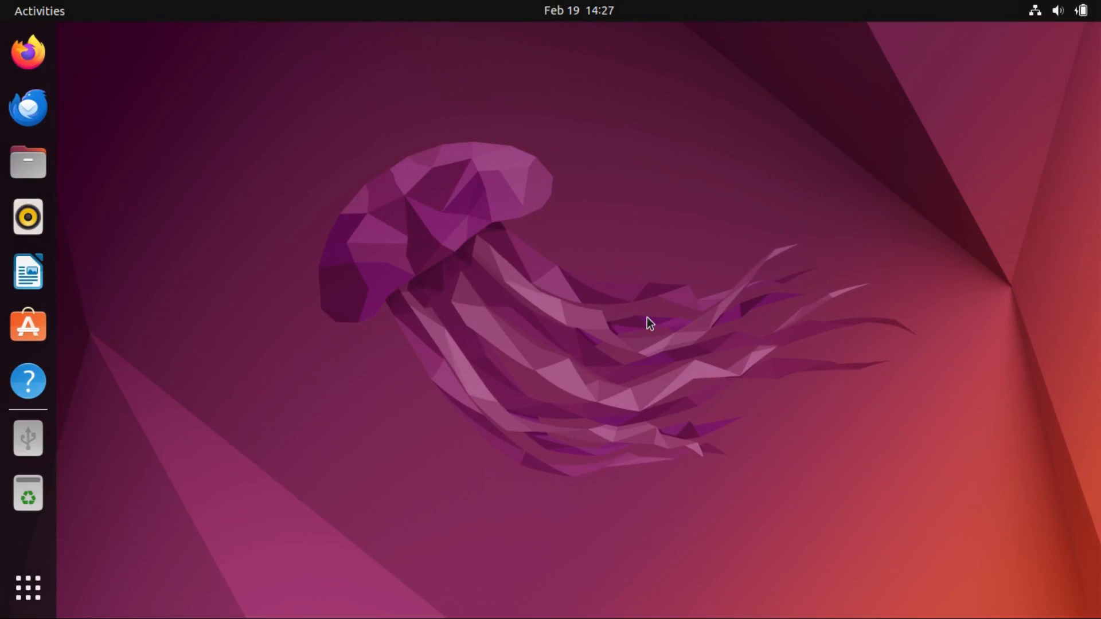
# Step: Keep RSYNC and sdb1, uncheck Daily, and advance to the home directories step
pyautogui.click(28, 438)
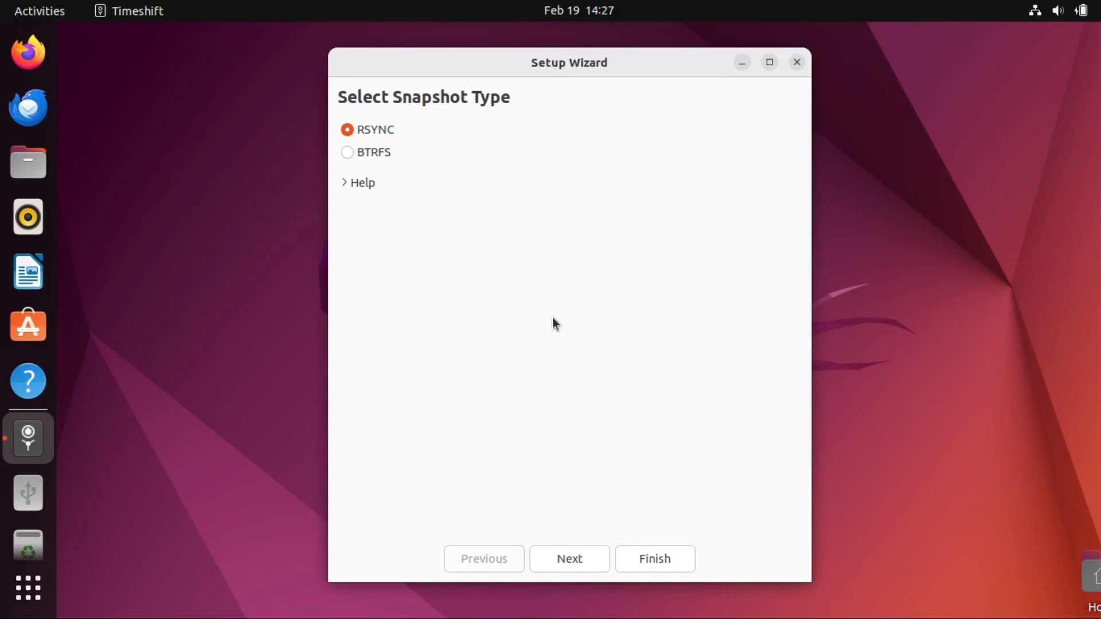
pyautogui.click(569, 558)
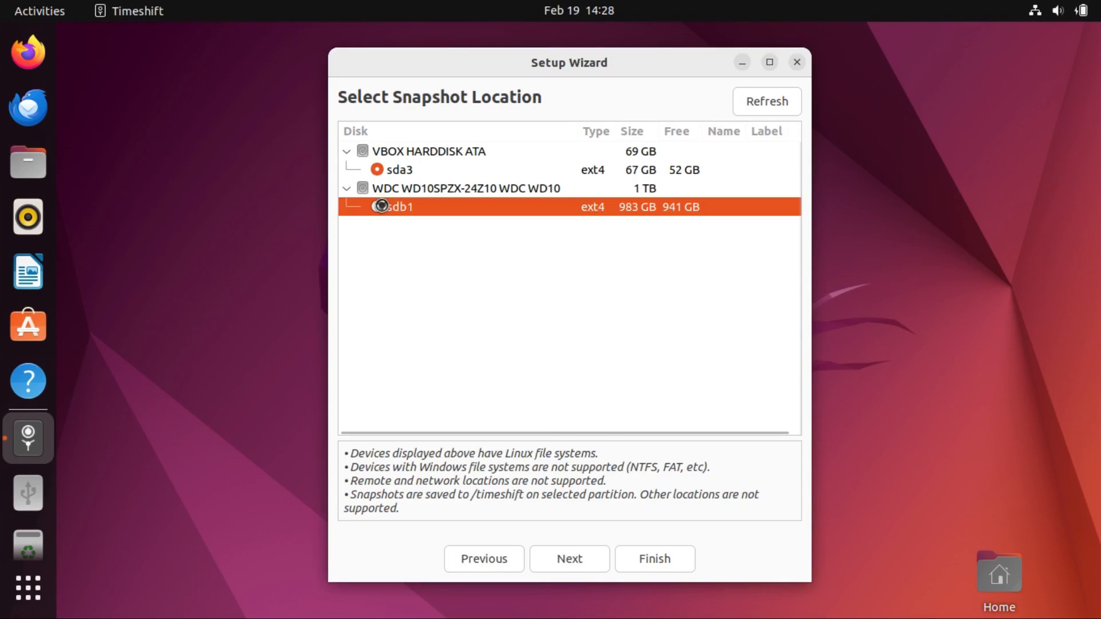
pyautogui.click(569, 559)
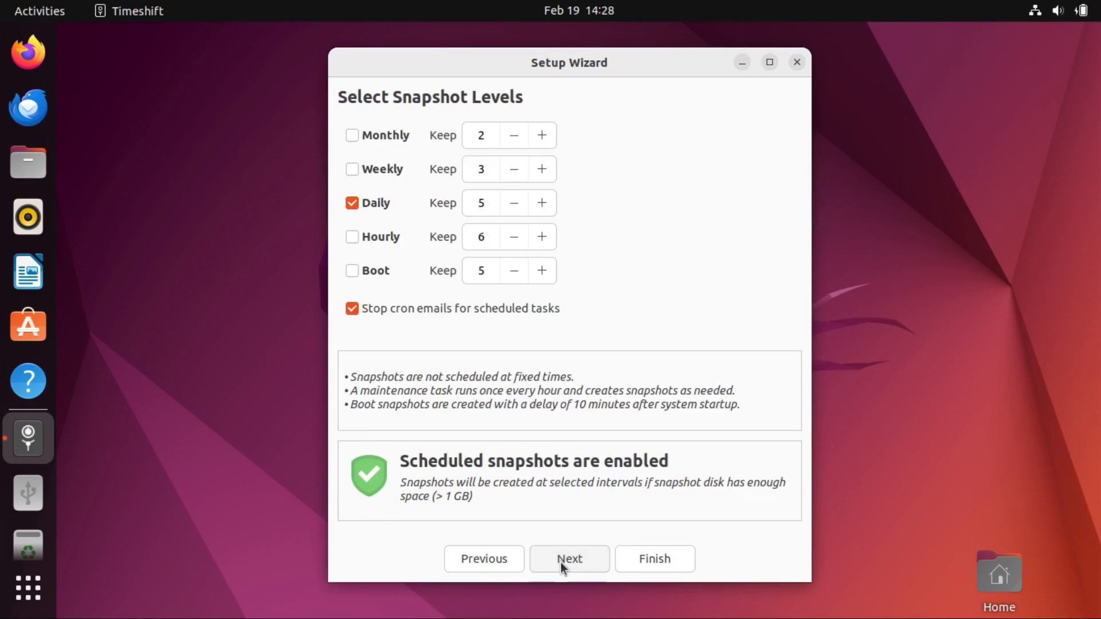
pyautogui.click(352, 203)
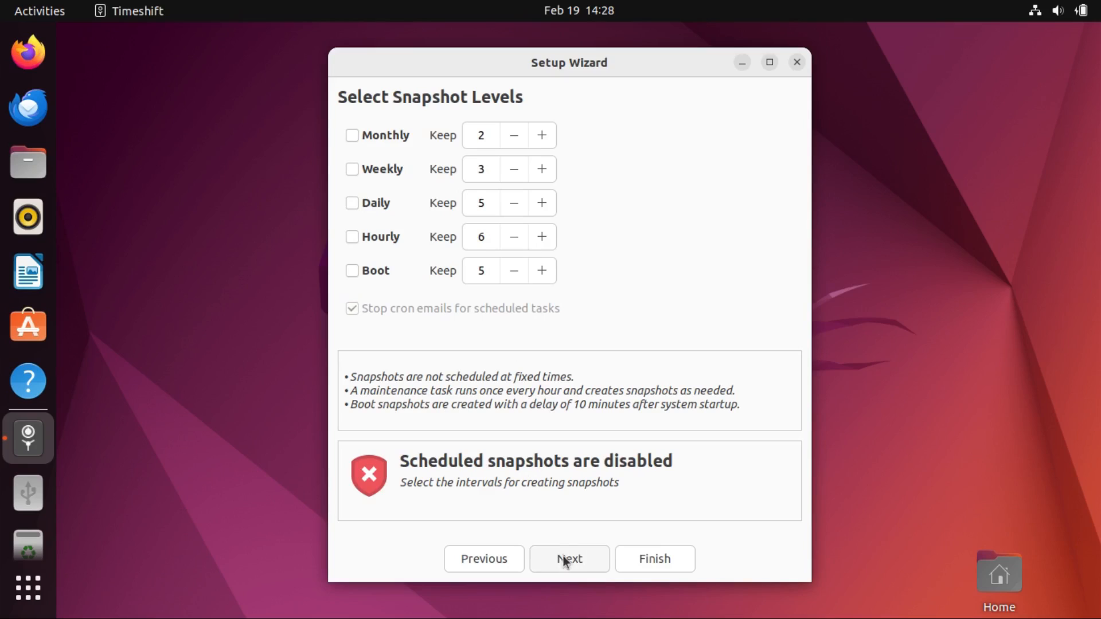
pyautogui.click(569, 560)
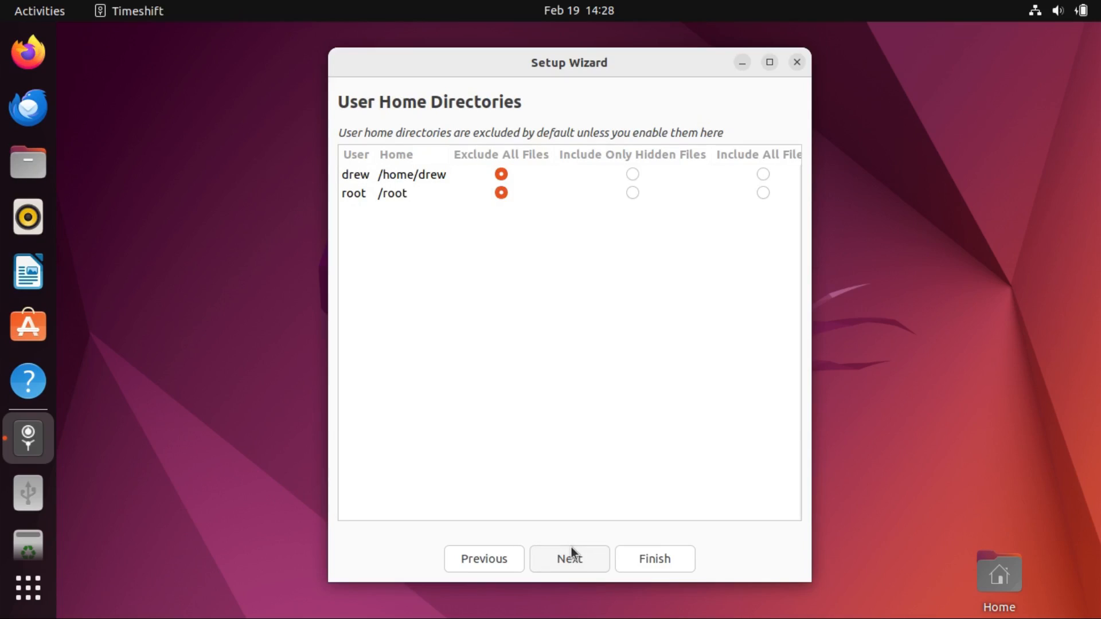
# Step: Accept the home directory exclusions and finish the wizard, showing the 2024-02-19 snapshot on /dev/sdb1
pyautogui.click(568, 559)
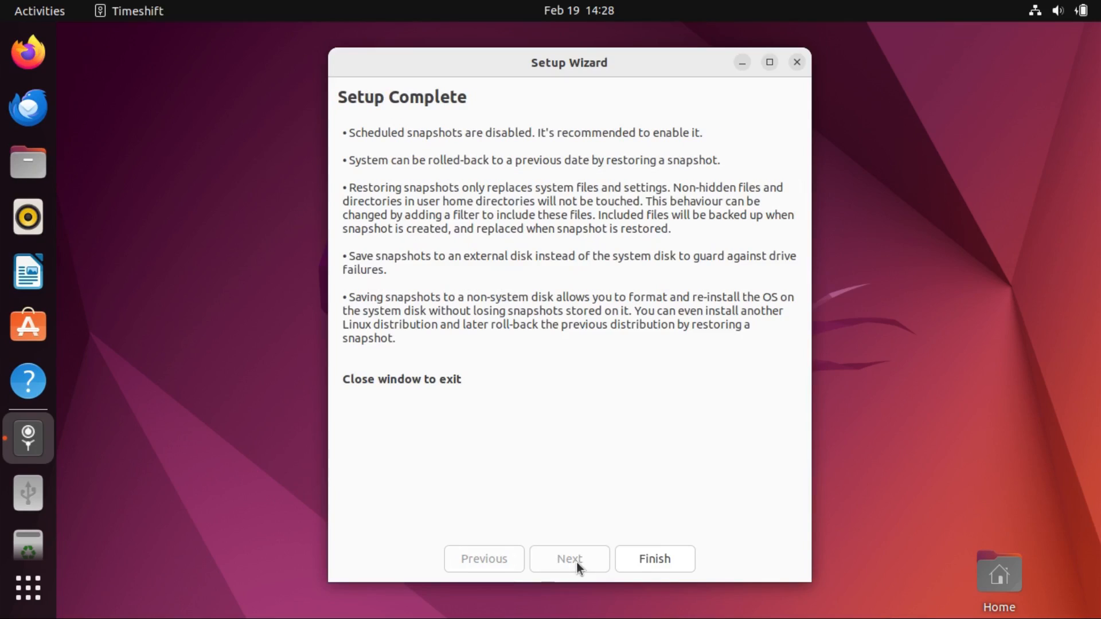
pyautogui.click(653, 559)
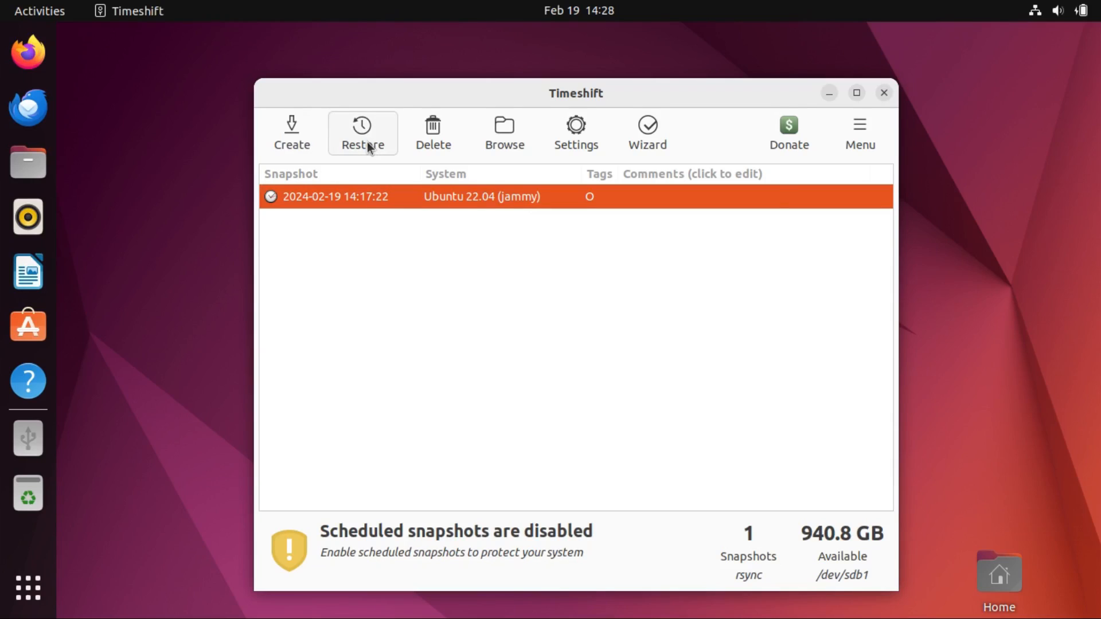
# Step: Restore the 2024-02-19 snapshot to sda3 with initramfs update enabled in bootloader options
pyautogui.click(362, 133)
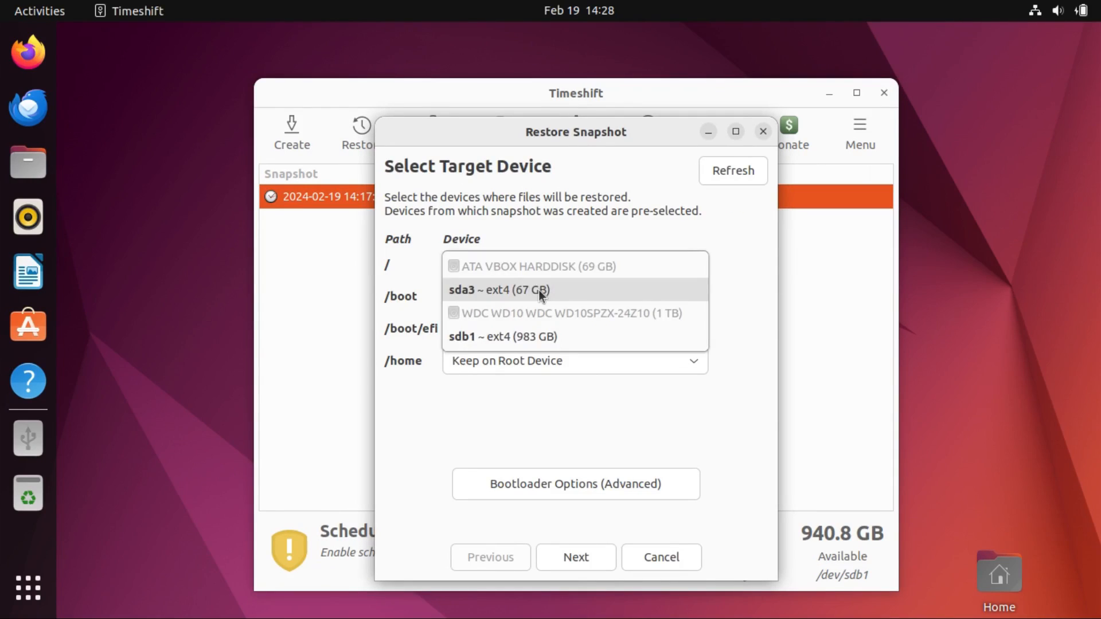
pyautogui.click(499, 289)
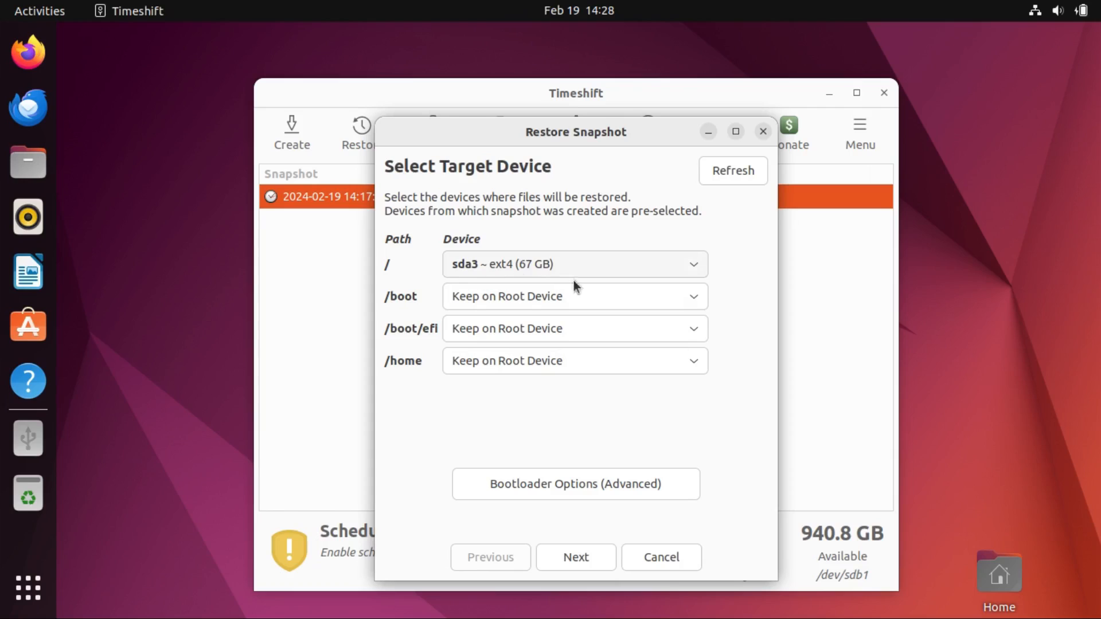
pyautogui.moveTo(511, 294)
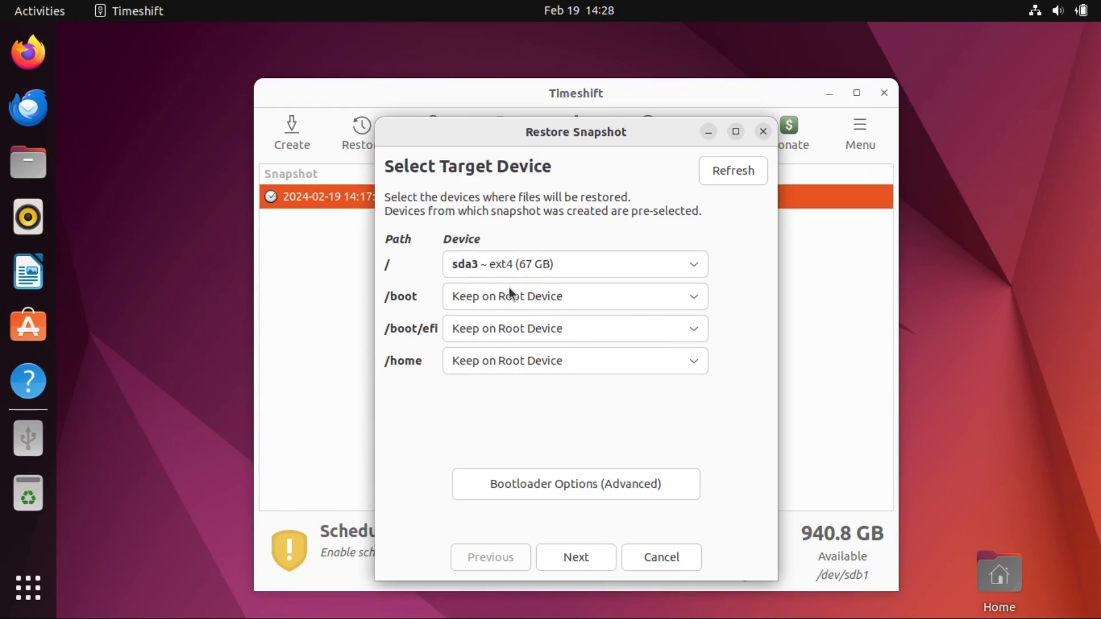
pyautogui.moveTo(541, 360)
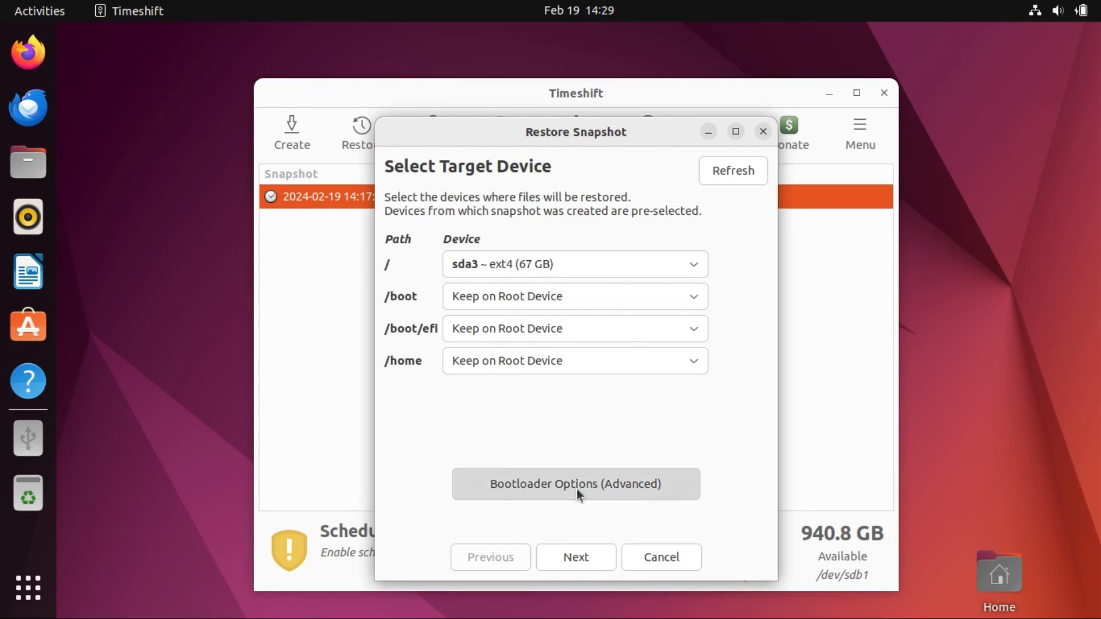
pyautogui.click(575, 484)
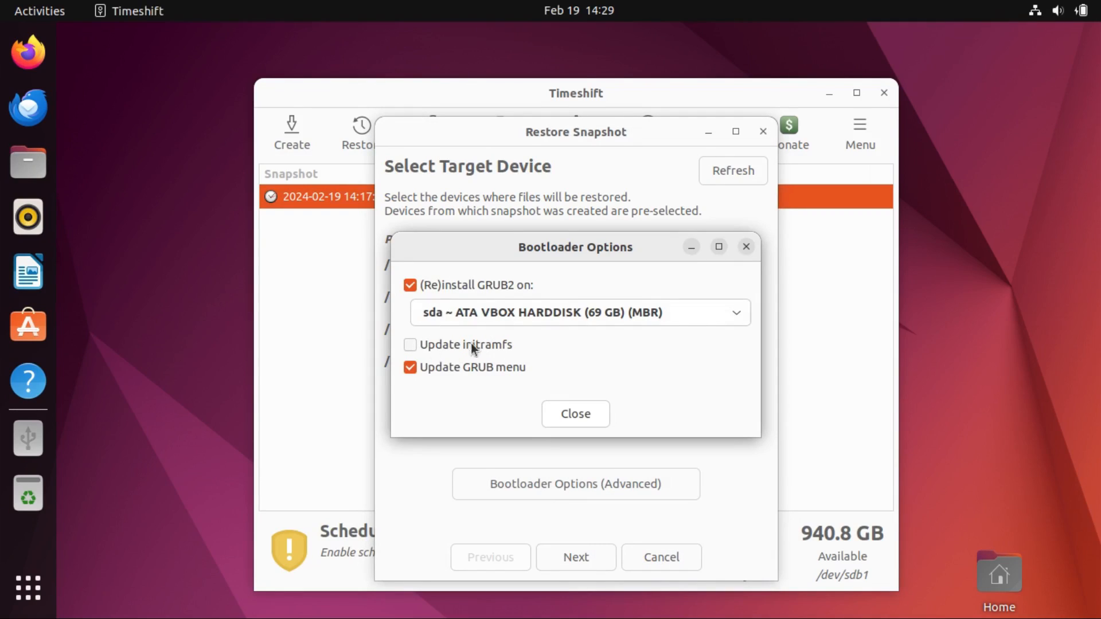
pyautogui.moveTo(483, 386)
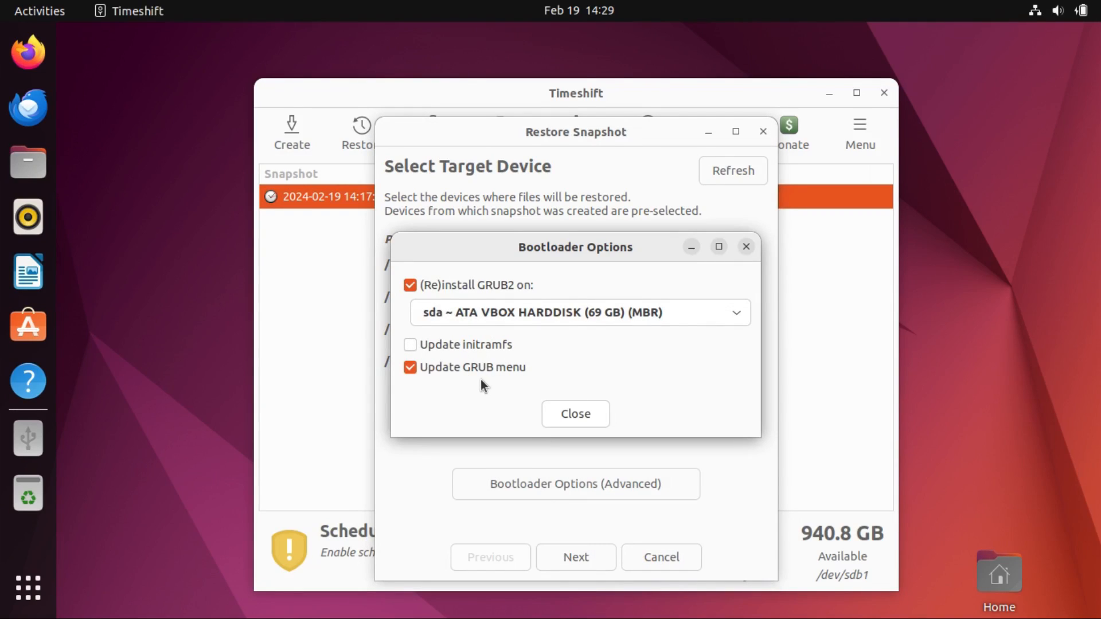
pyautogui.moveTo(472, 345)
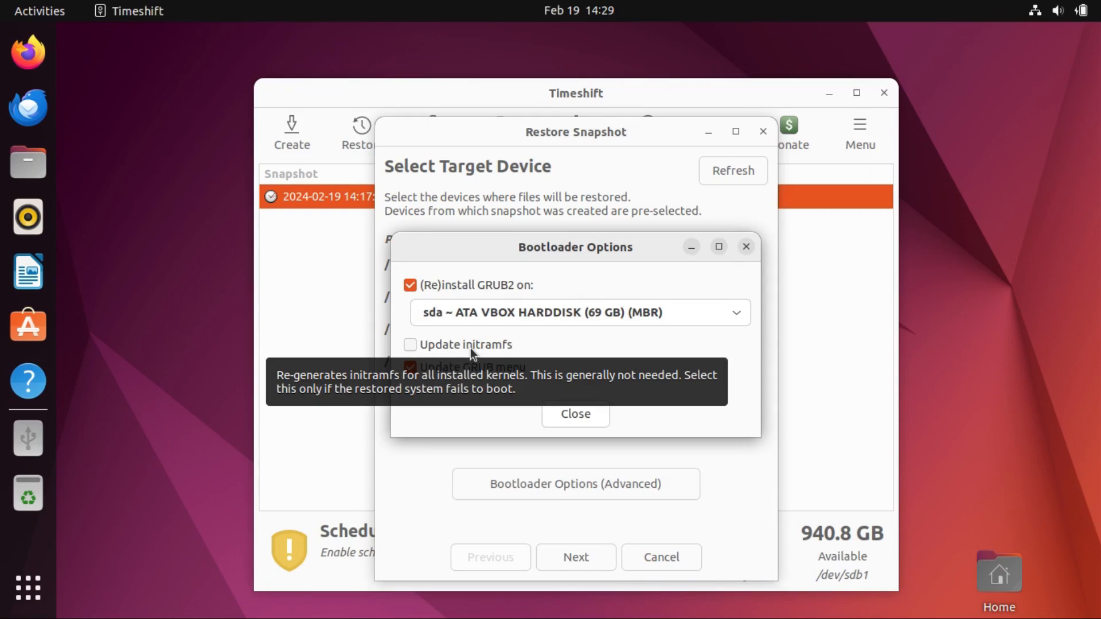
pyautogui.click(410, 345)
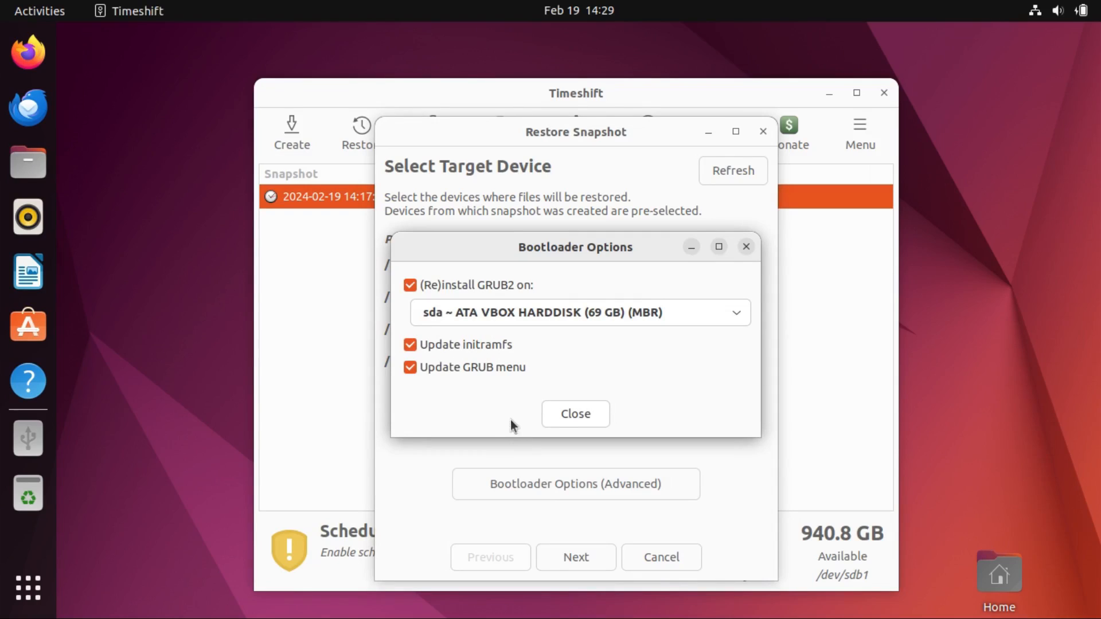
pyautogui.moveTo(626, 312)
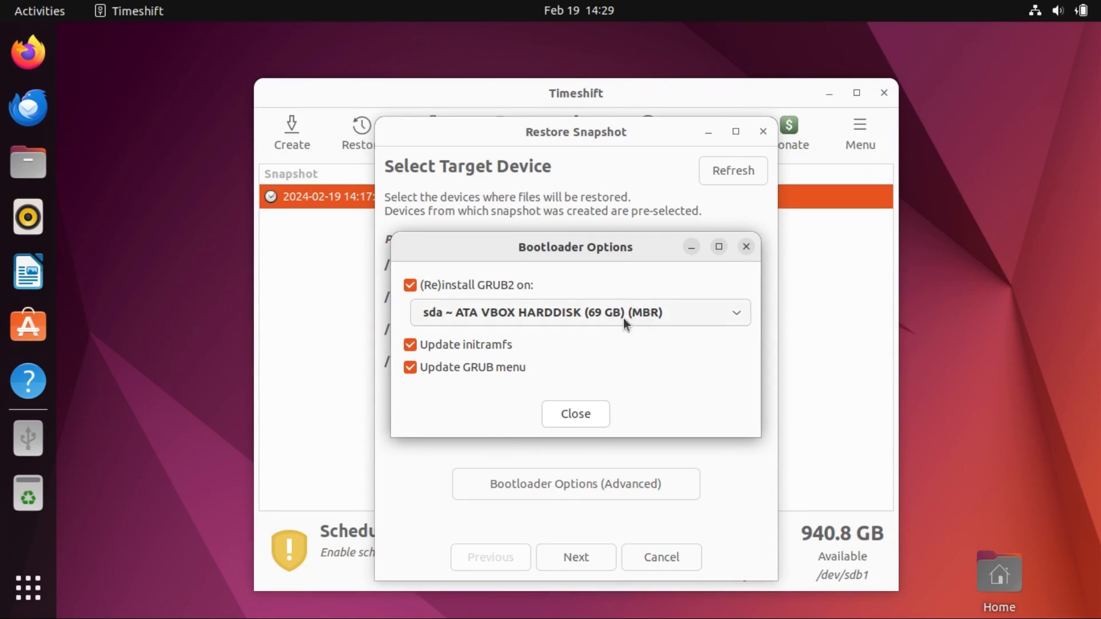
pyautogui.moveTo(666, 311)
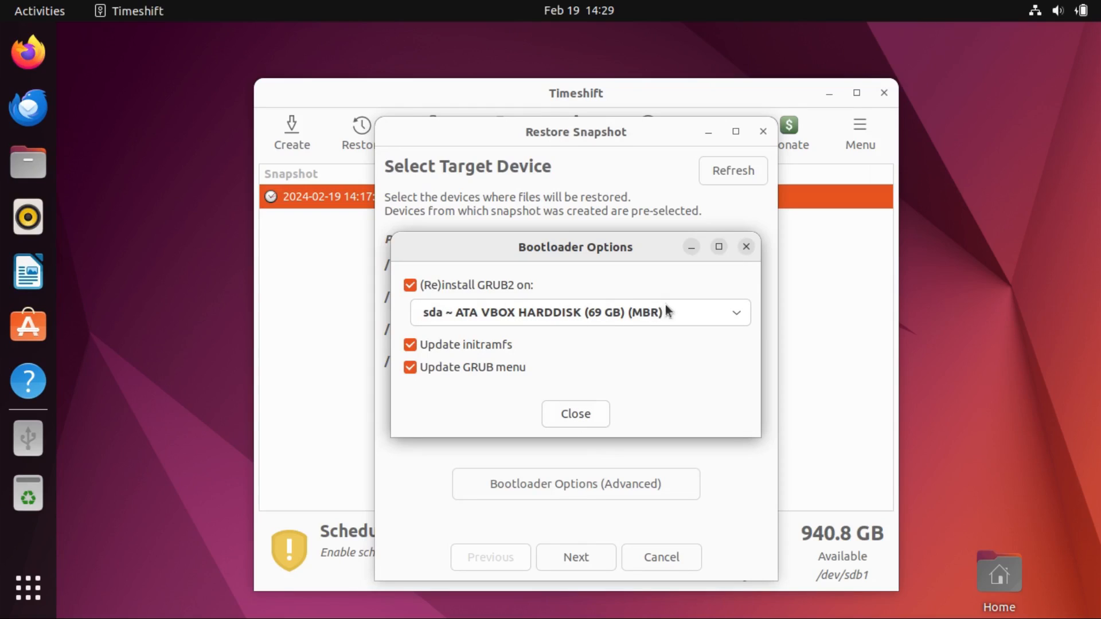
pyautogui.click(575, 414)
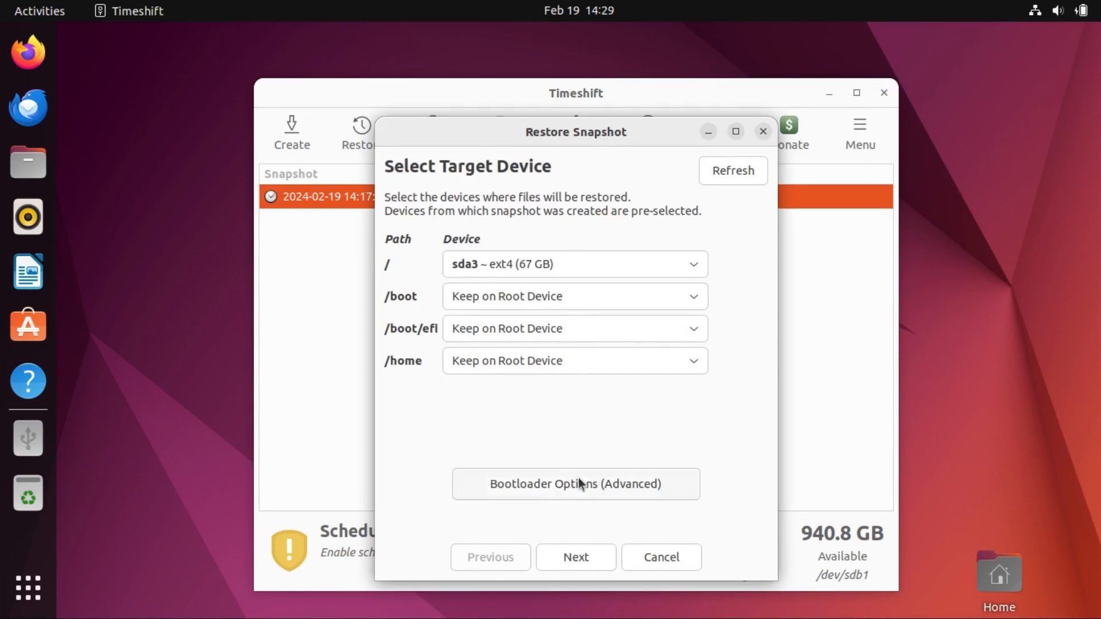
pyautogui.click(576, 557)
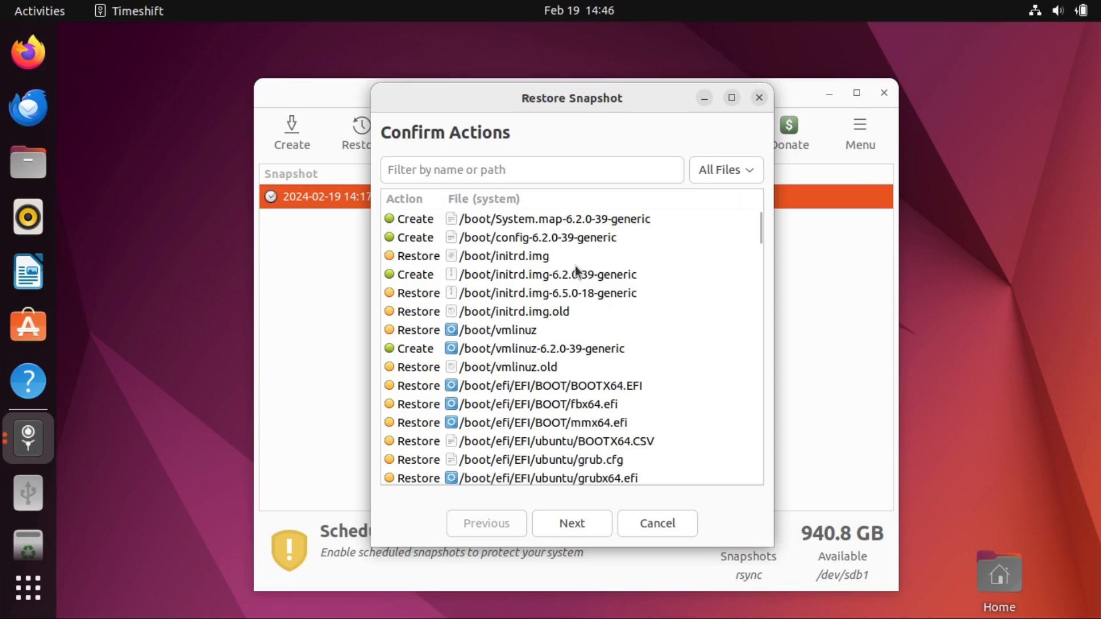
pyautogui.moveTo(572, 523)
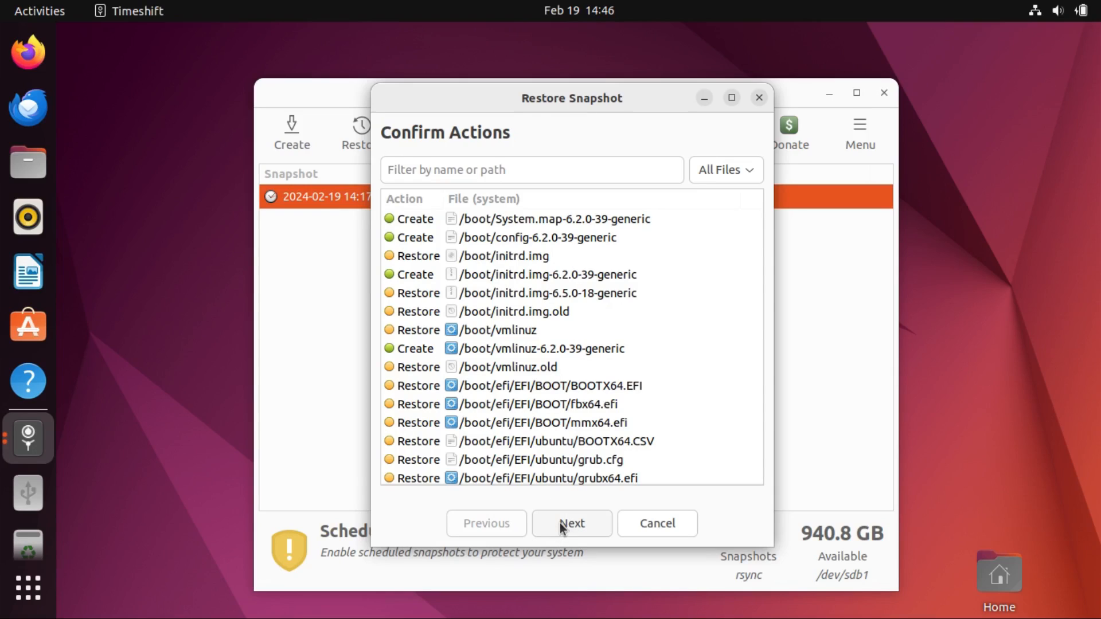
# Step: Accept the Confirm Actions file list and the Warning/Disclaimer page to begin restoring
pyautogui.click(571, 523)
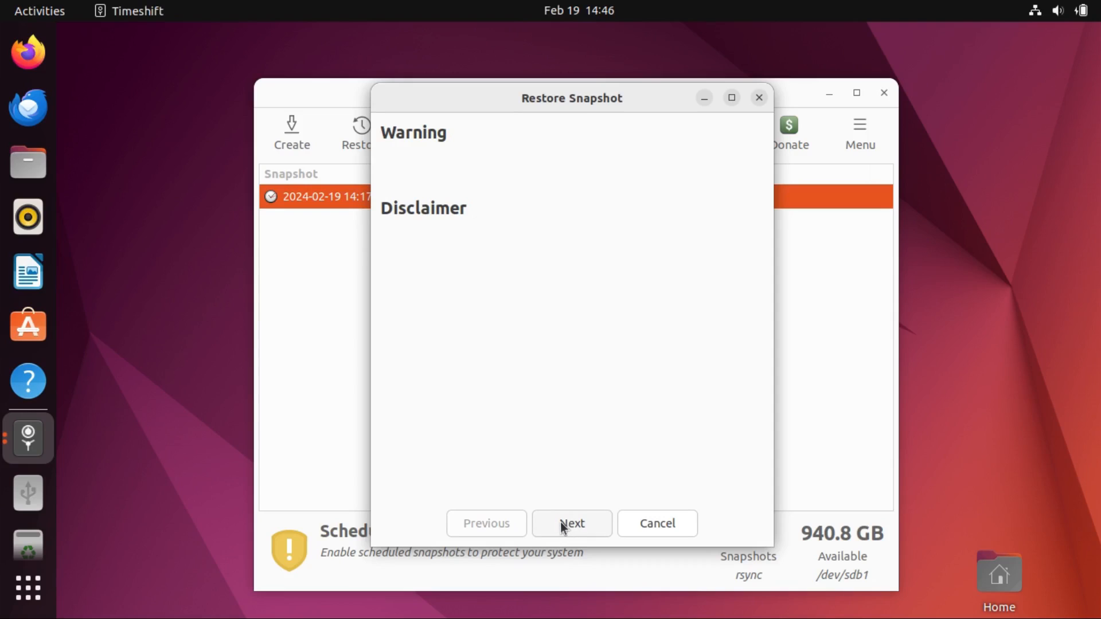
pyautogui.moveTo(572, 528)
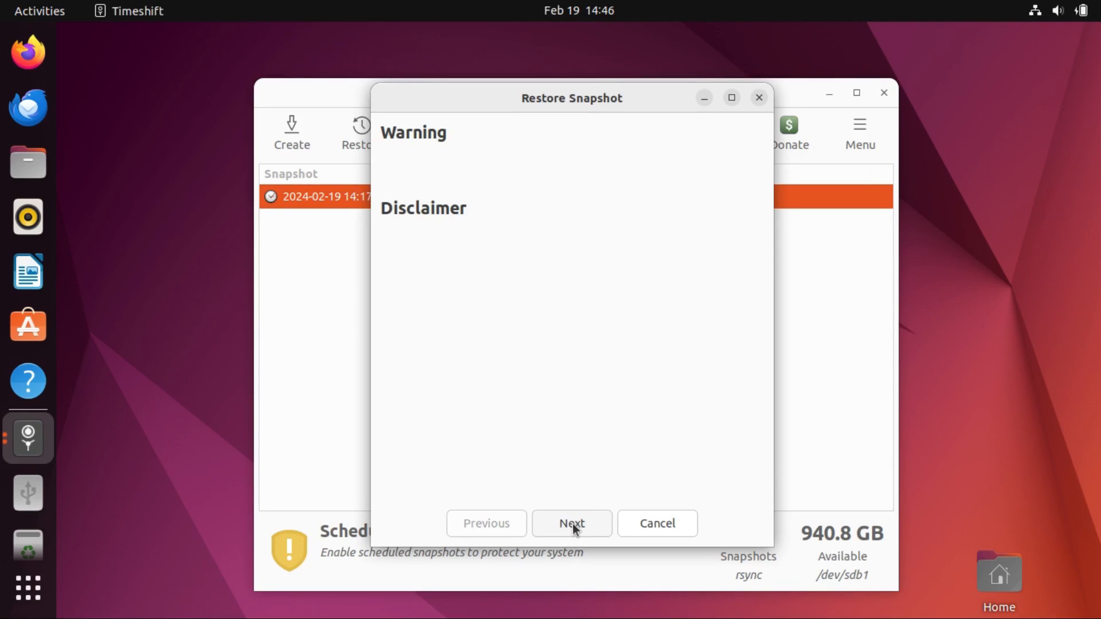
pyautogui.click(572, 523)
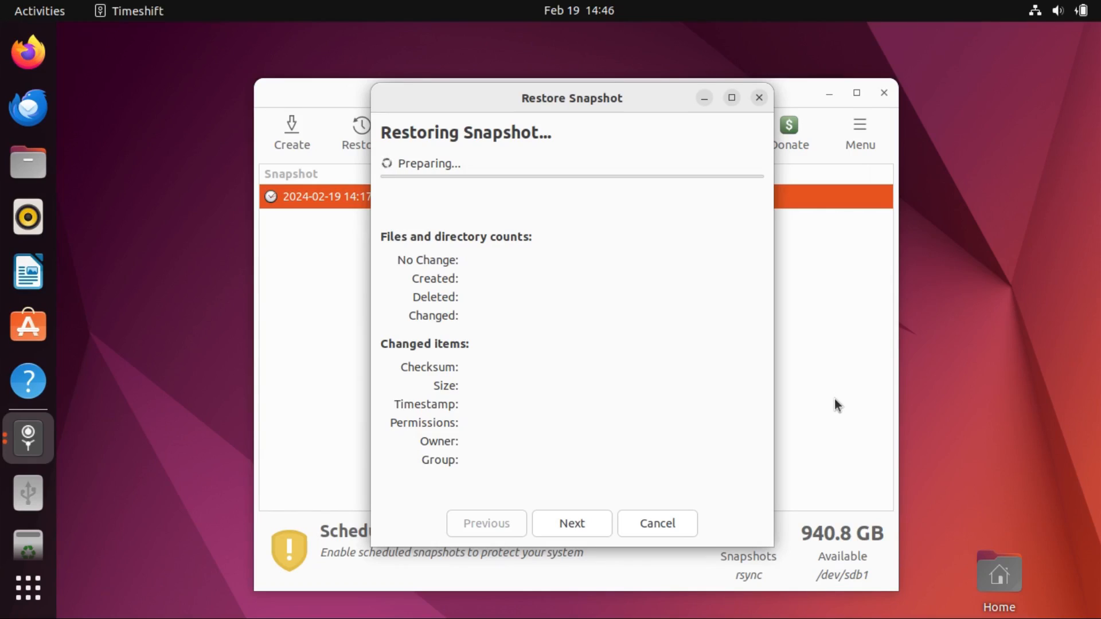
# Step: Confirm the snapshot restore, hide the Timeshift window, and scroll while files are copied back
pyautogui.click(571, 523)
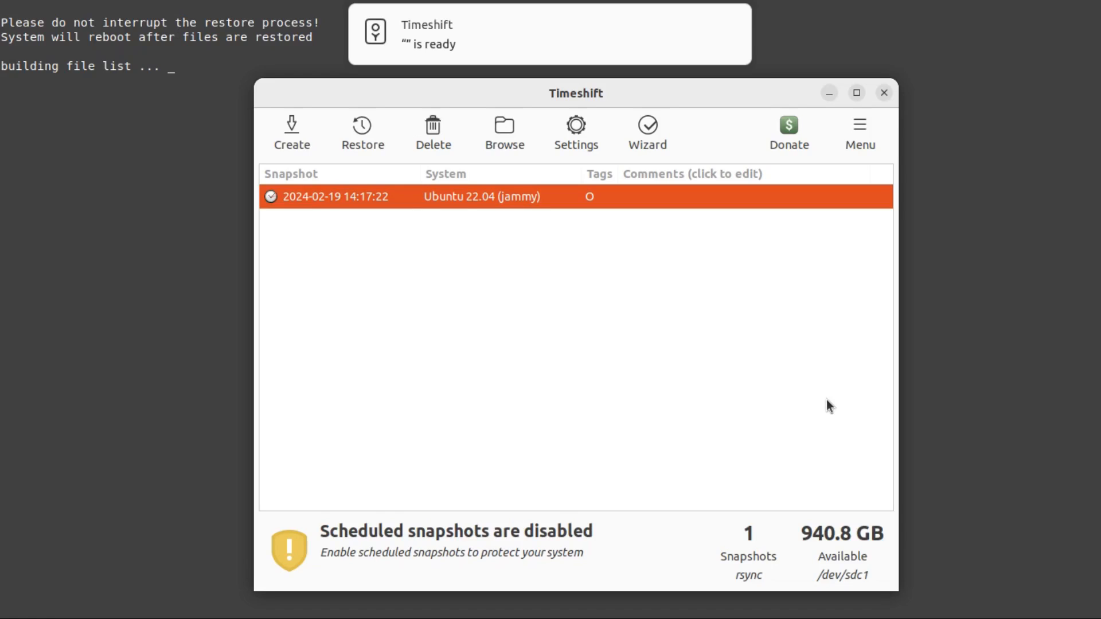
pyautogui.moveTo(257, 160)
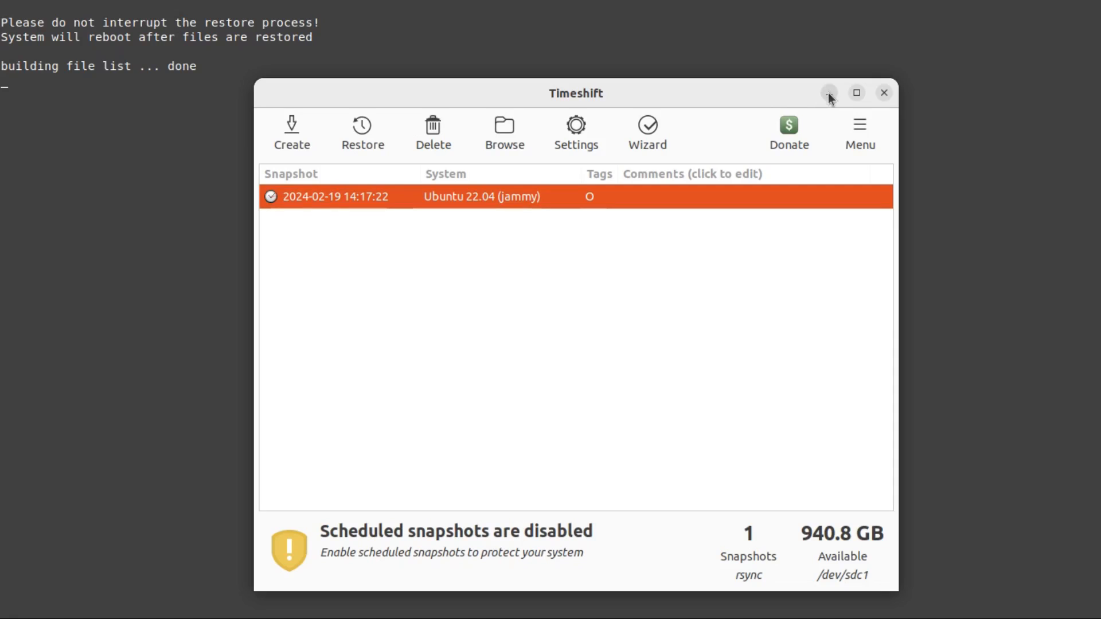
pyautogui.click(829, 93)
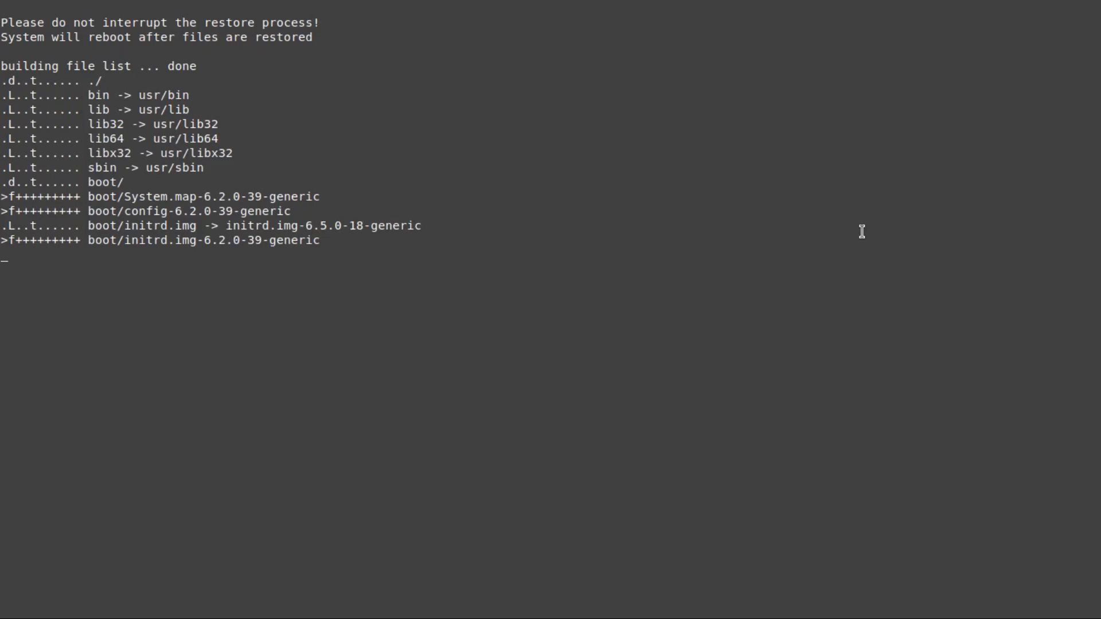
pyautogui.scroll(-3)
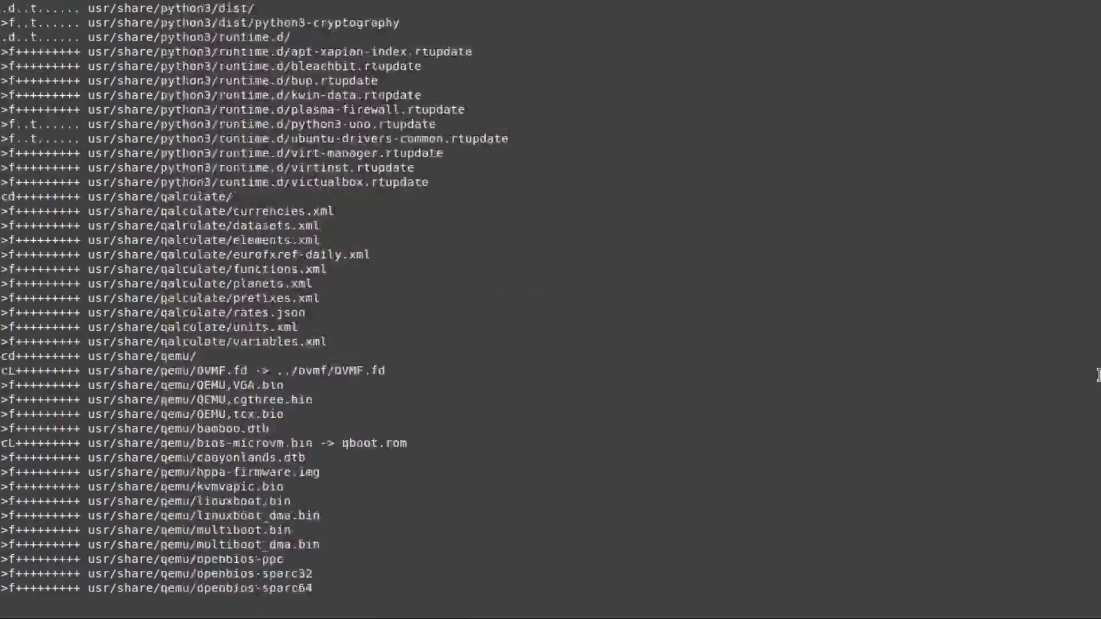
pyautogui.scroll(-3)
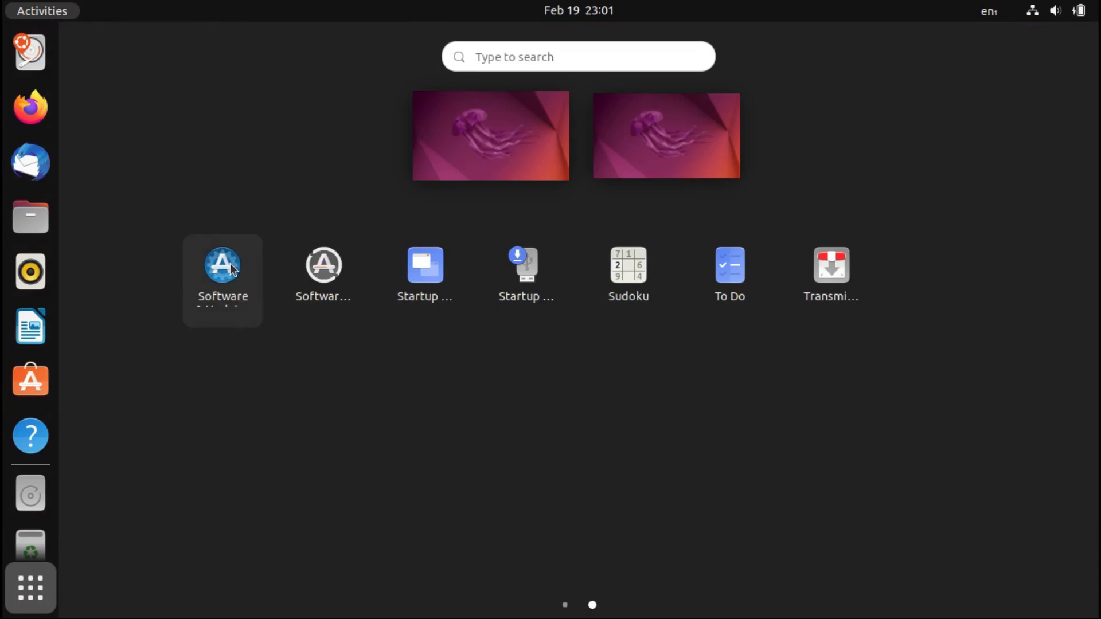
pyautogui.moveTo(323, 275)
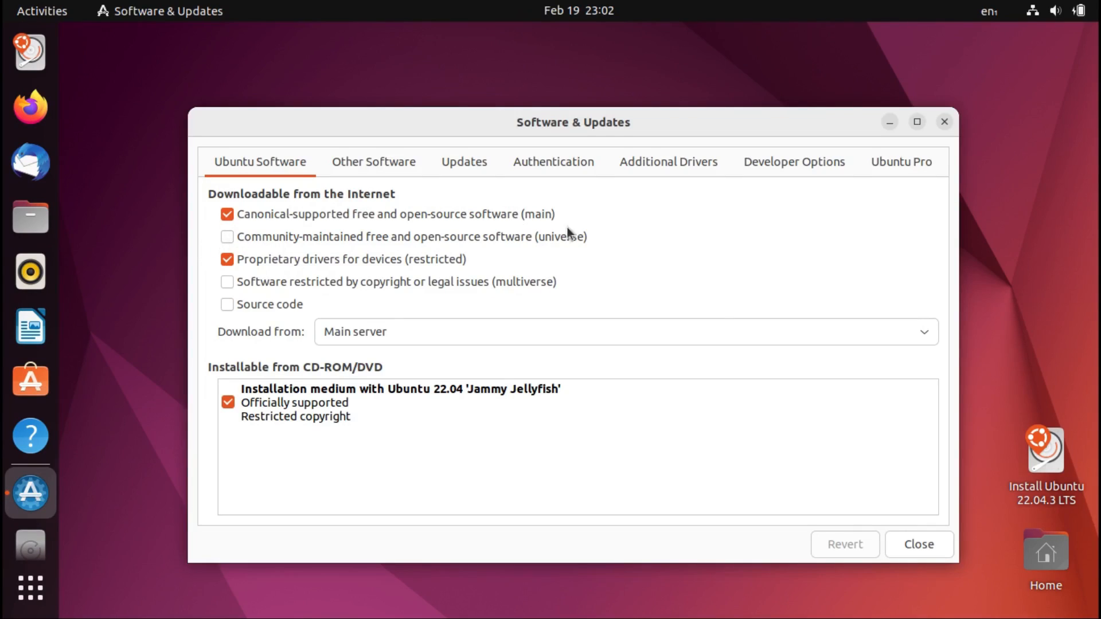
pyautogui.moveTo(554, 236)
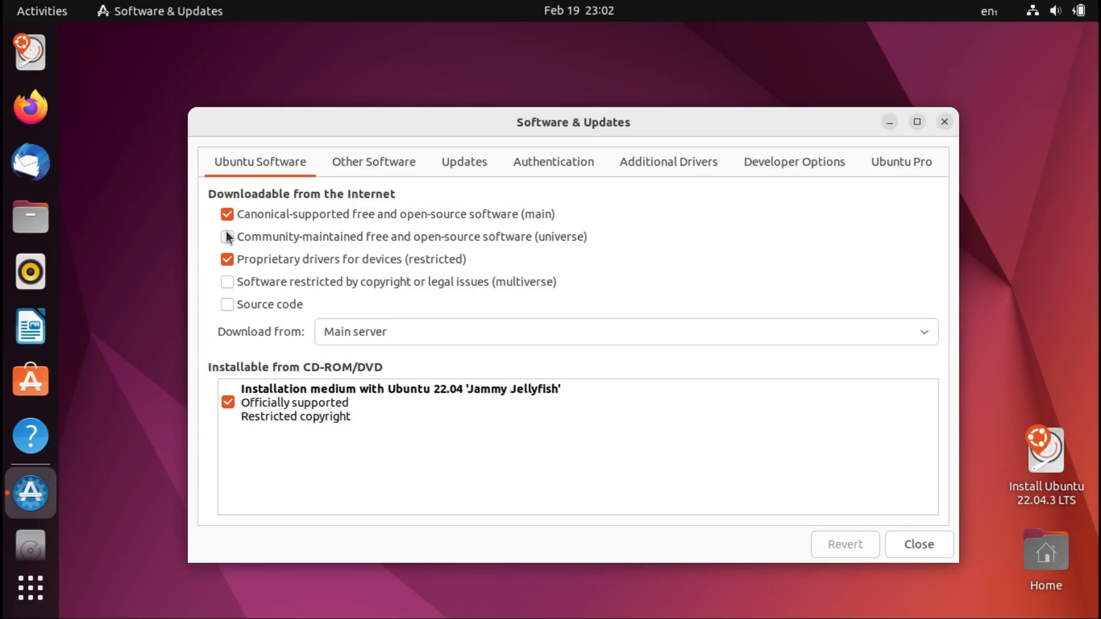
# Step: Enable the Community-maintained (universe) source and reload the software information
pyautogui.click(227, 236)
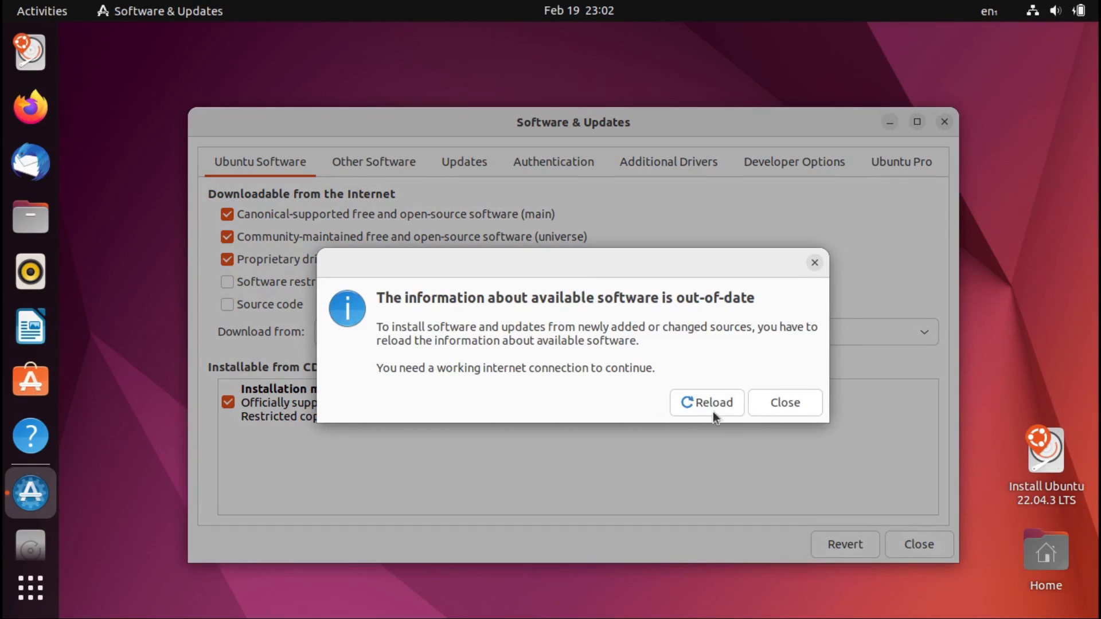
pyautogui.click(784, 403)
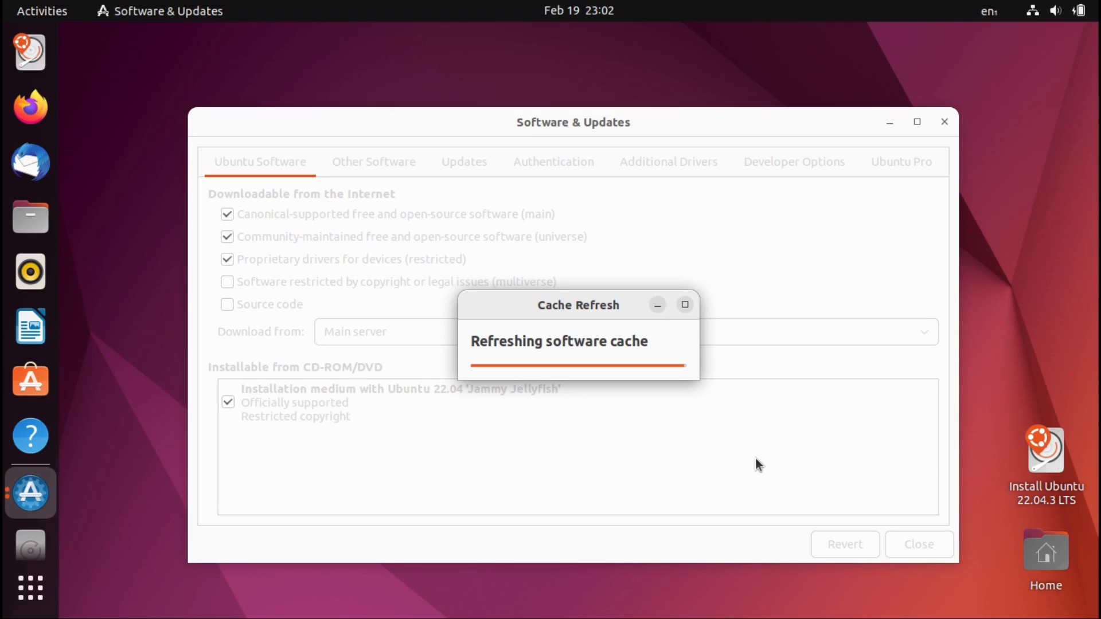
# Step: Run 'sudo apt install arch-install-scripts' in the terminal
pyautogui.click(31, 491)
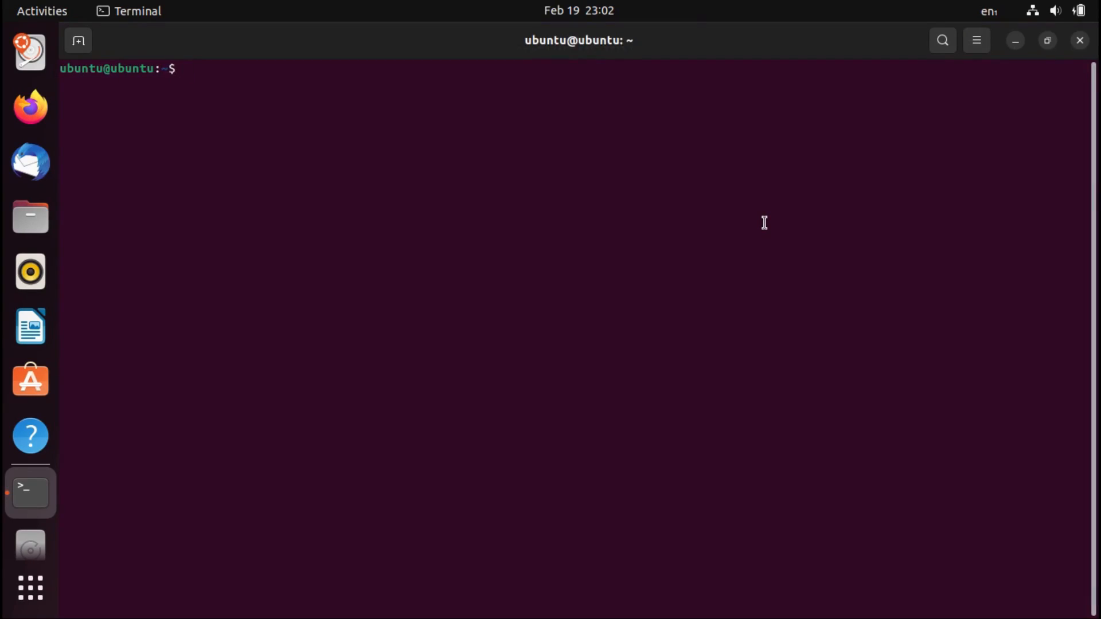
pyautogui.write('sudo ap')
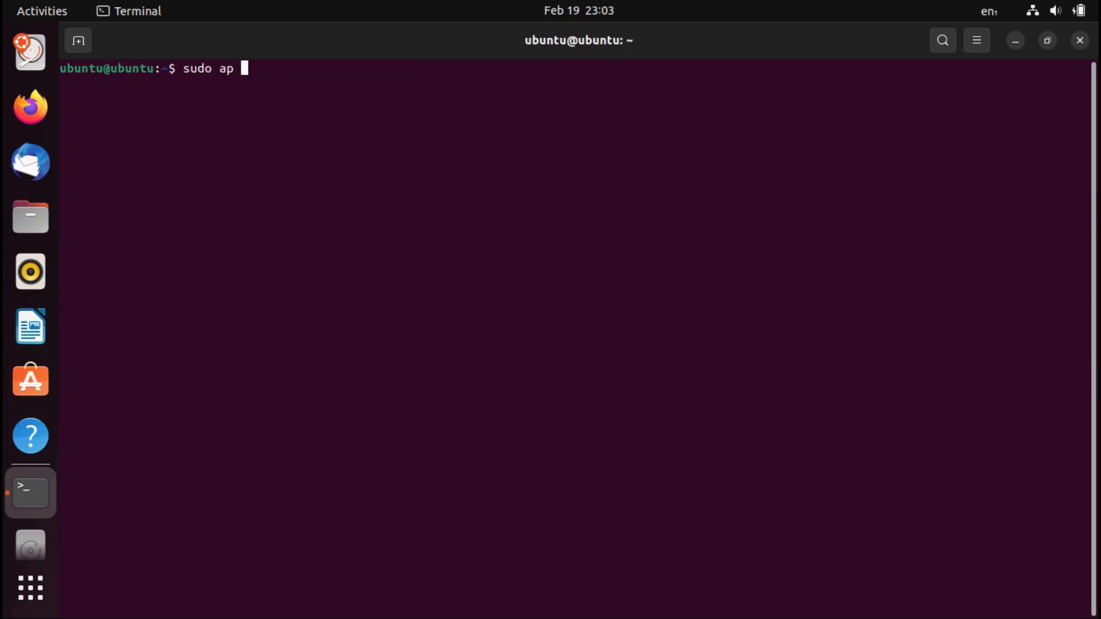
pyautogui.write('t install')
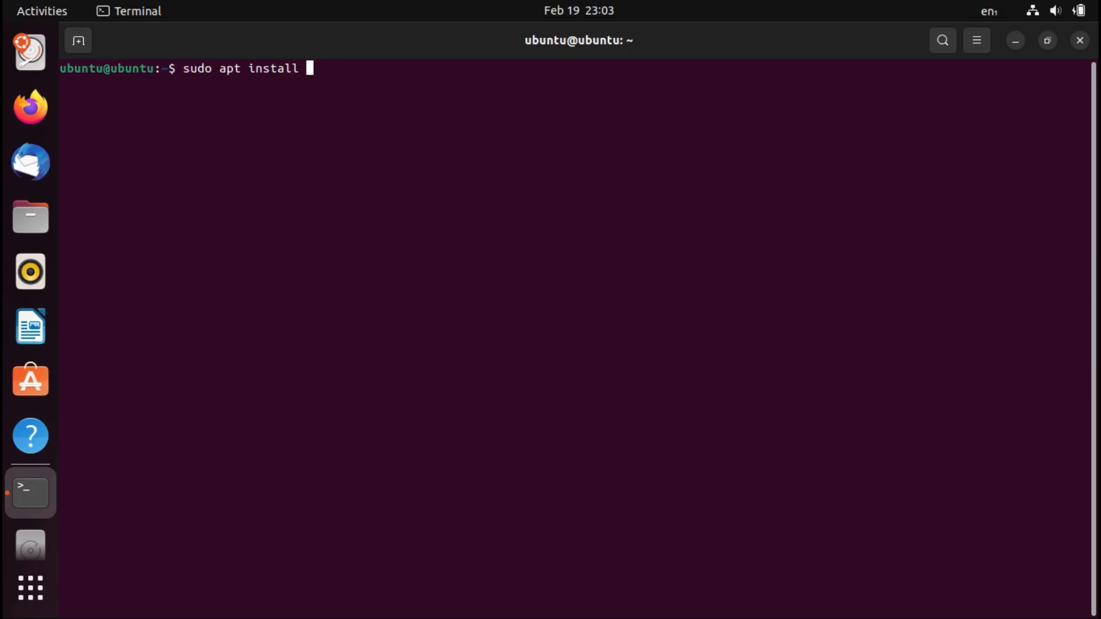
pyautogui.write('arch-install-scri')
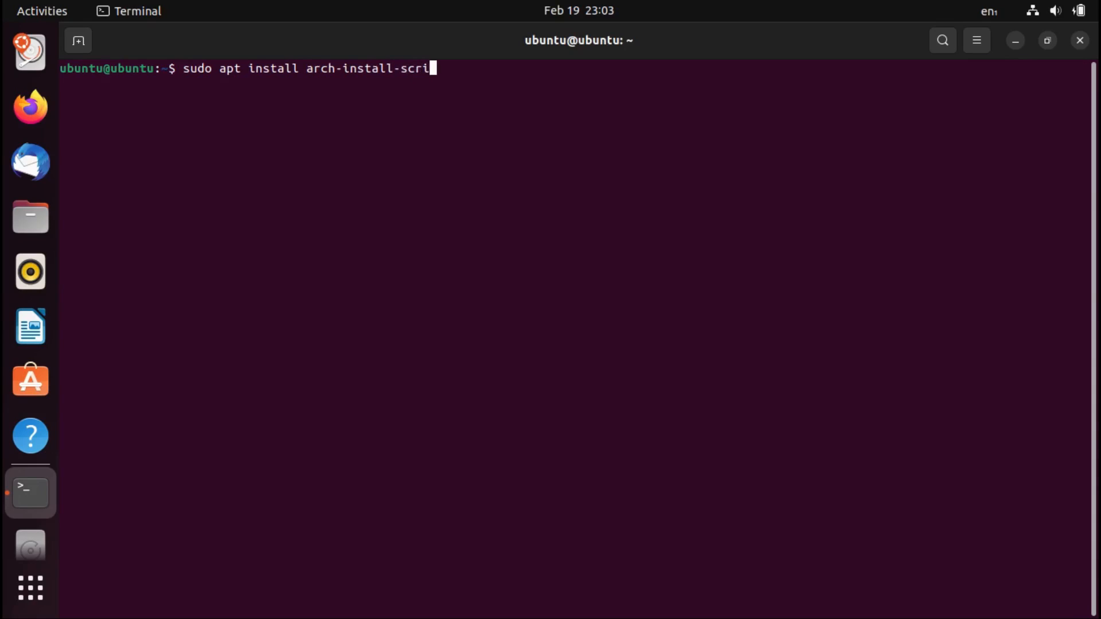
pyautogui.write('pts')
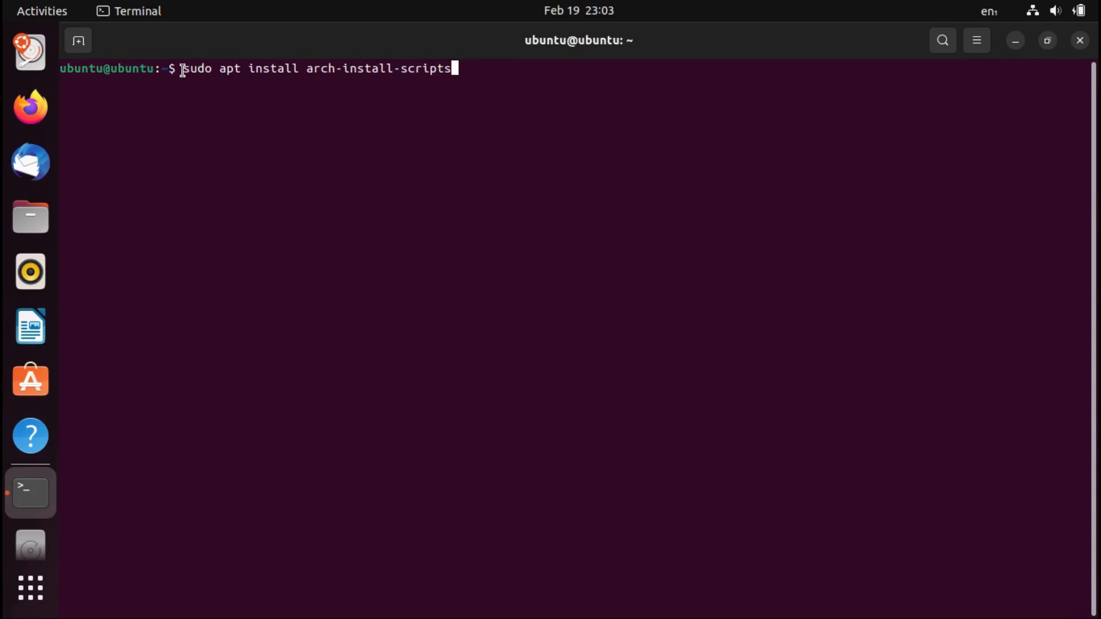
pyautogui.moveTo(346, 150)
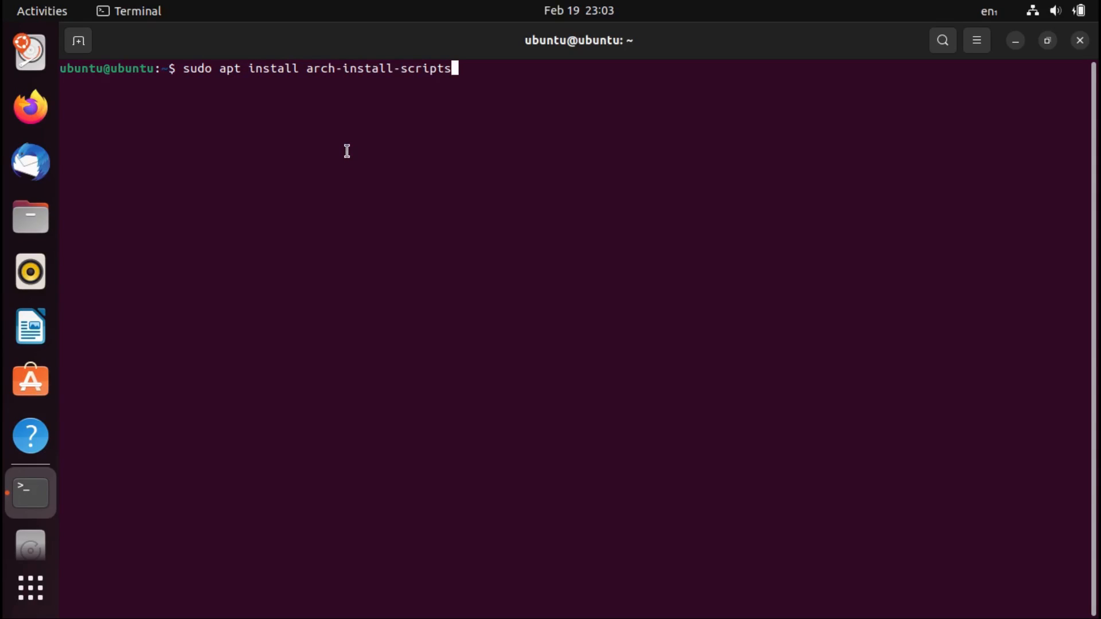
pyautogui.moveTo(230, 69)
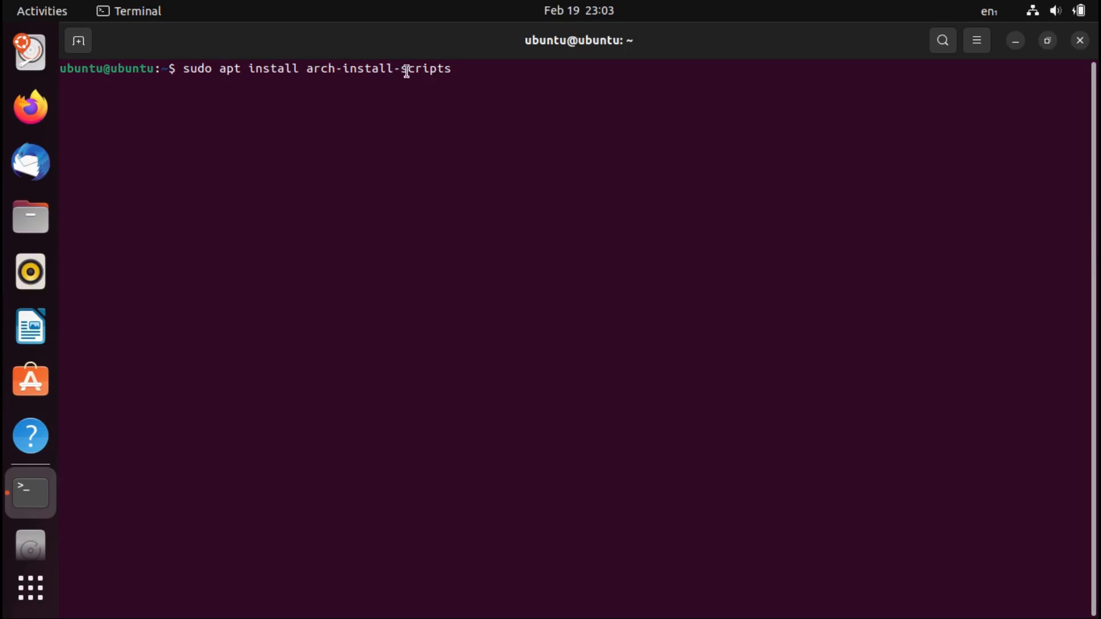
pyautogui.press('Return')
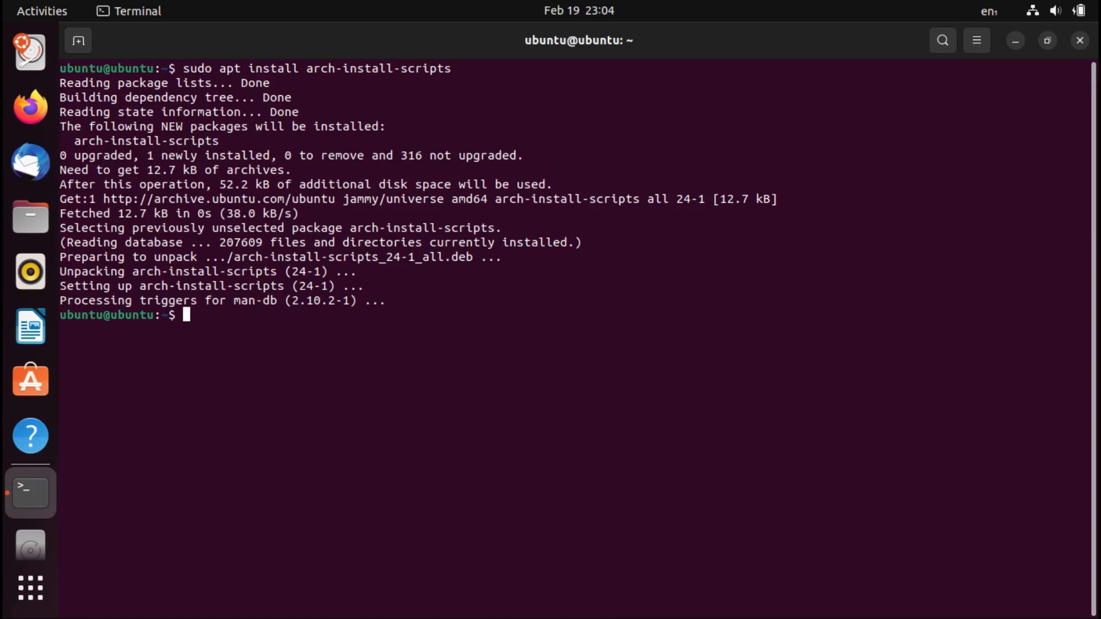
# Step: Run sudo fdisk to list partitions and pick out the 63.5G sda3 Linux filesystem
pyautogui.write('s')
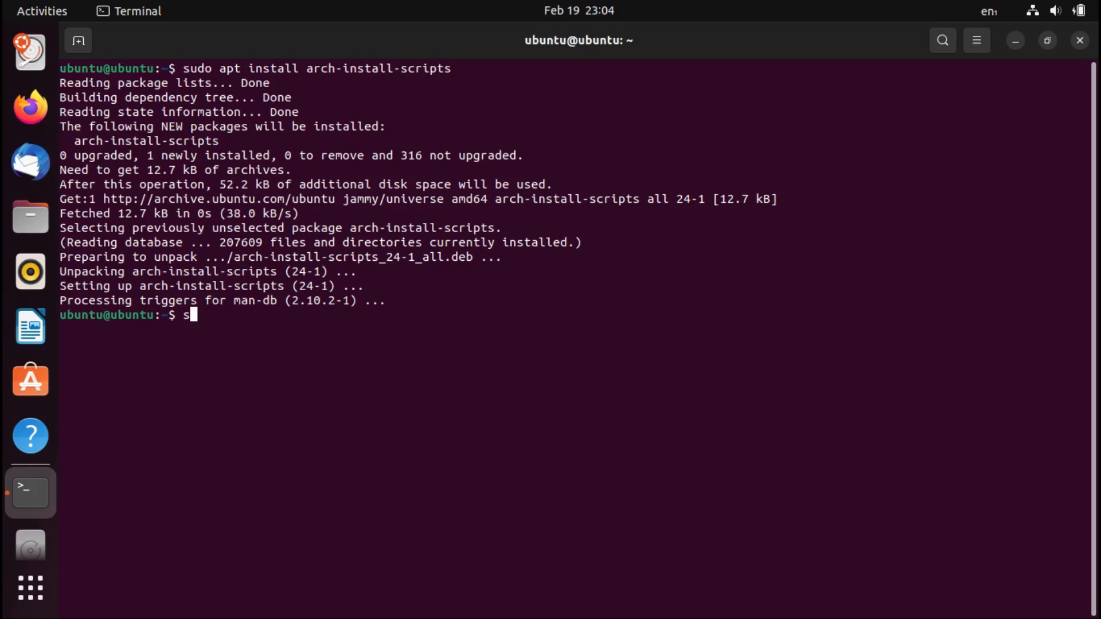
pyautogui.write('udo f')
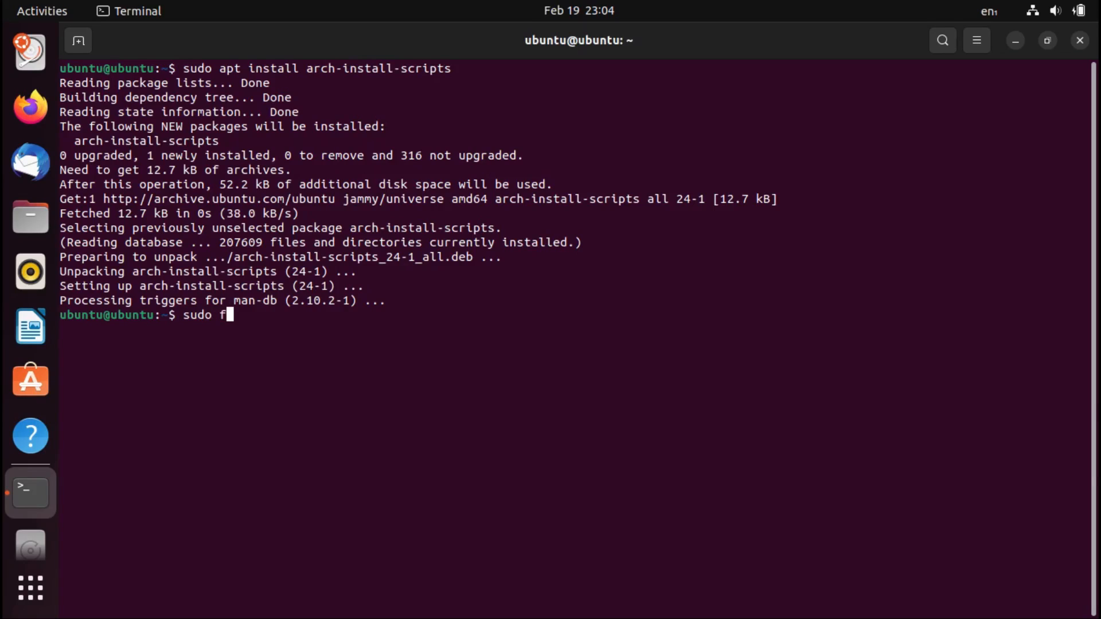
pyautogui.write('disk-')
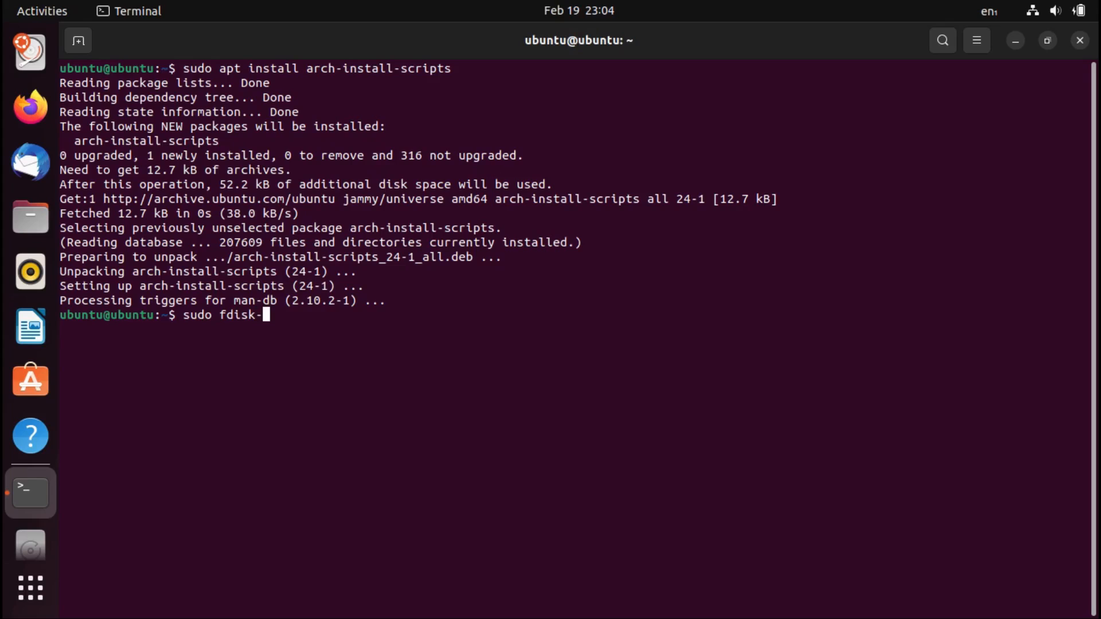
pyautogui.press('Return')
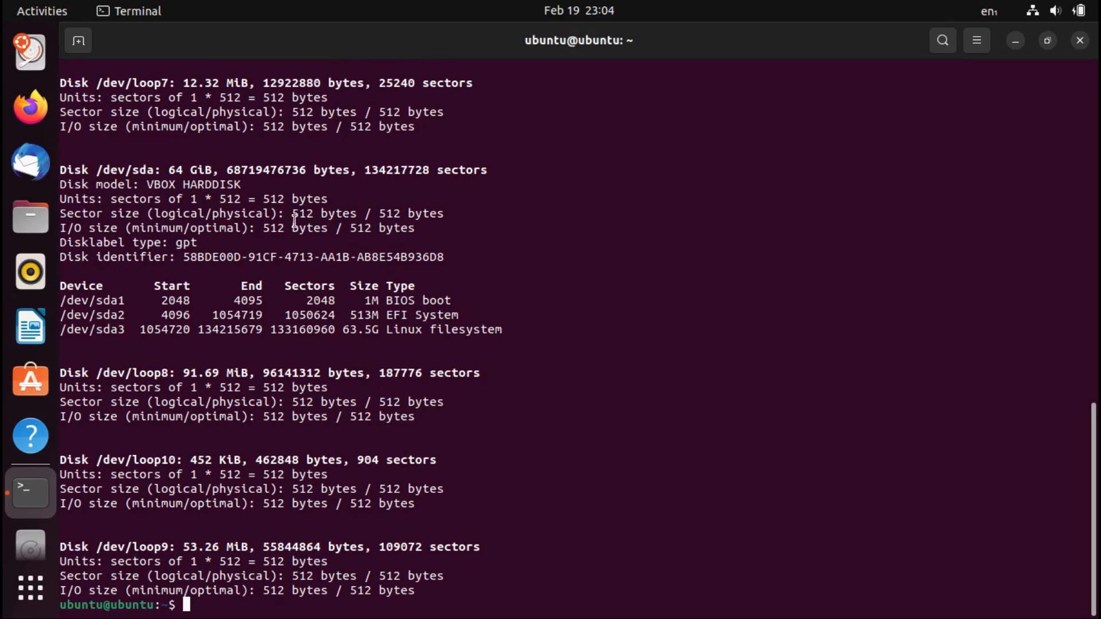
pyautogui.moveTo(391, 288)
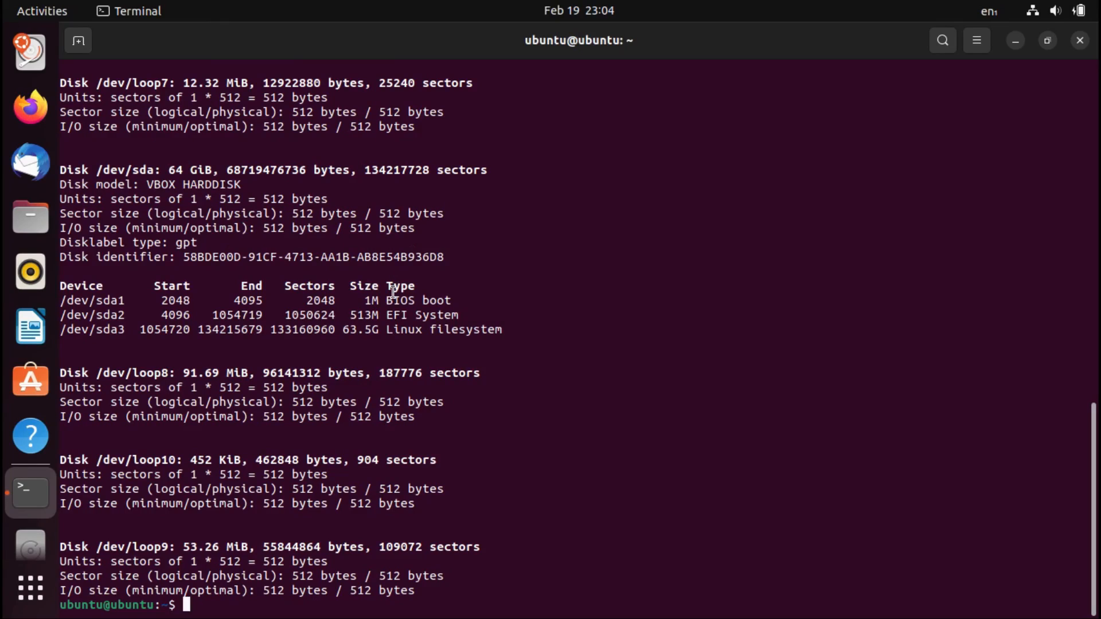
pyautogui.moveTo(103, 169)
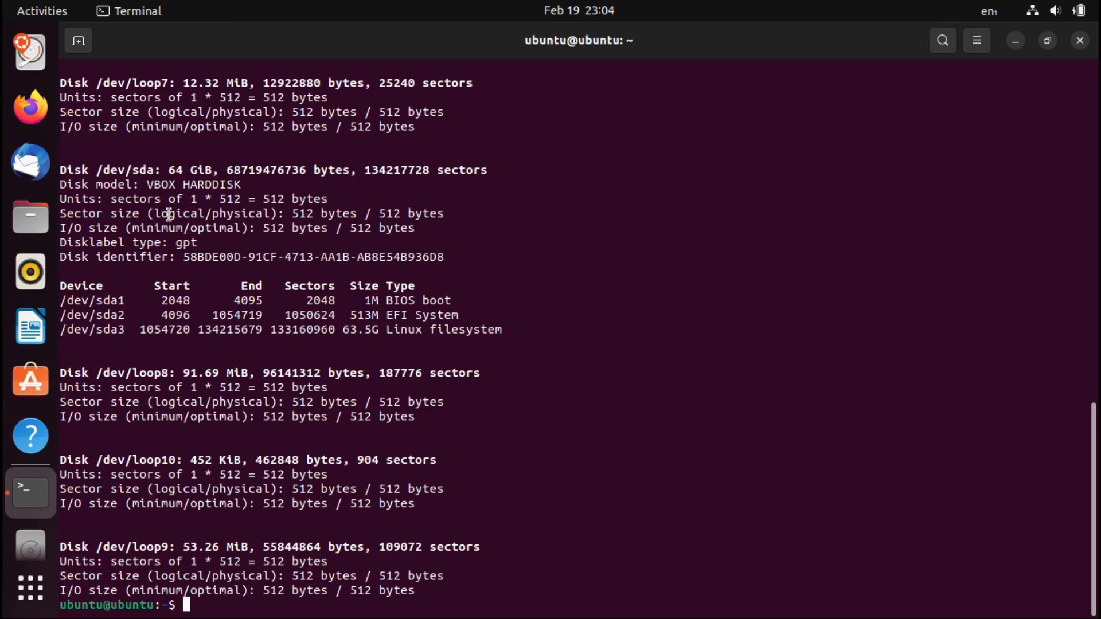
pyautogui.moveTo(426, 335)
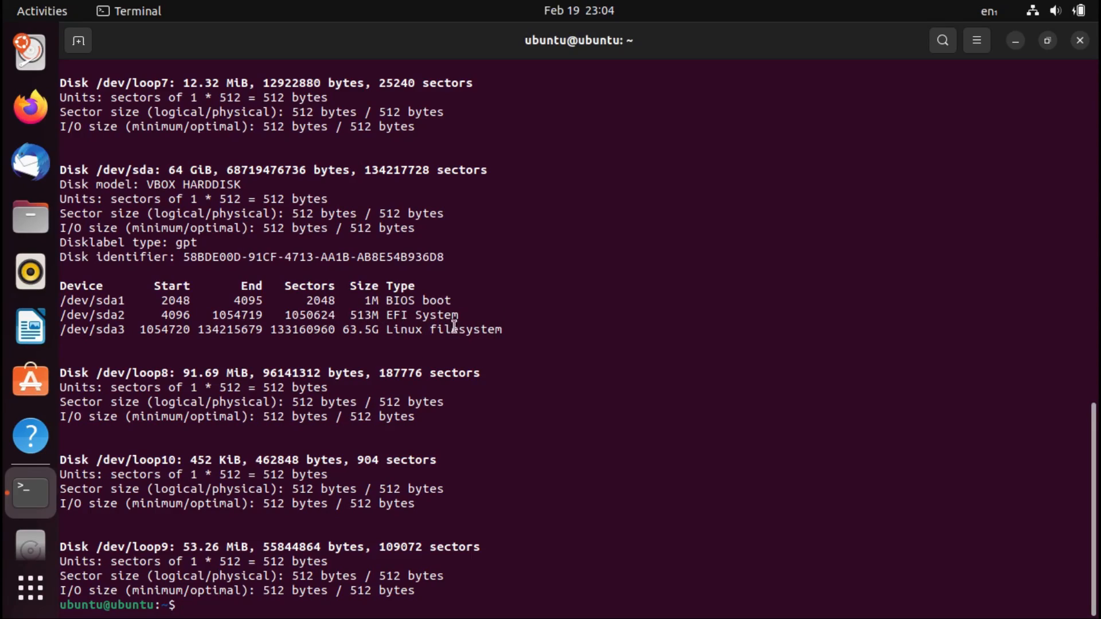
pyautogui.moveTo(344, 329)
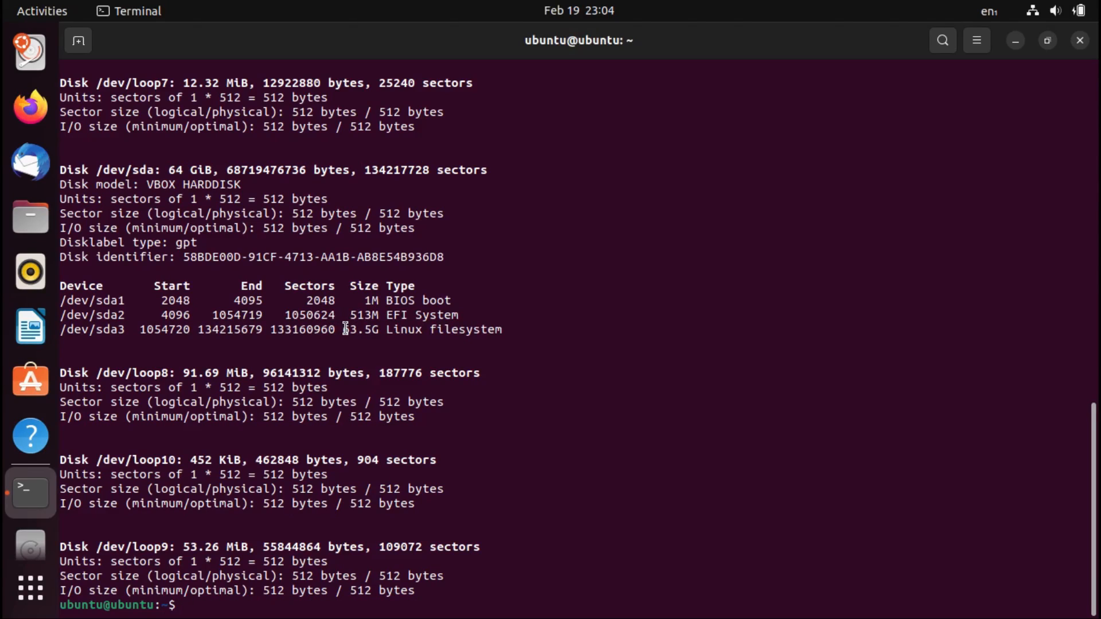
pyautogui.doubleClick(359, 329)
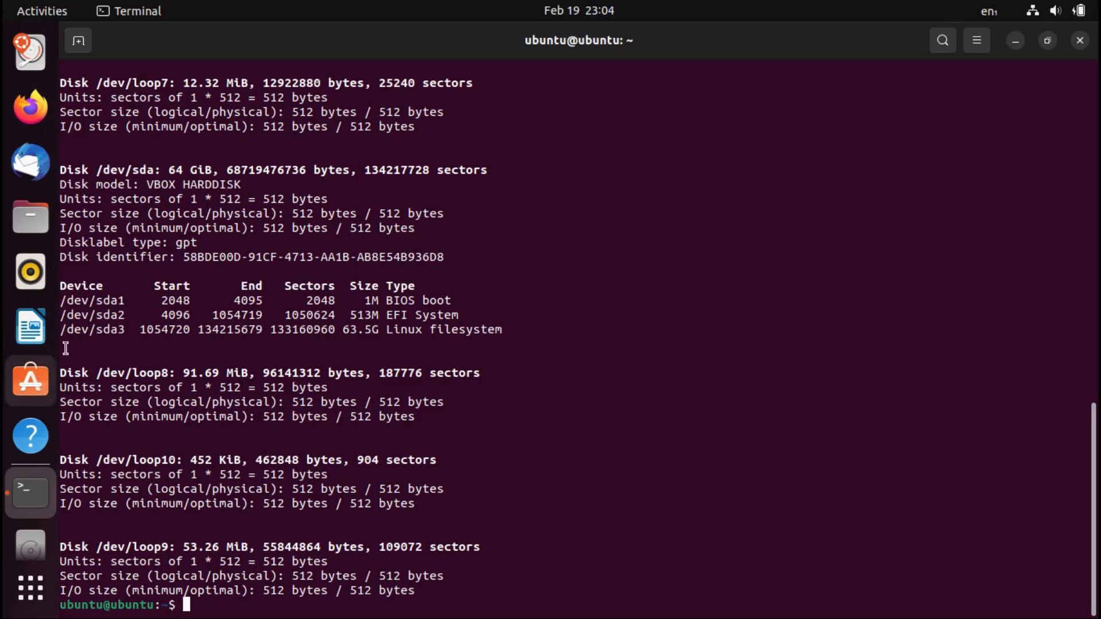
pyautogui.moveTo(460, 333)
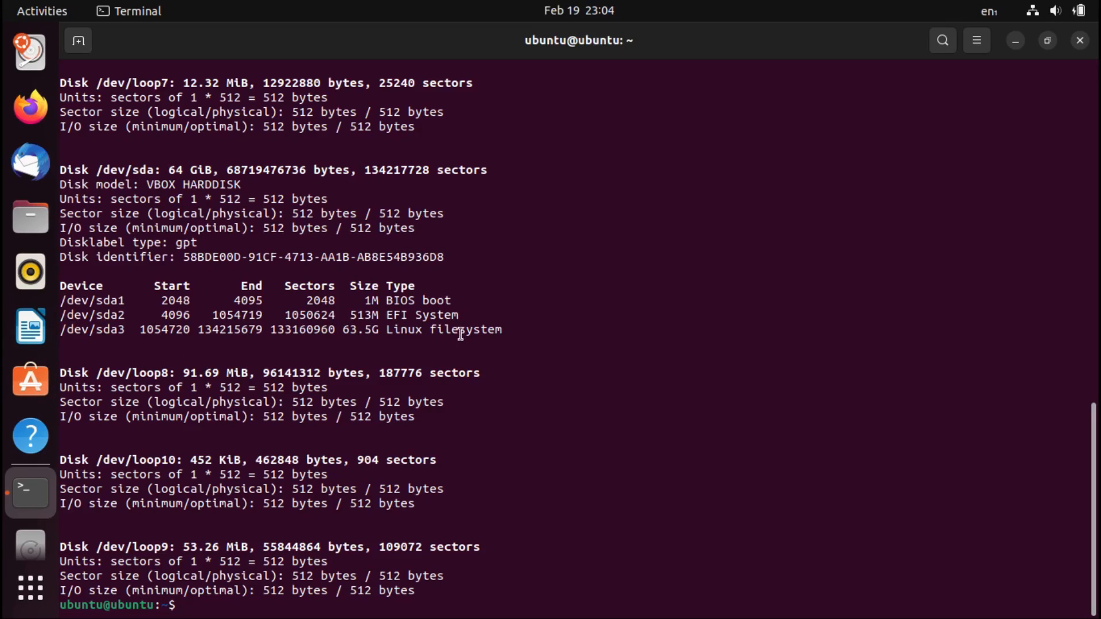
pyautogui.moveTo(594, 335)
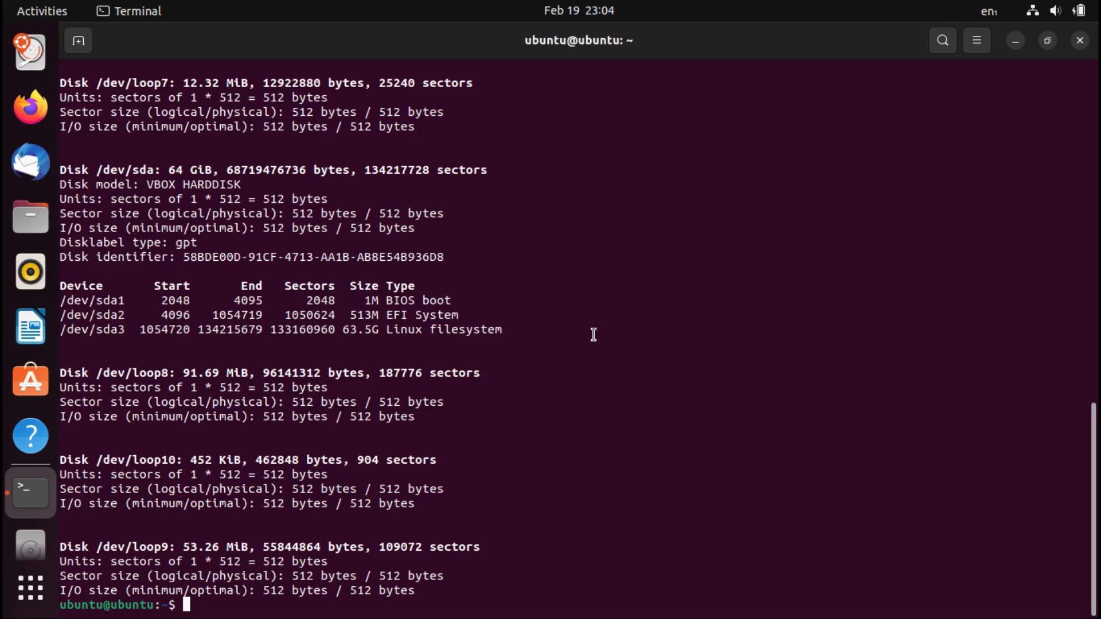
# Step: Mount /dev/sda3 at /mnt and open a root shell
pyautogui.write('sudo mount')
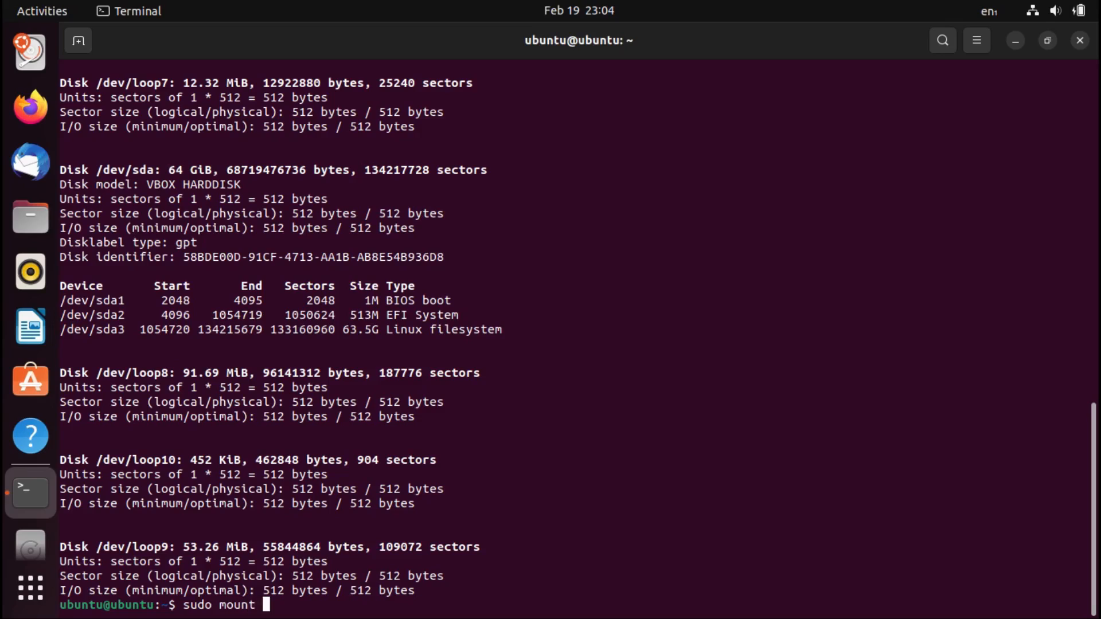
pyautogui.write('/dev/sda')
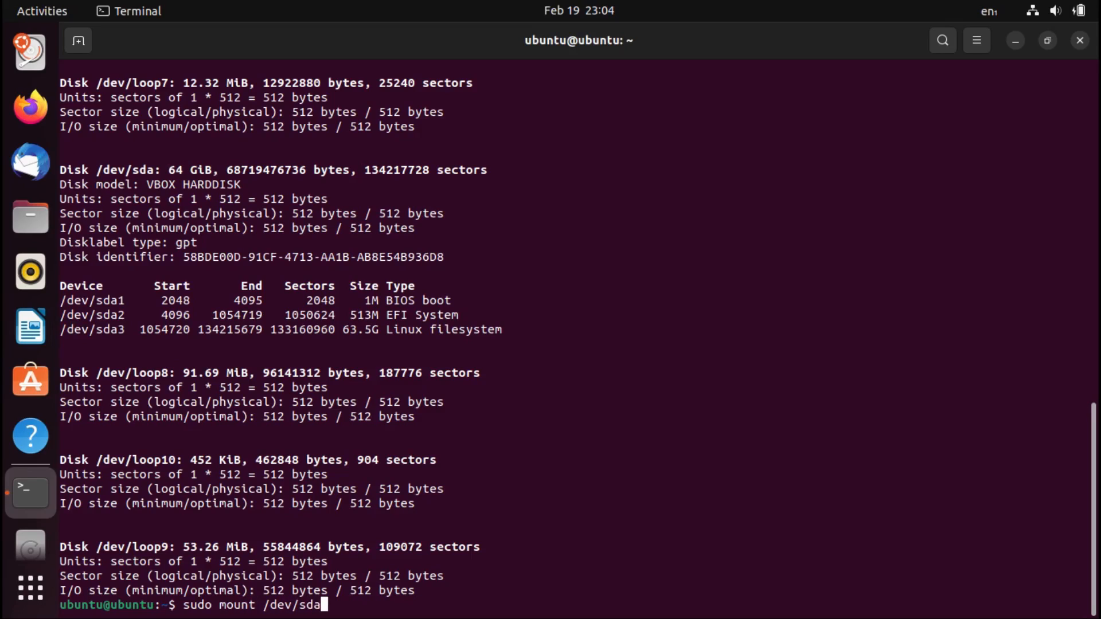
pyautogui.write('3 /m')
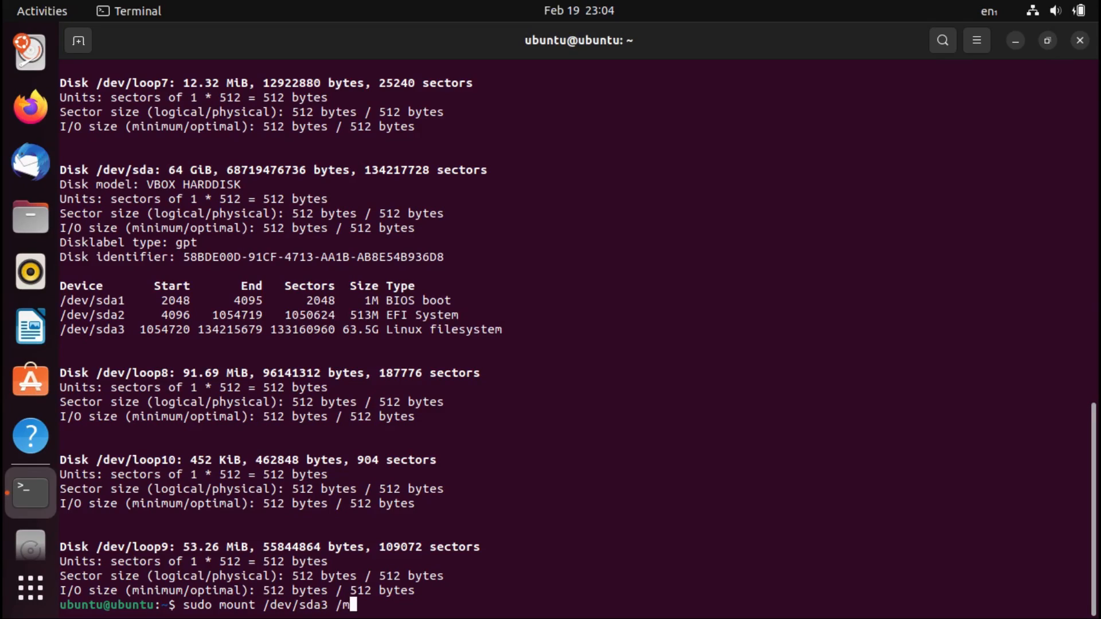
pyautogui.press('Return')
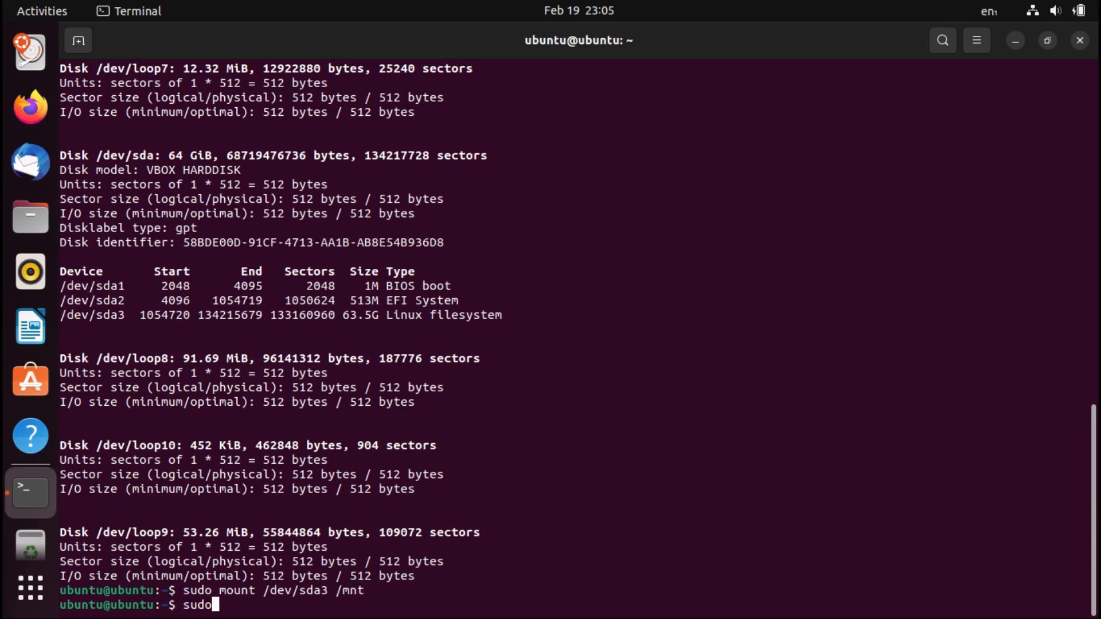
pyautogui.press('Return')
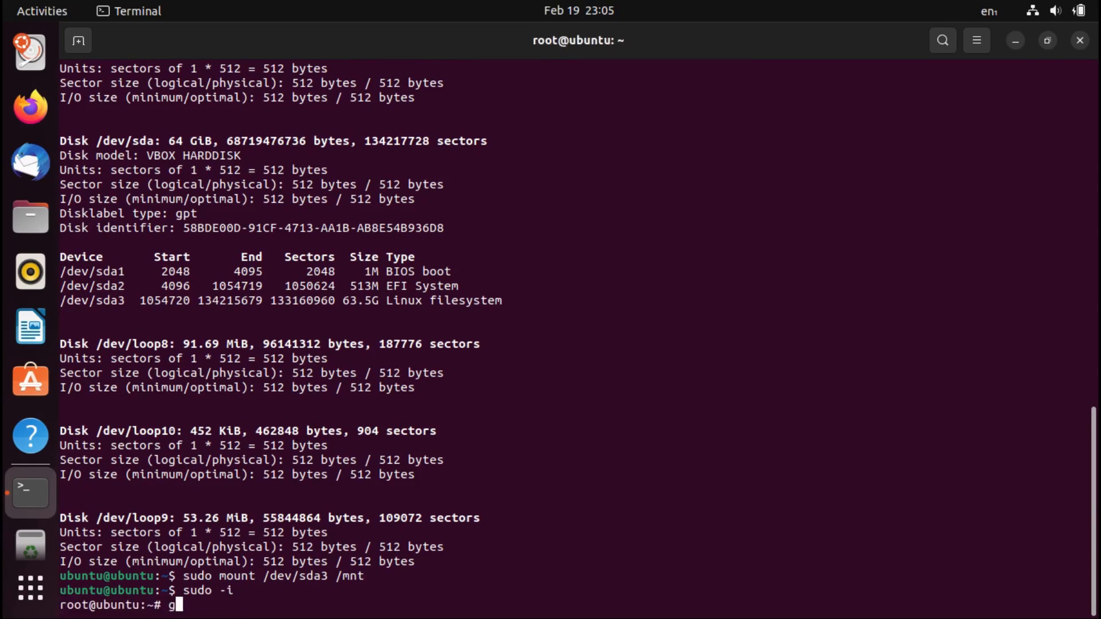
# Step: Run 'genfstab -U /mnt > /mnt/etc/fstab' to write a UUID-based fstab
pyautogui.write('enfstab -')
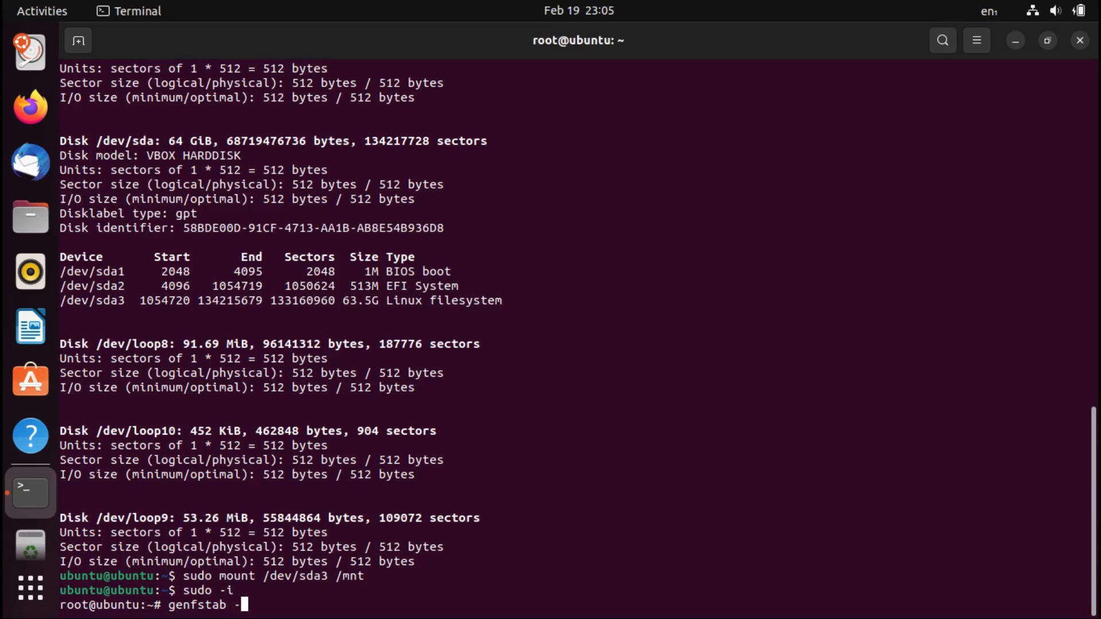
pyautogui.write('U')
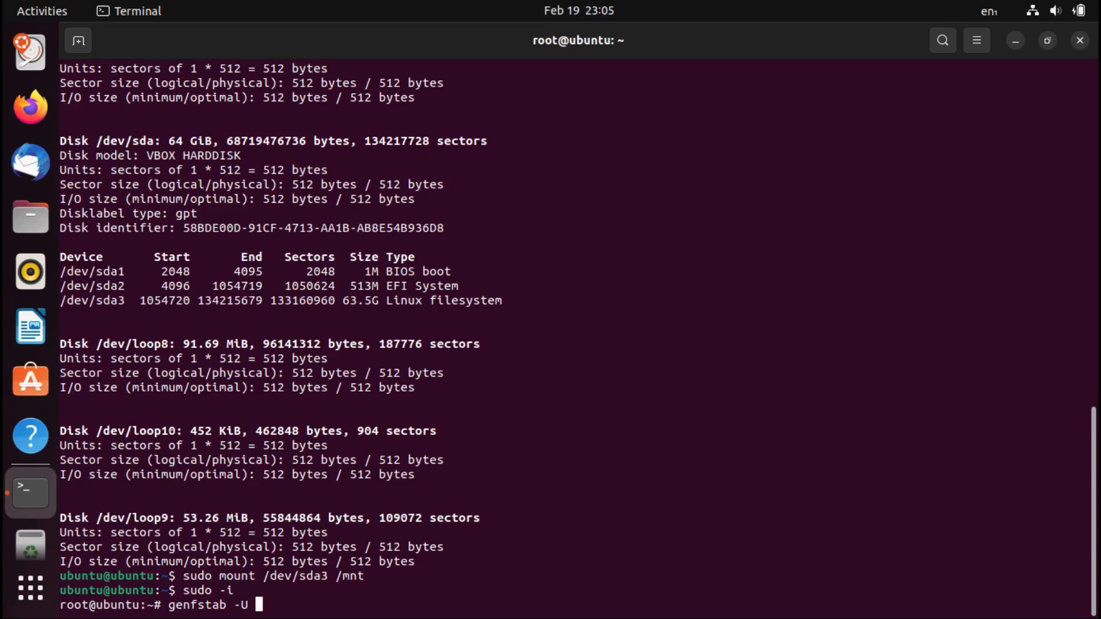
pyautogui.write('/mnt')
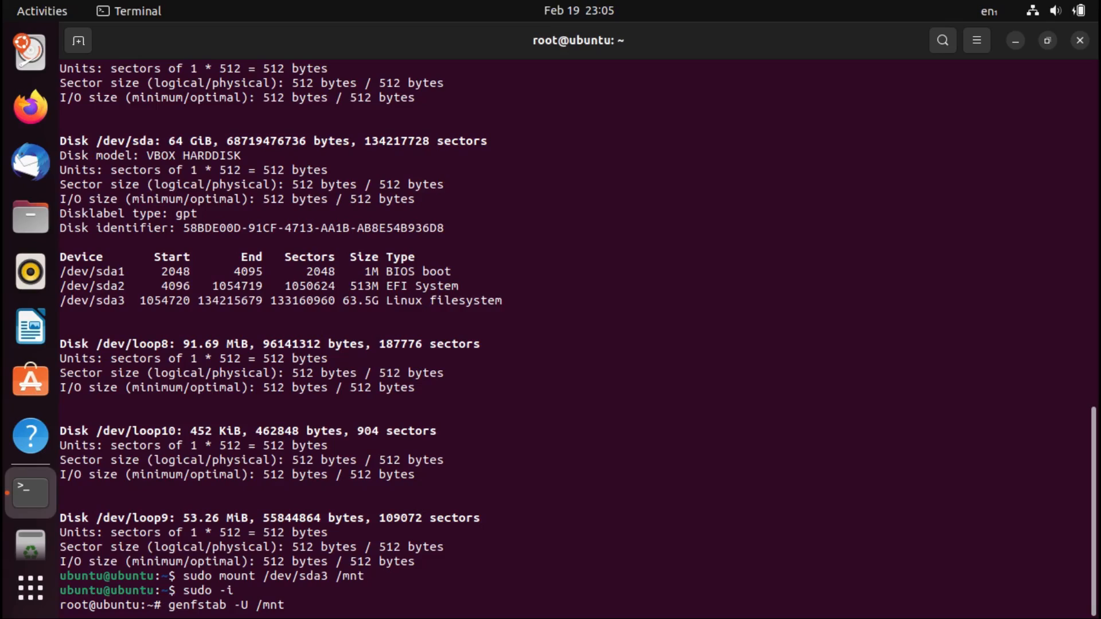
pyautogui.write('>')
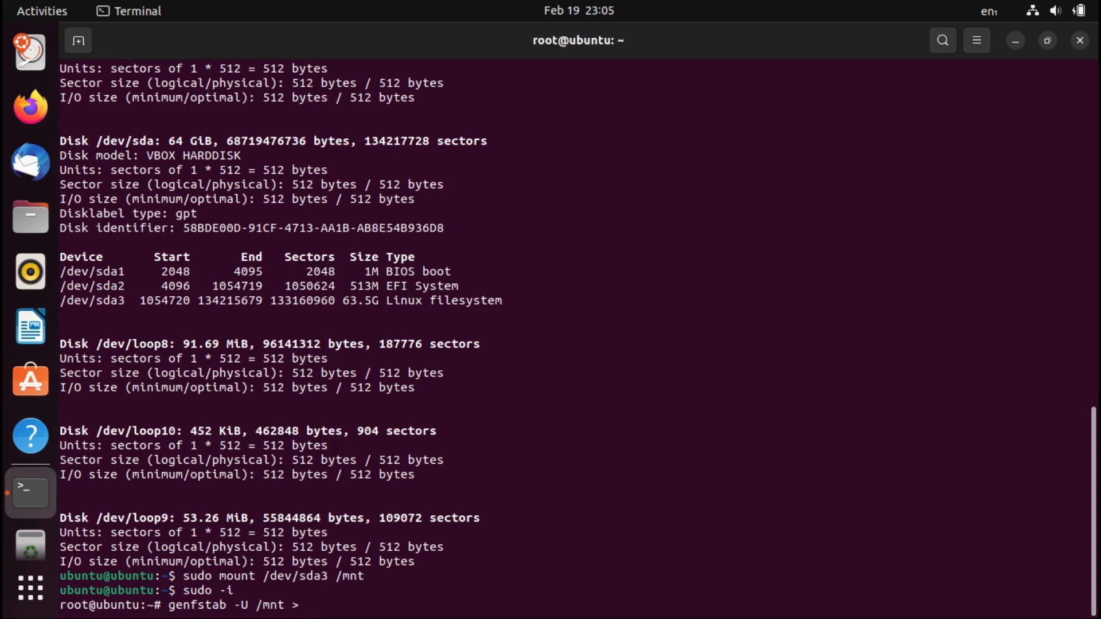
pyautogui.write('/')
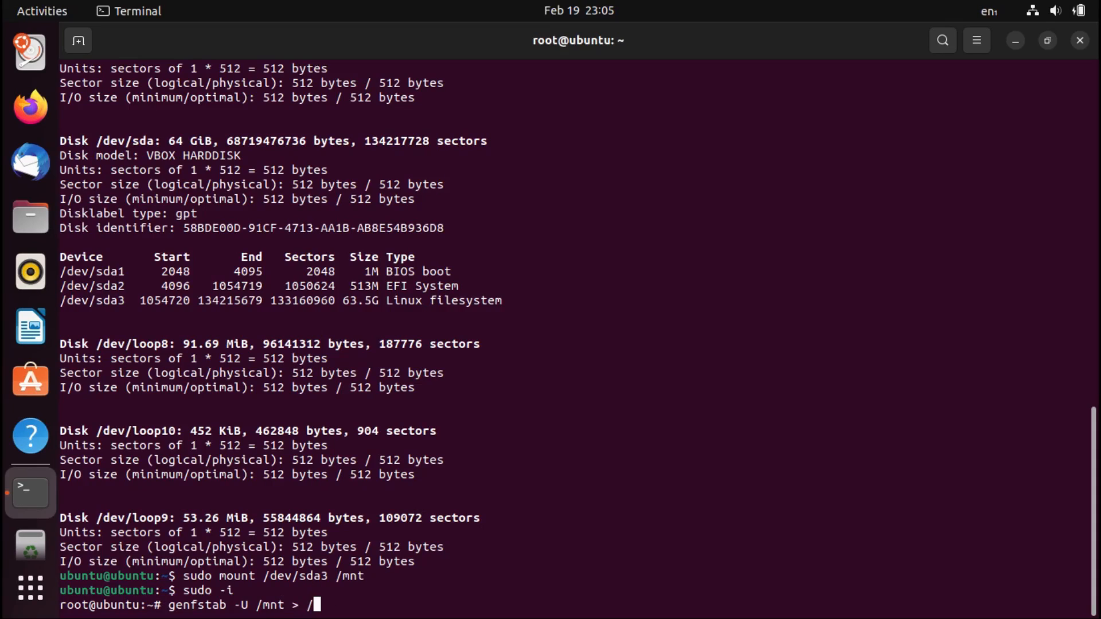
pyautogui.write('mnt/b')
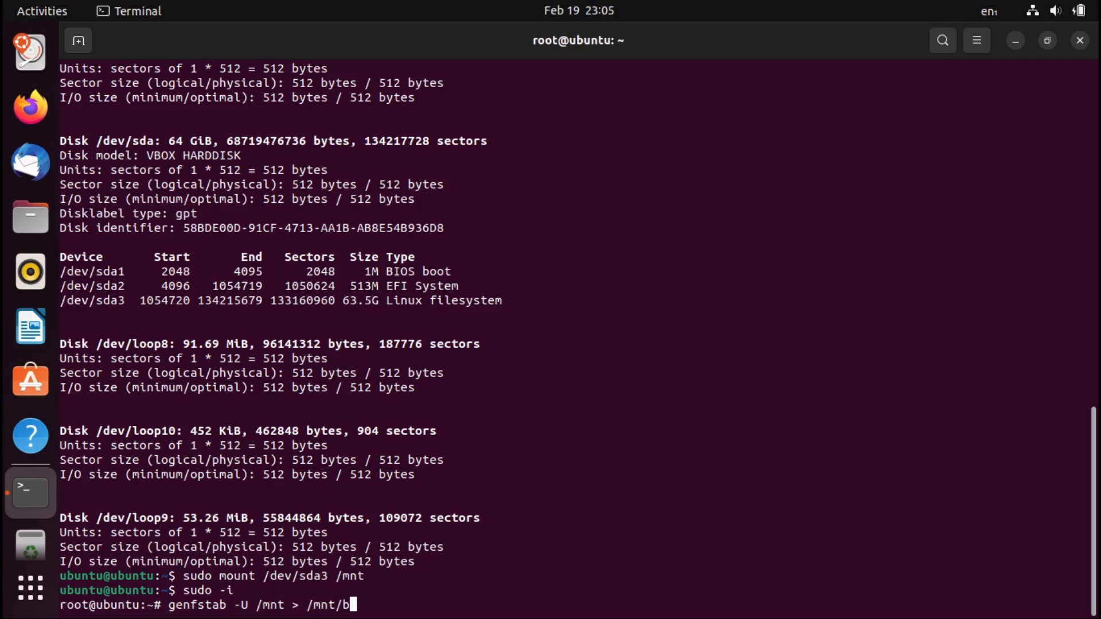
pyautogui.write('etc/f')
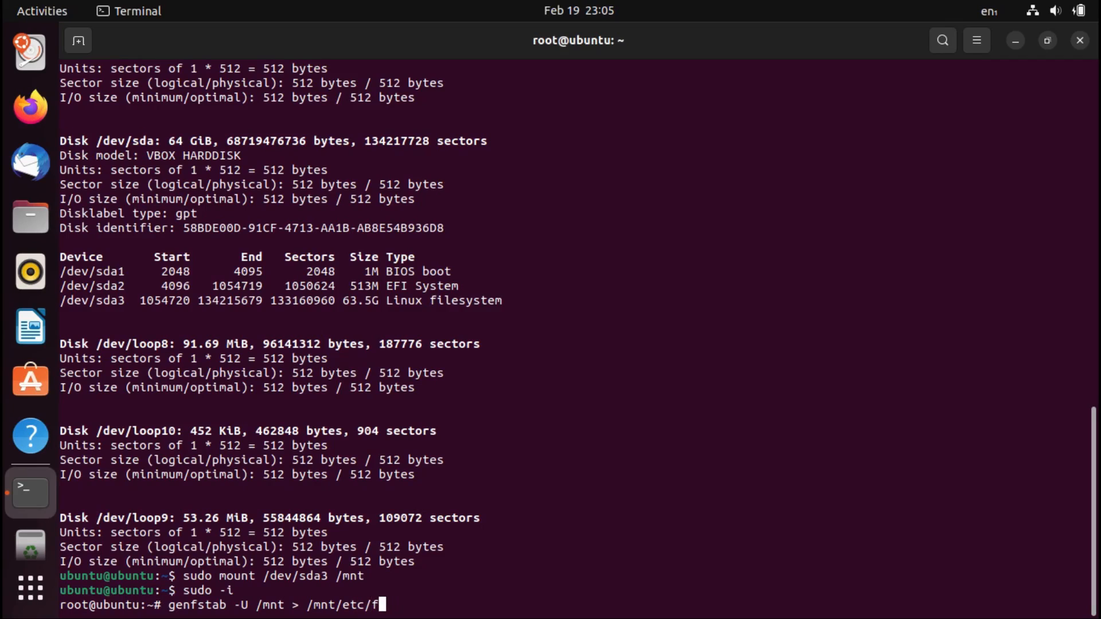
pyautogui.write('stab')
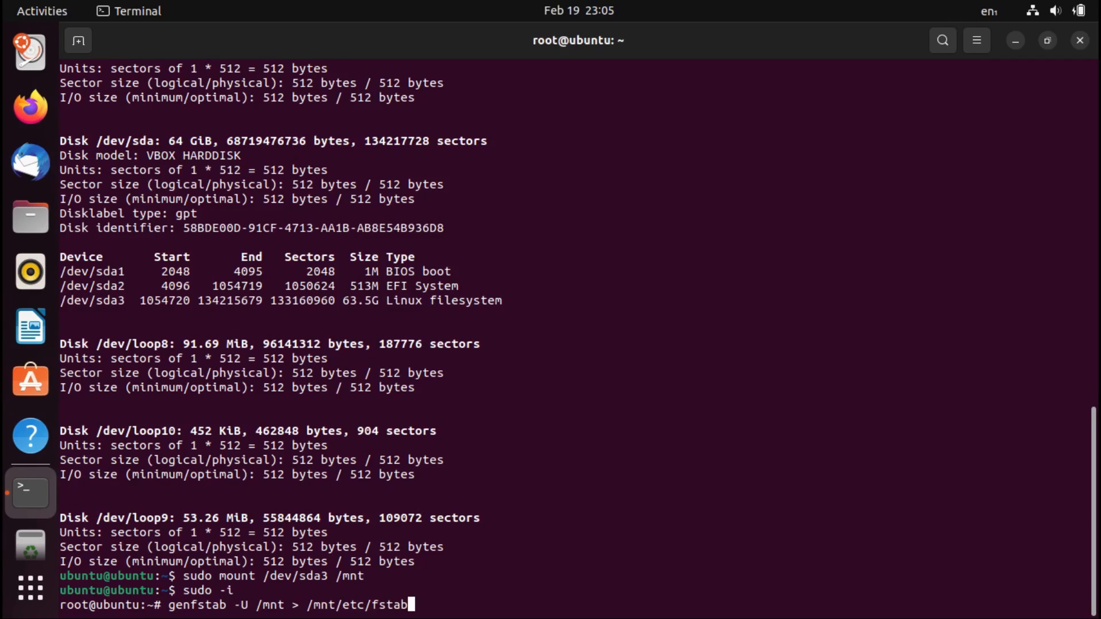
pyautogui.press('Return')
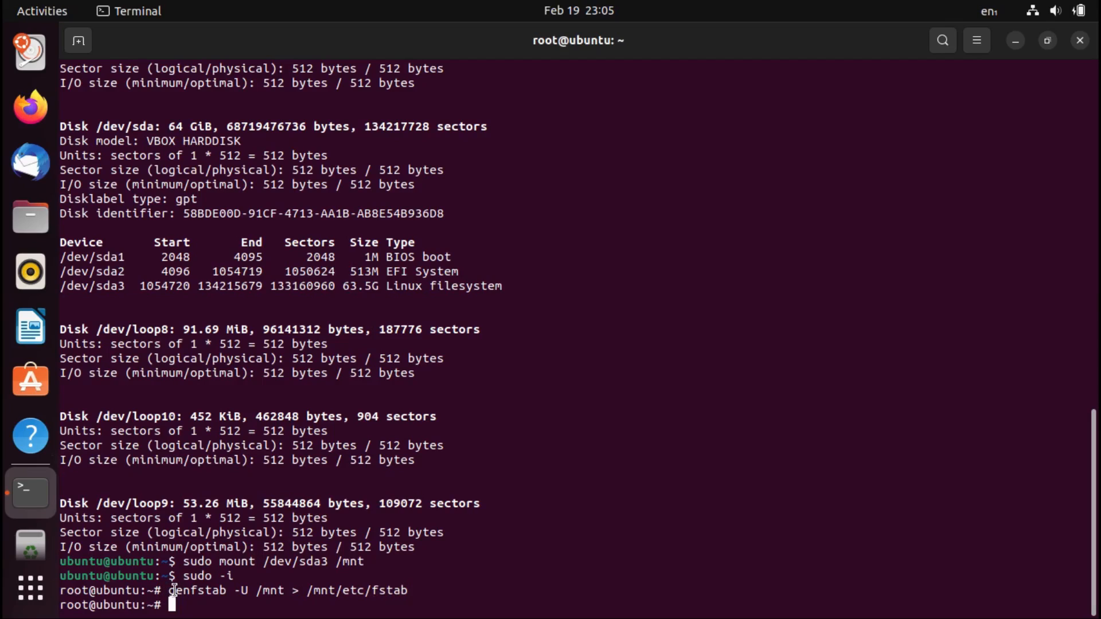
pyautogui.moveTo(372, 567)
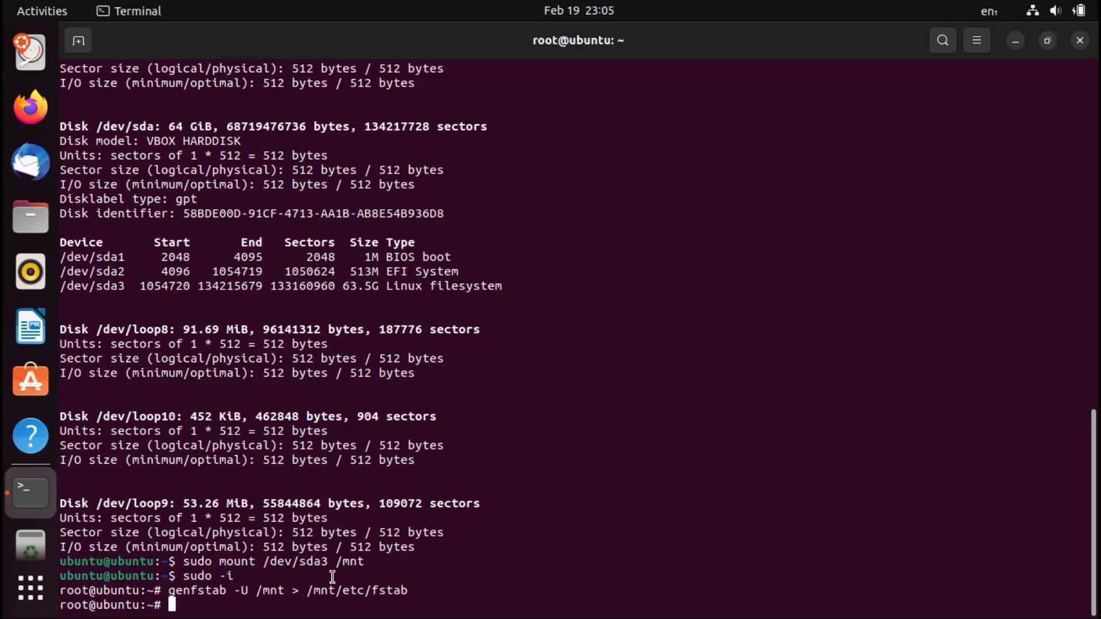
pyautogui.moveTo(390, 589)
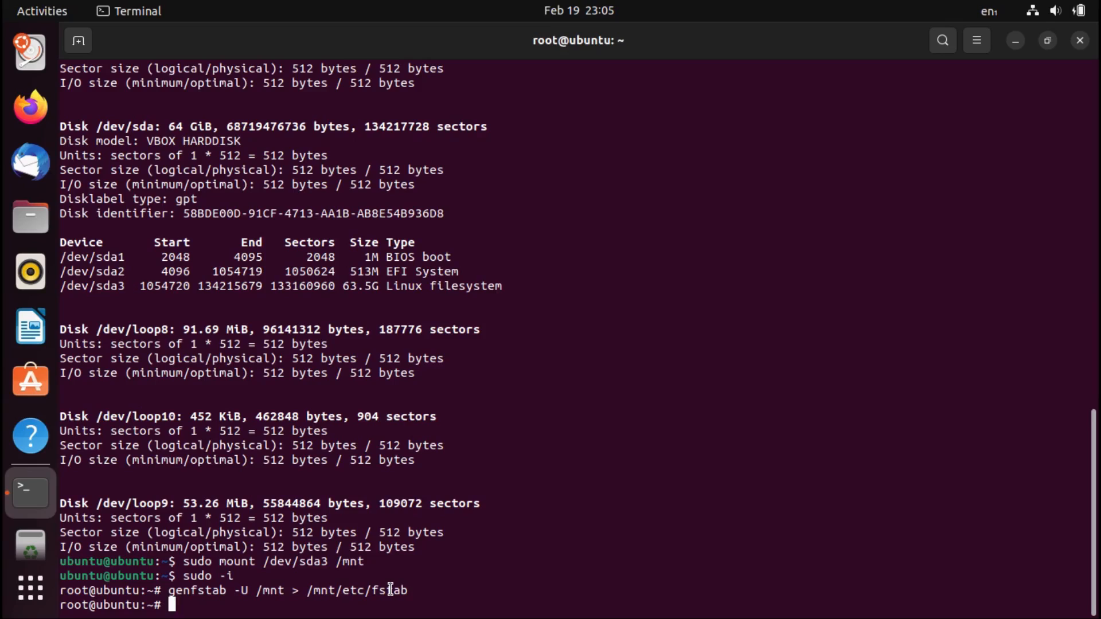
pyautogui.moveTo(200, 576)
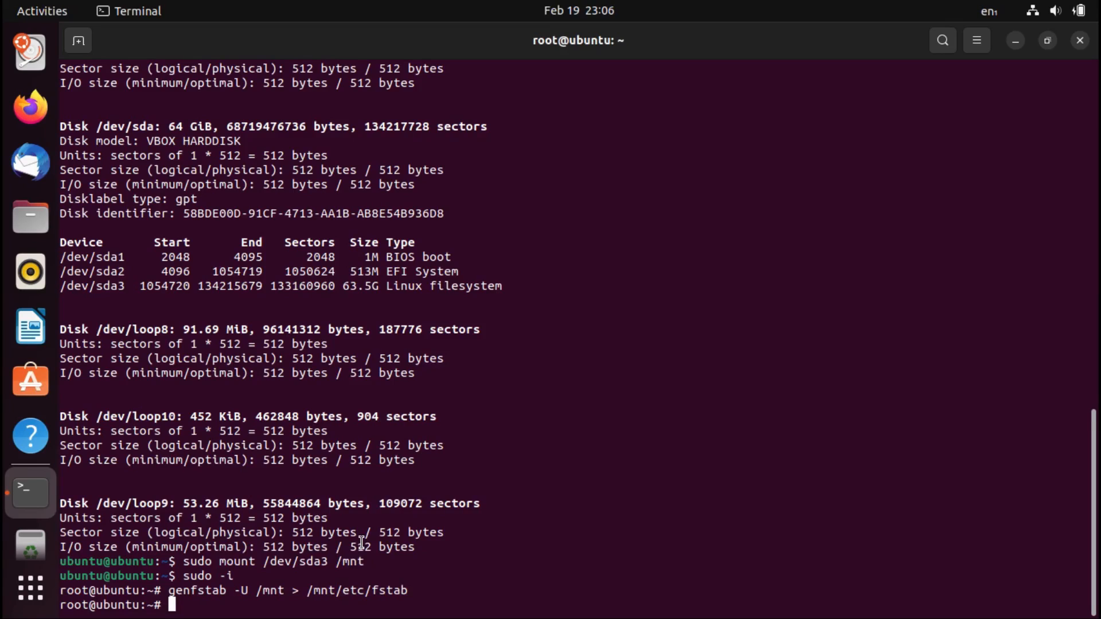
pyautogui.moveTo(321, 567)
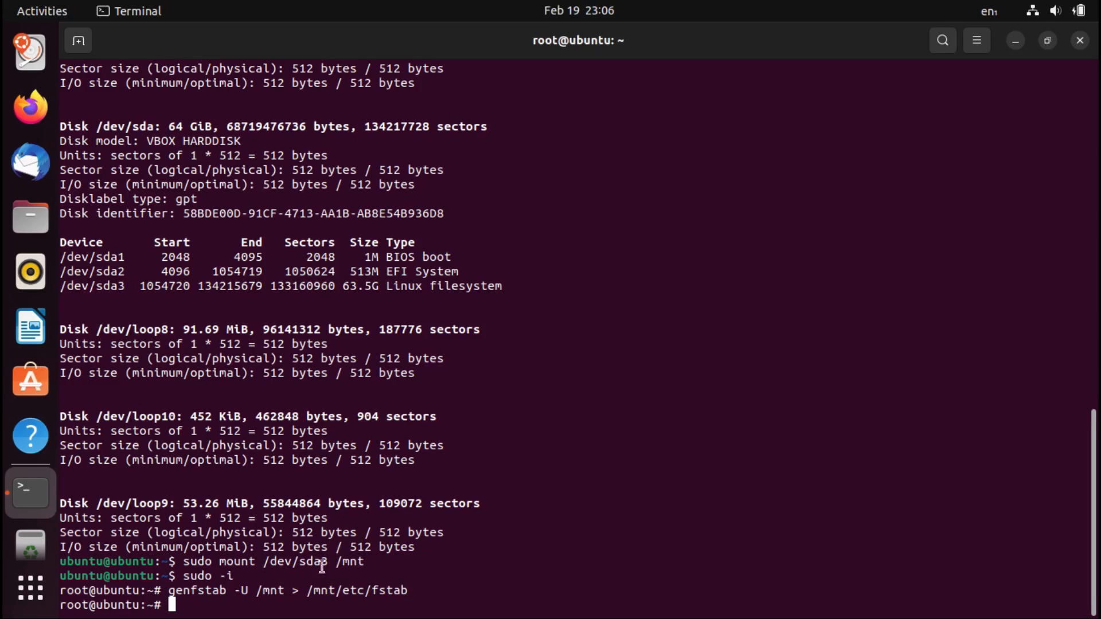
pyautogui.moveTo(193, 580)
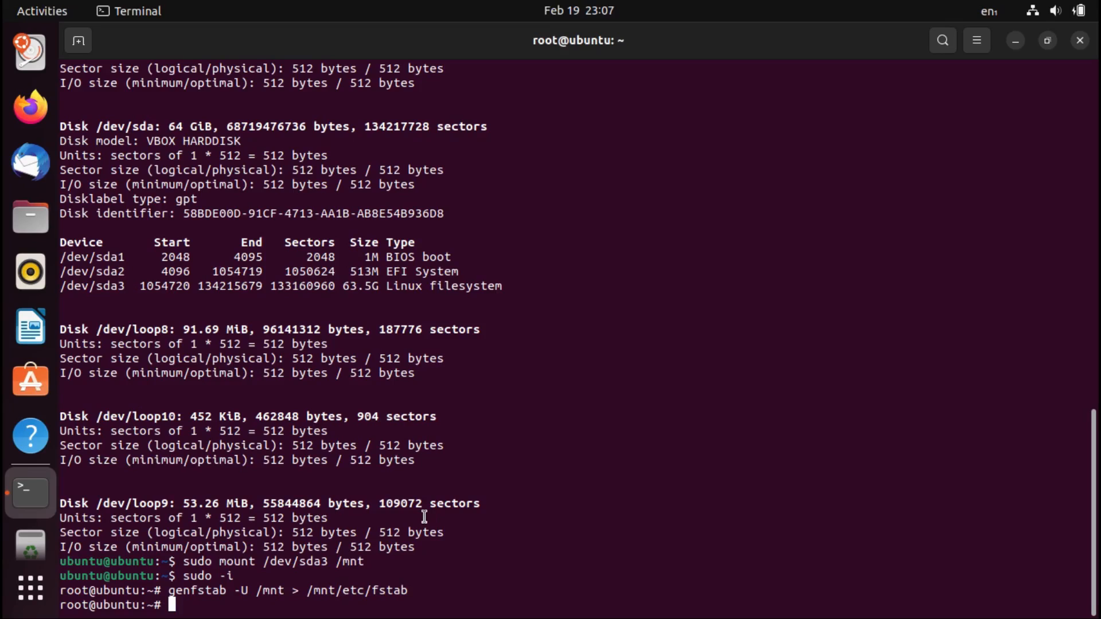
pyautogui.write('u')
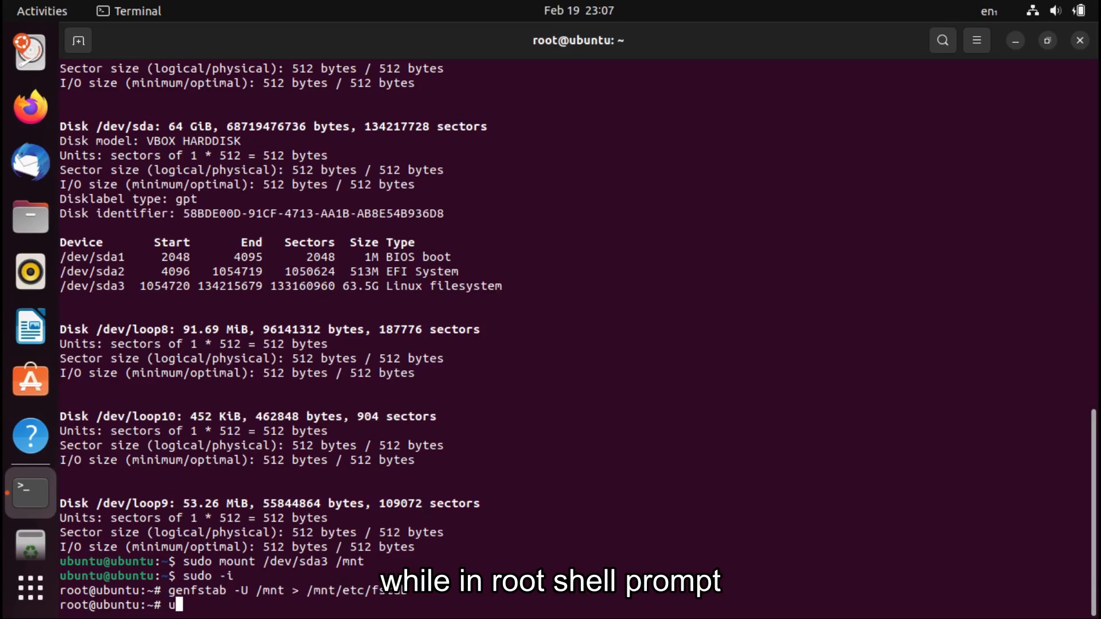
pyautogui.write('pdate-i')
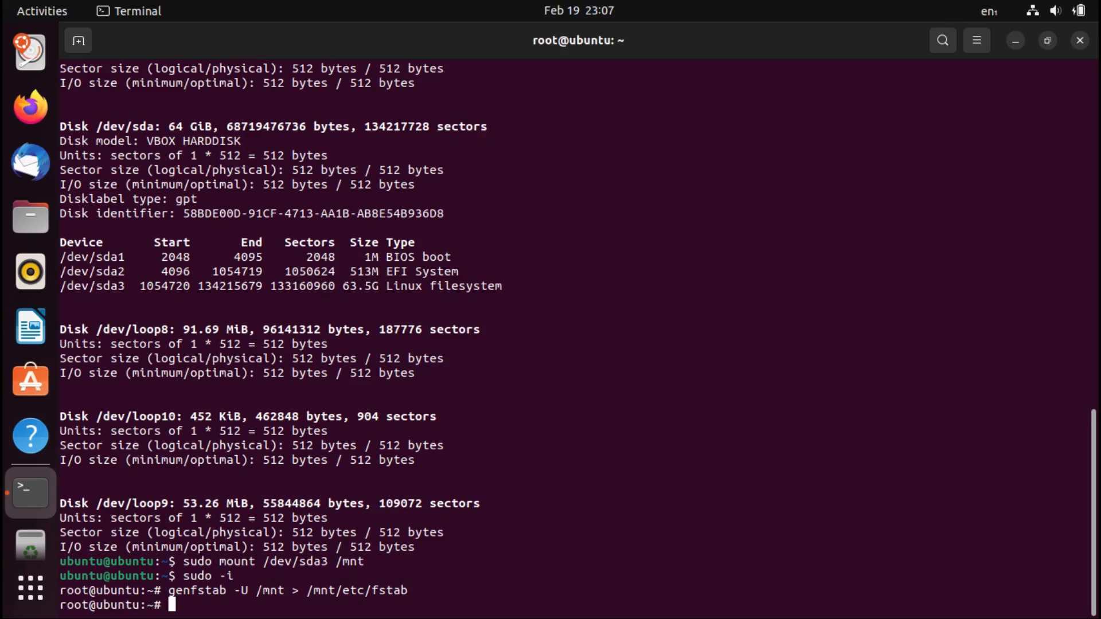
pyautogui.write('re')
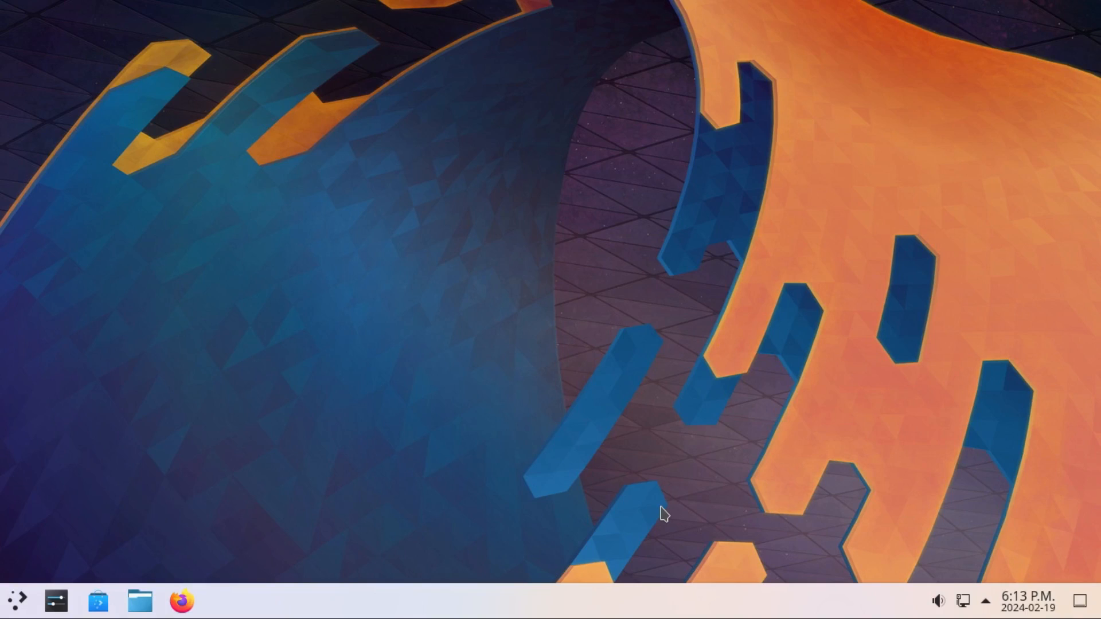
pyautogui.moveTo(275, 541)
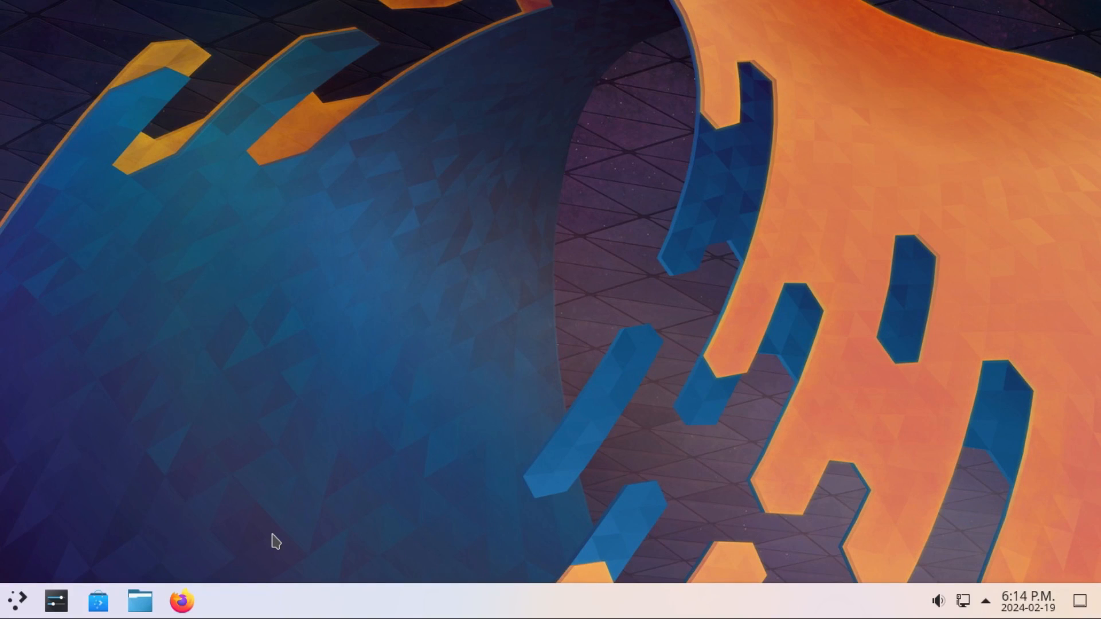
pyautogui.moveTo(10, 614)
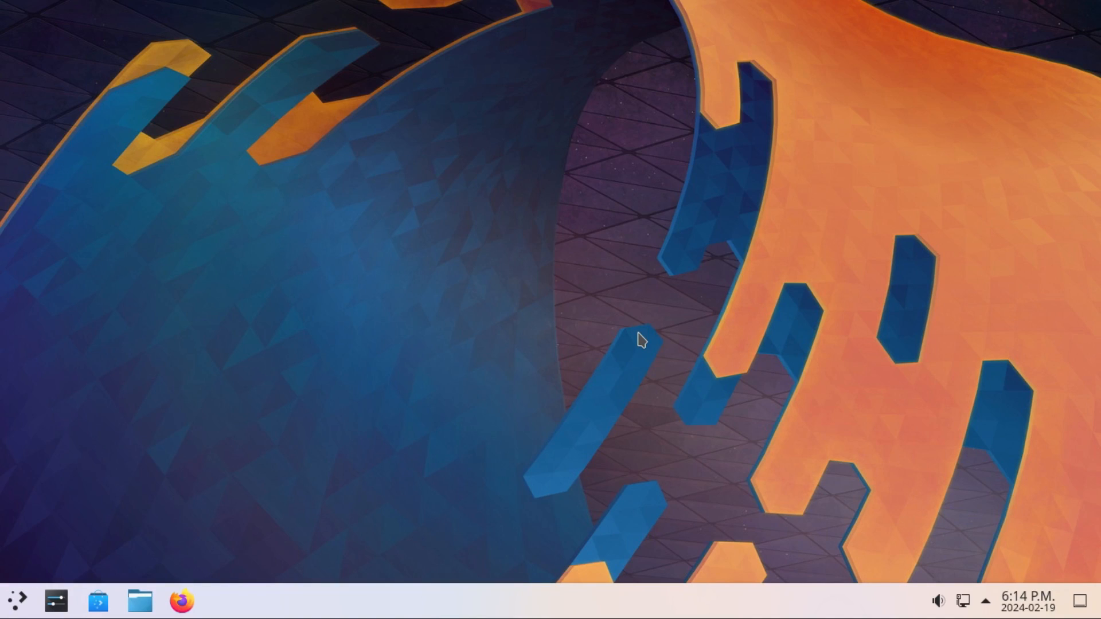
pyautogui.moveTo(513, 431)
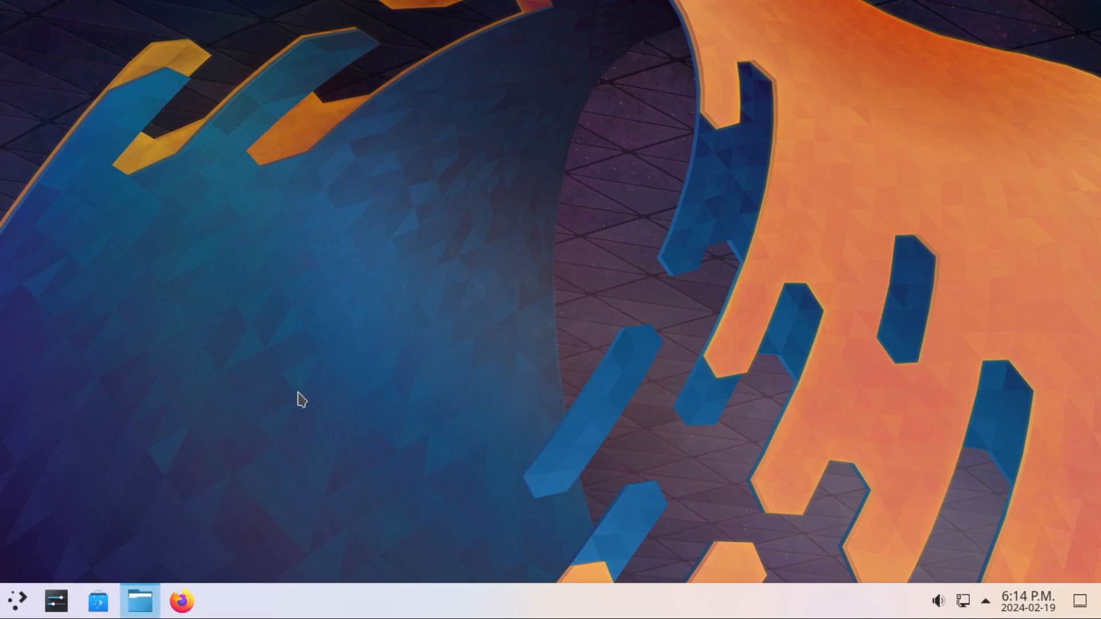
pyautogui.click(139, 602)
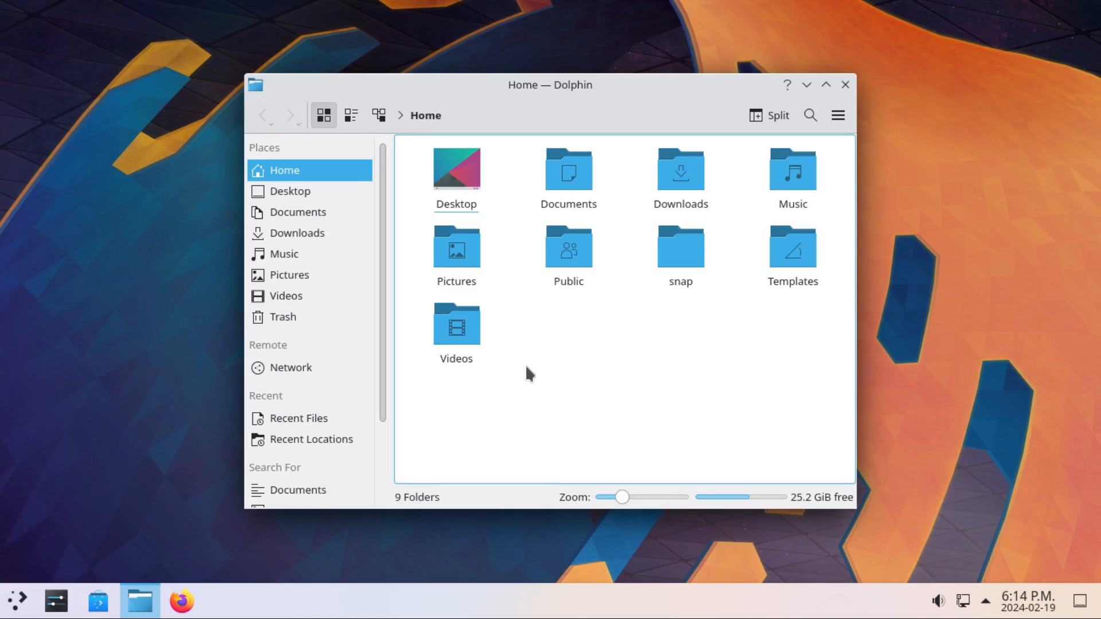
pyautogui.moveTo(610, 307)
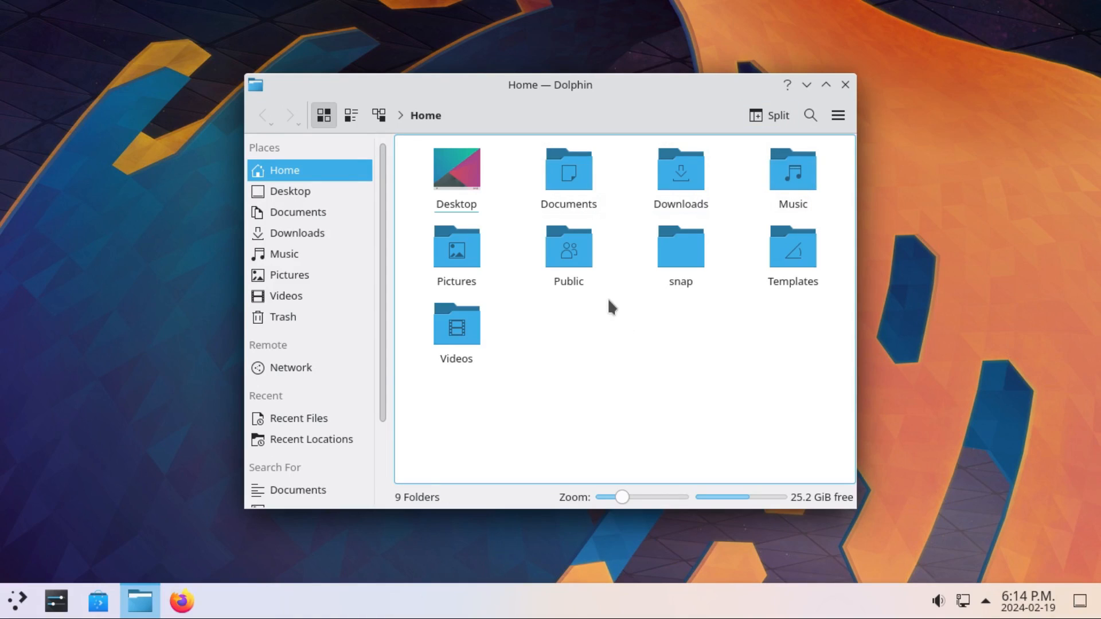
pyautogui.moveTo(764, 184)
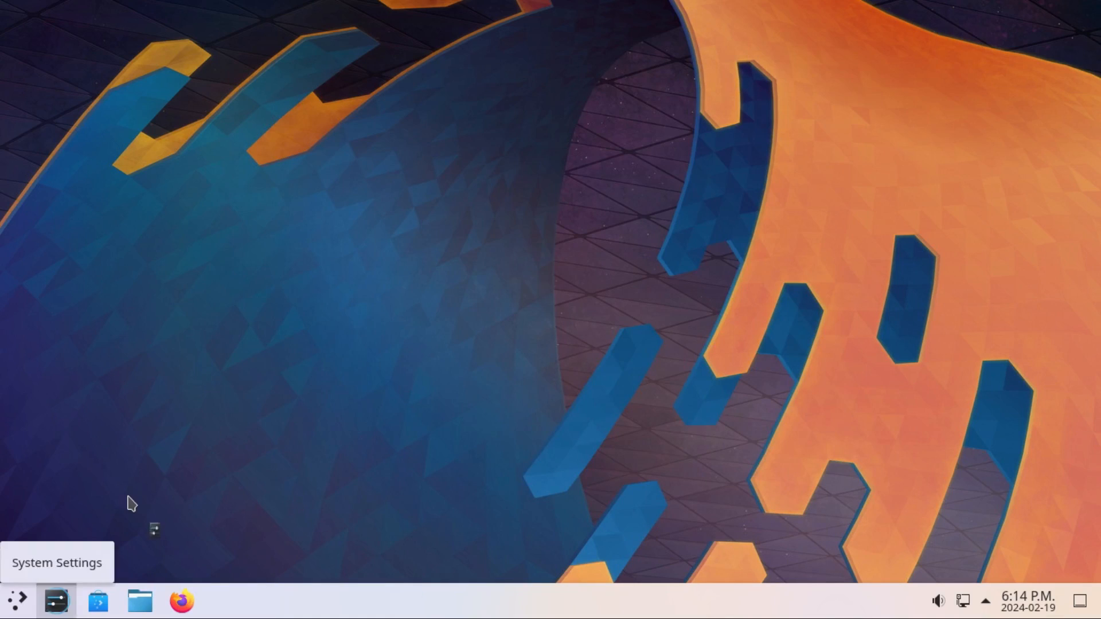
# Step: Open System Settings from the taskbar to check the firewall
pyautogui.click(57, 601)
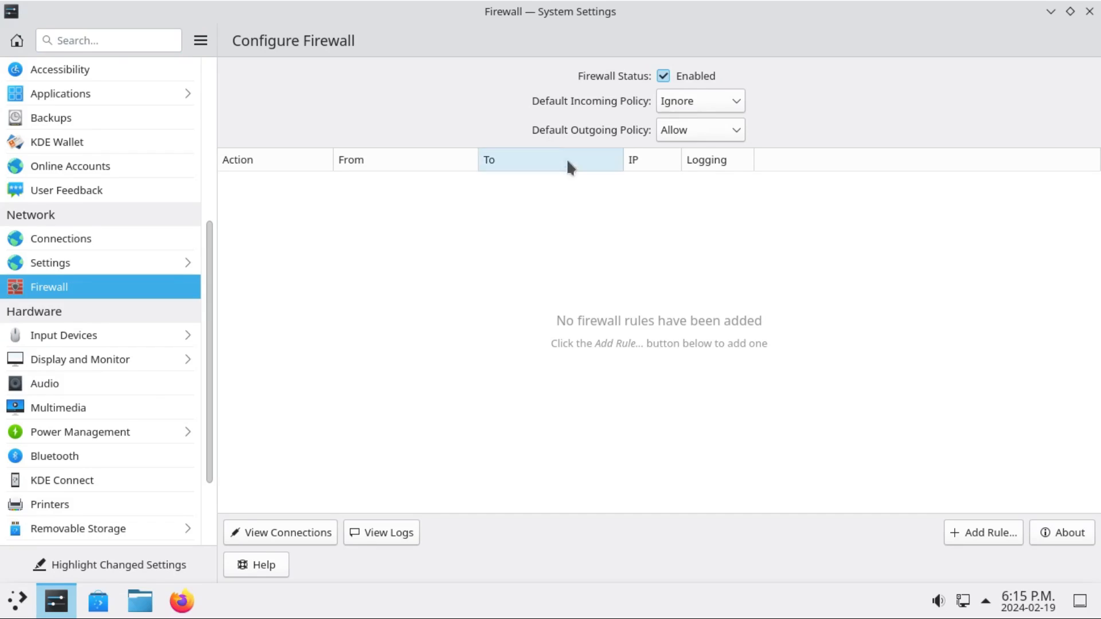
pyautogui.moveTo(595, 119)
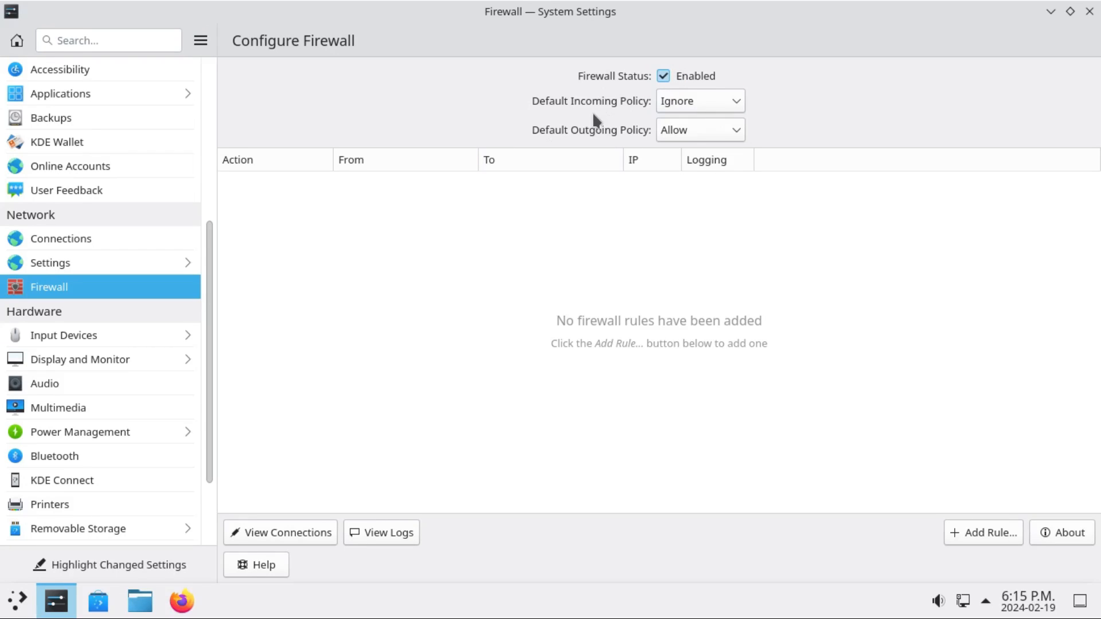